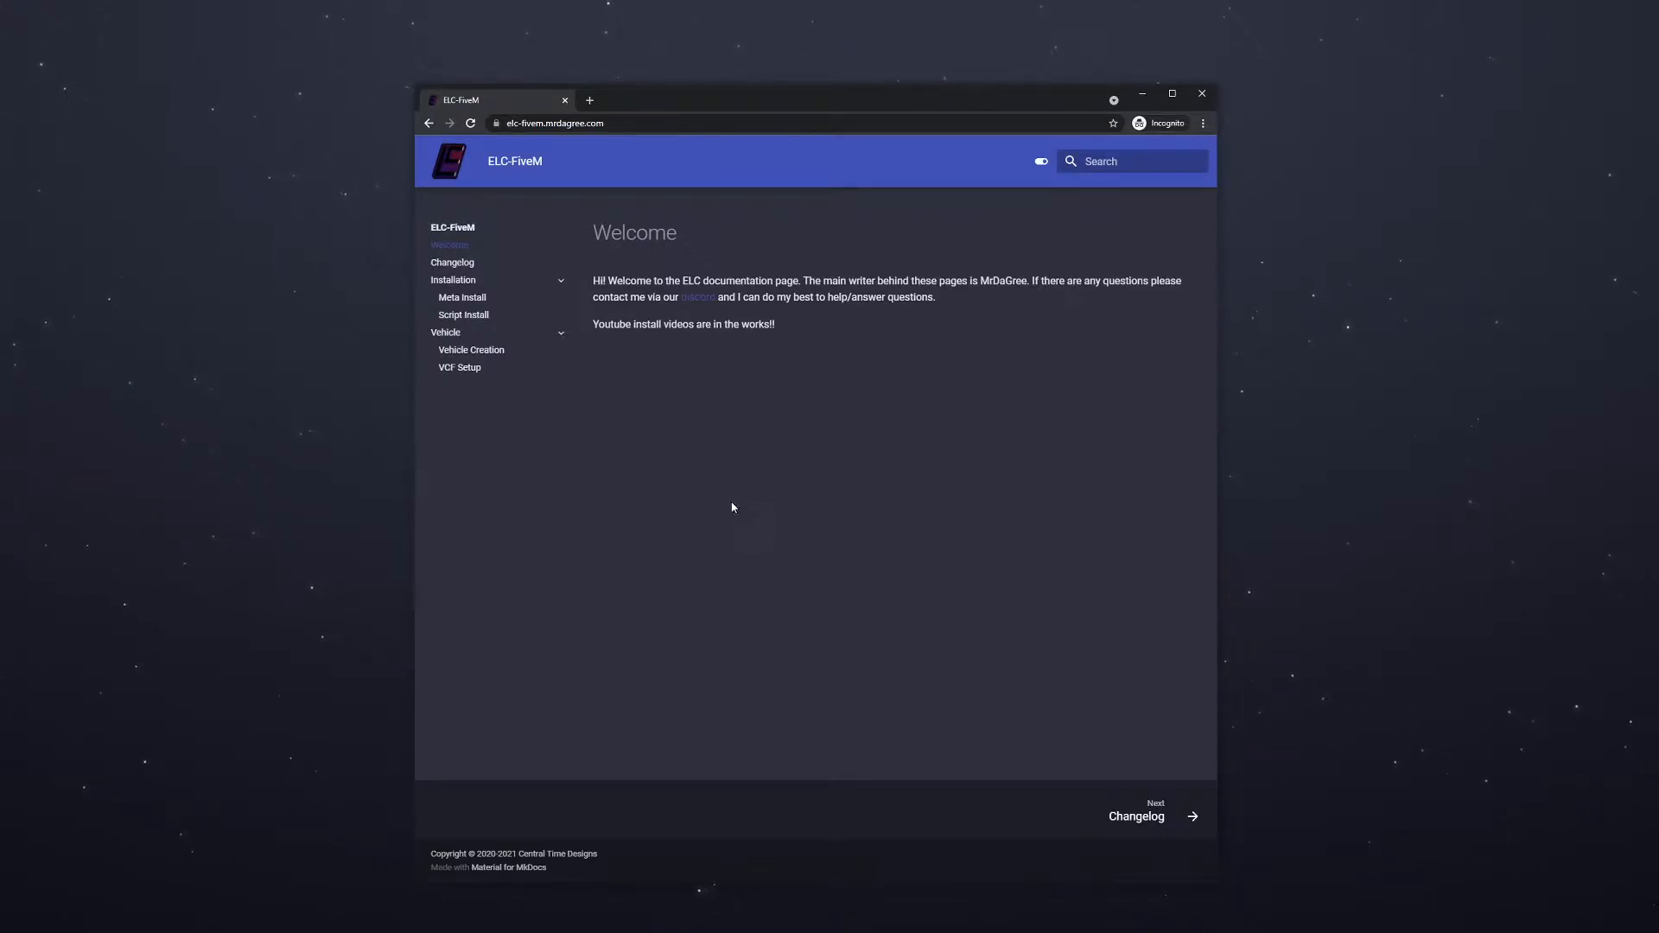
mouse_move(463, 298)
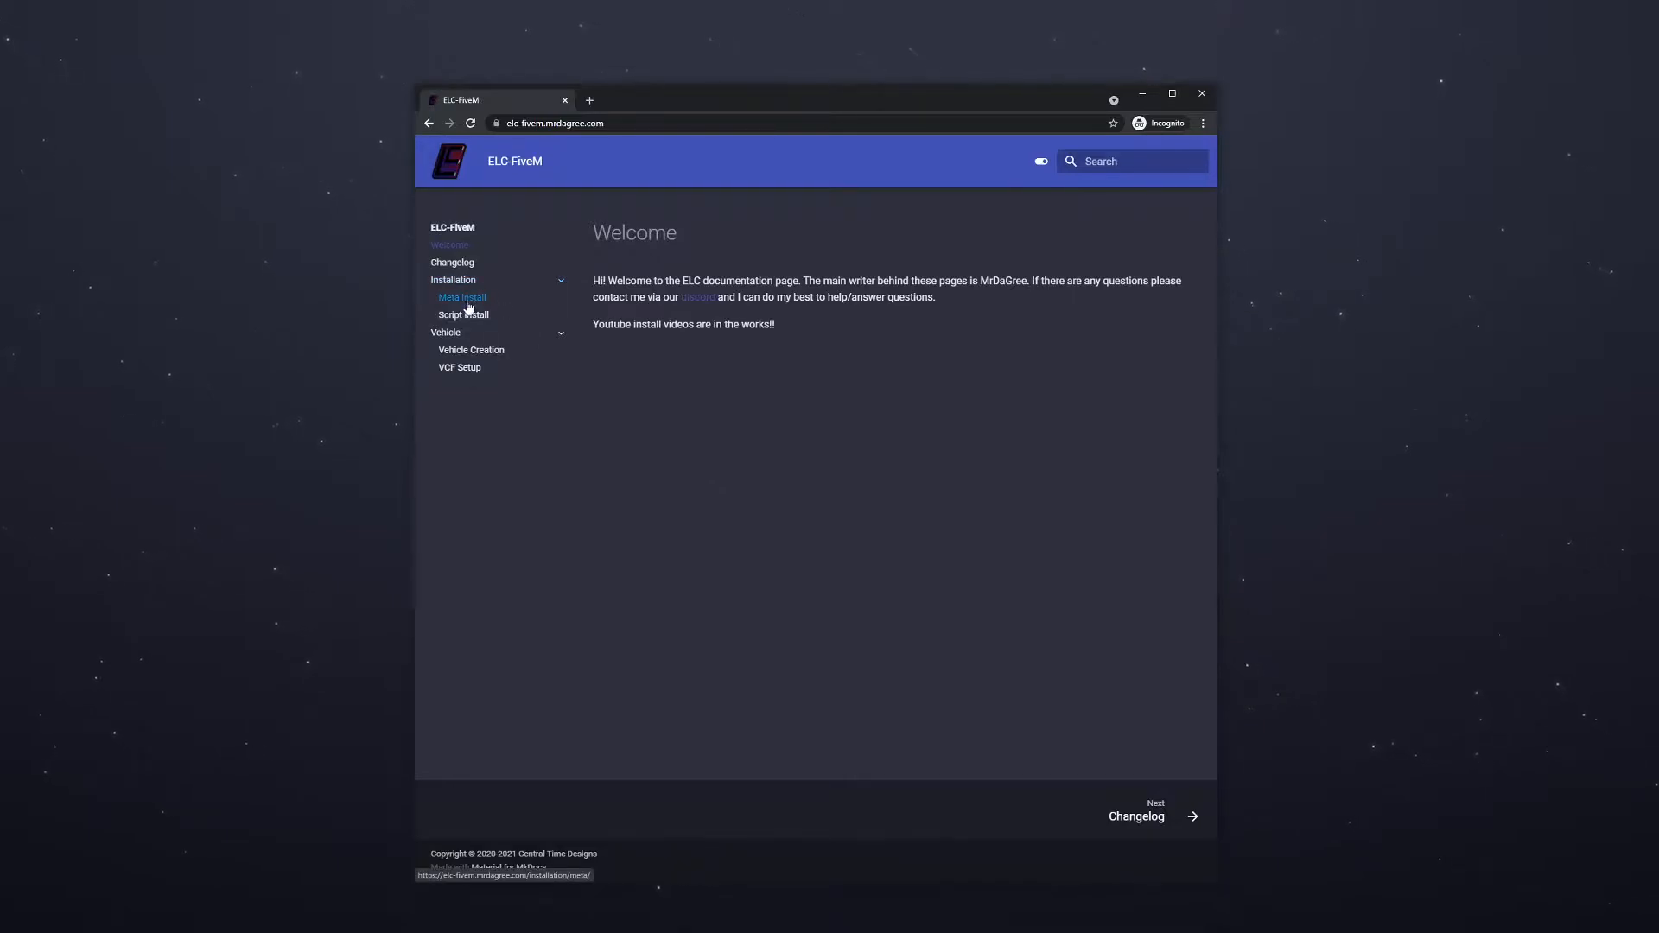
View the Meta Install page, then open the Script Install page of the ELC-FiveM docs
left_click(462, 298)
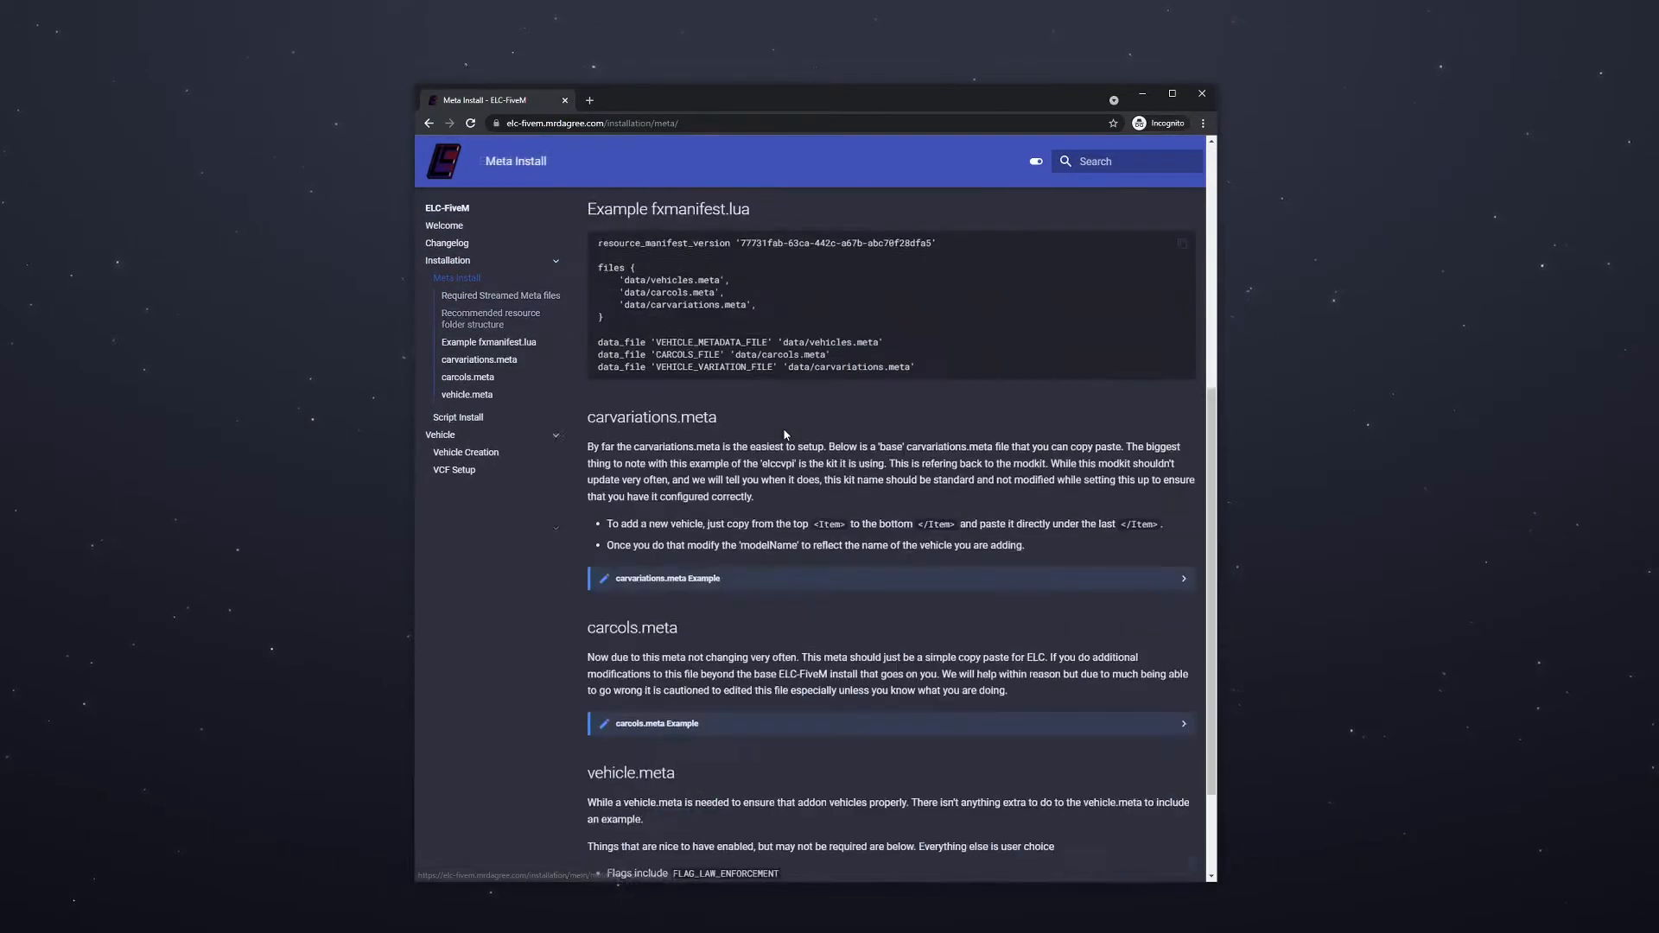
left_click(458, 415)
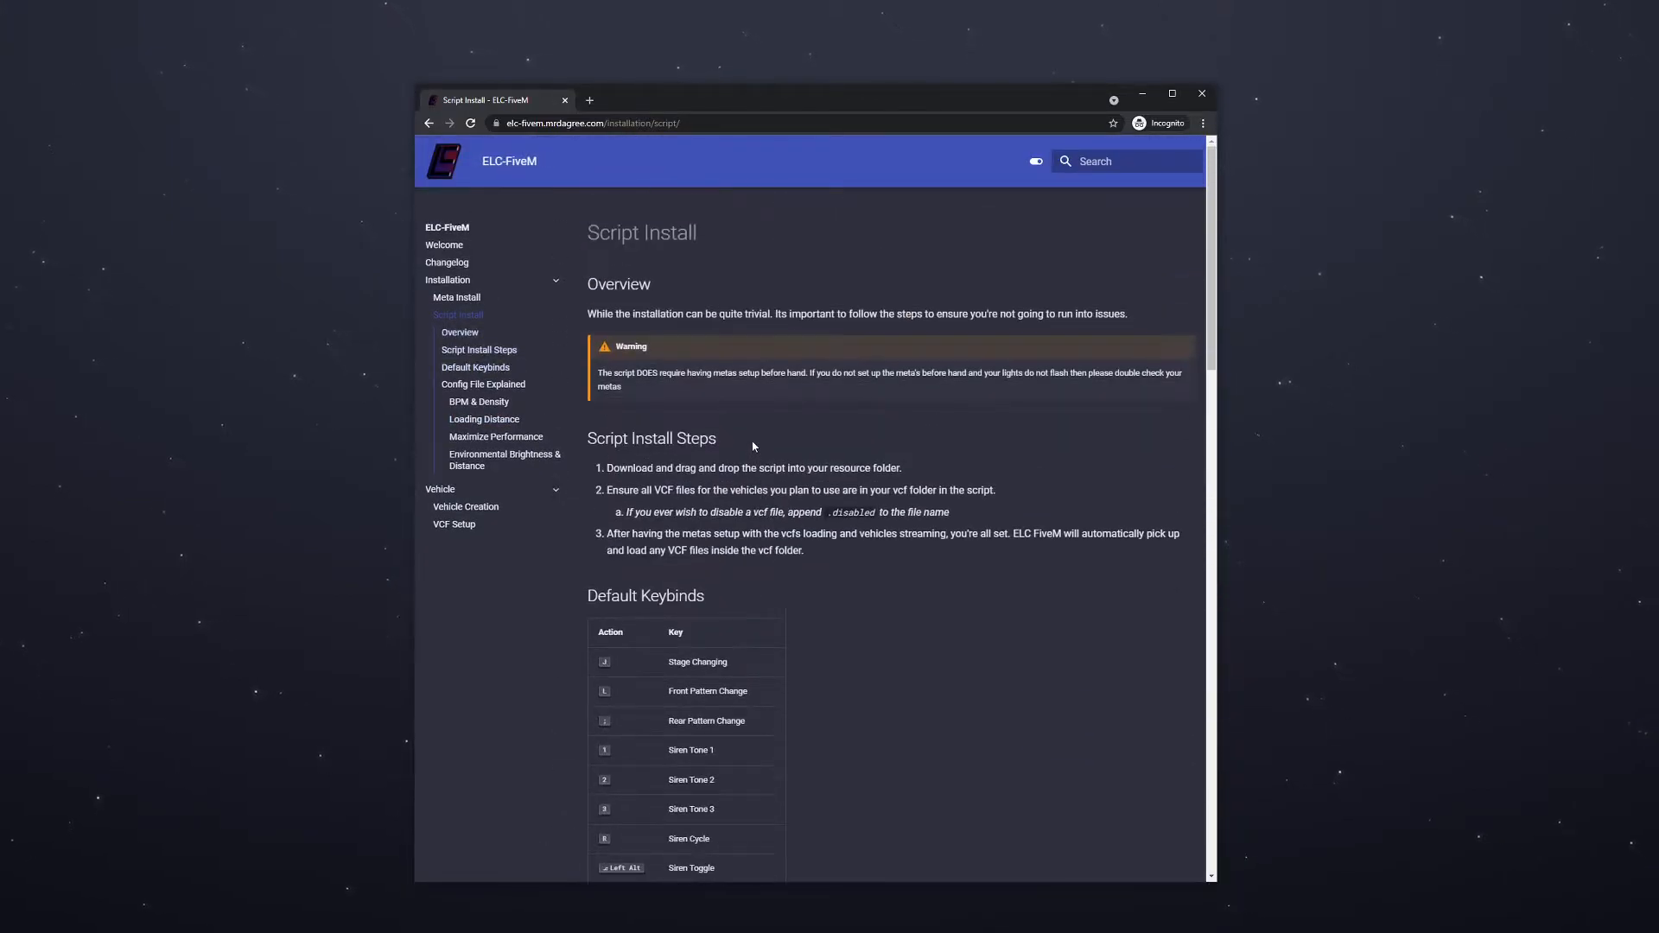
mouse_move(928, 434)
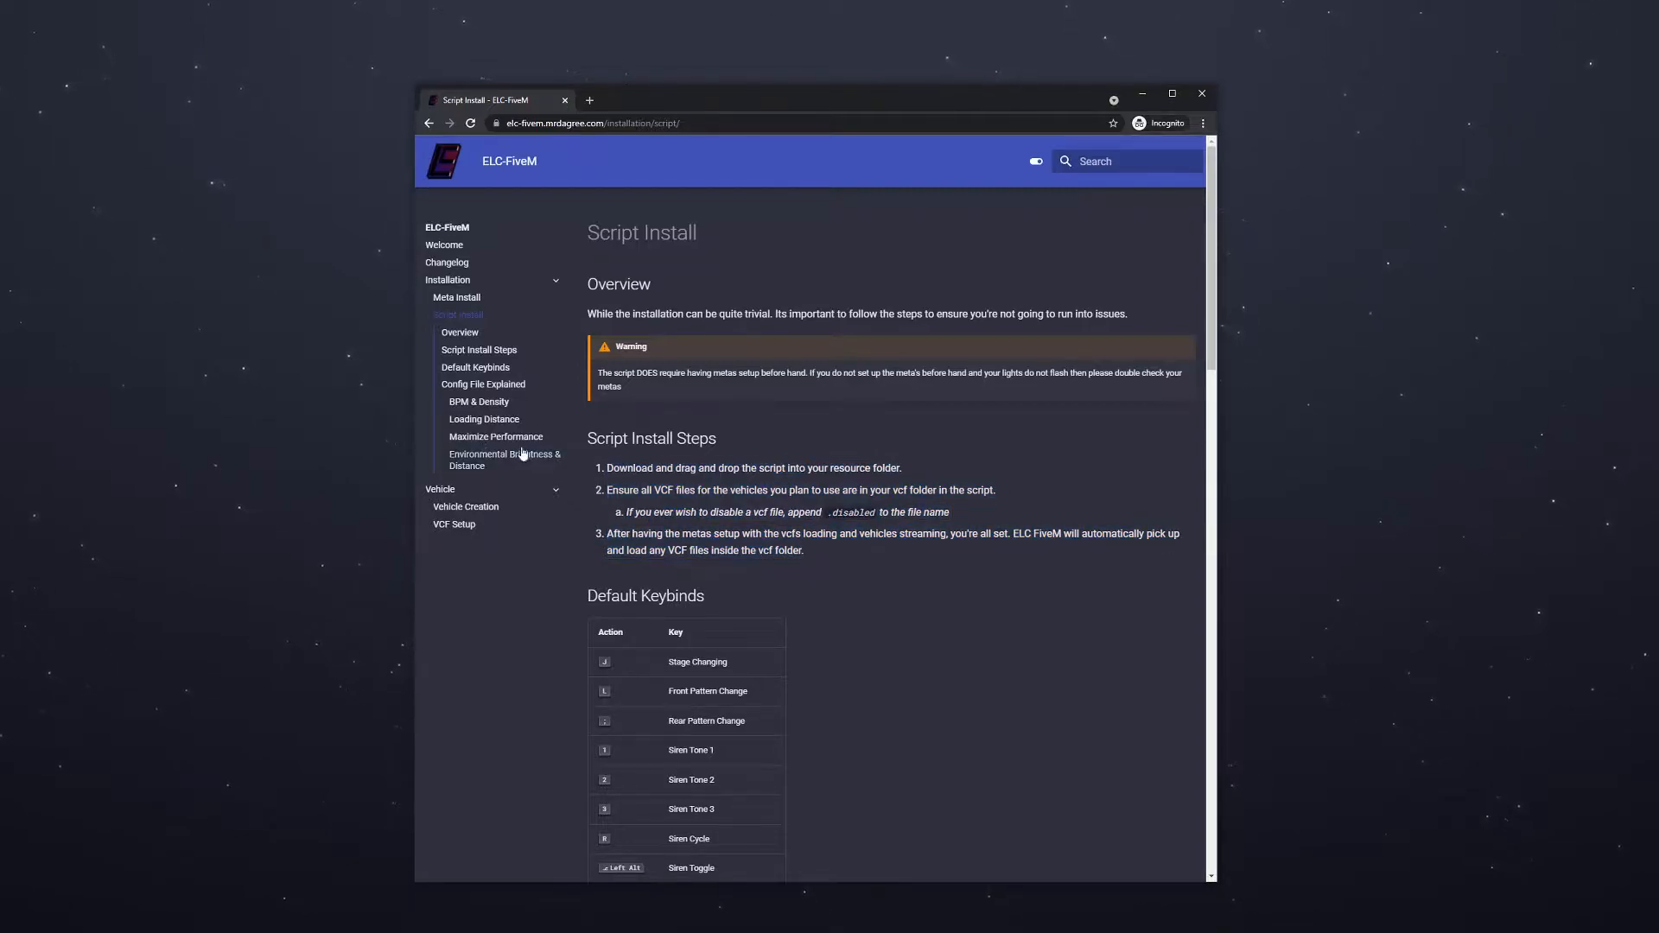
mouse_move(519, 459)
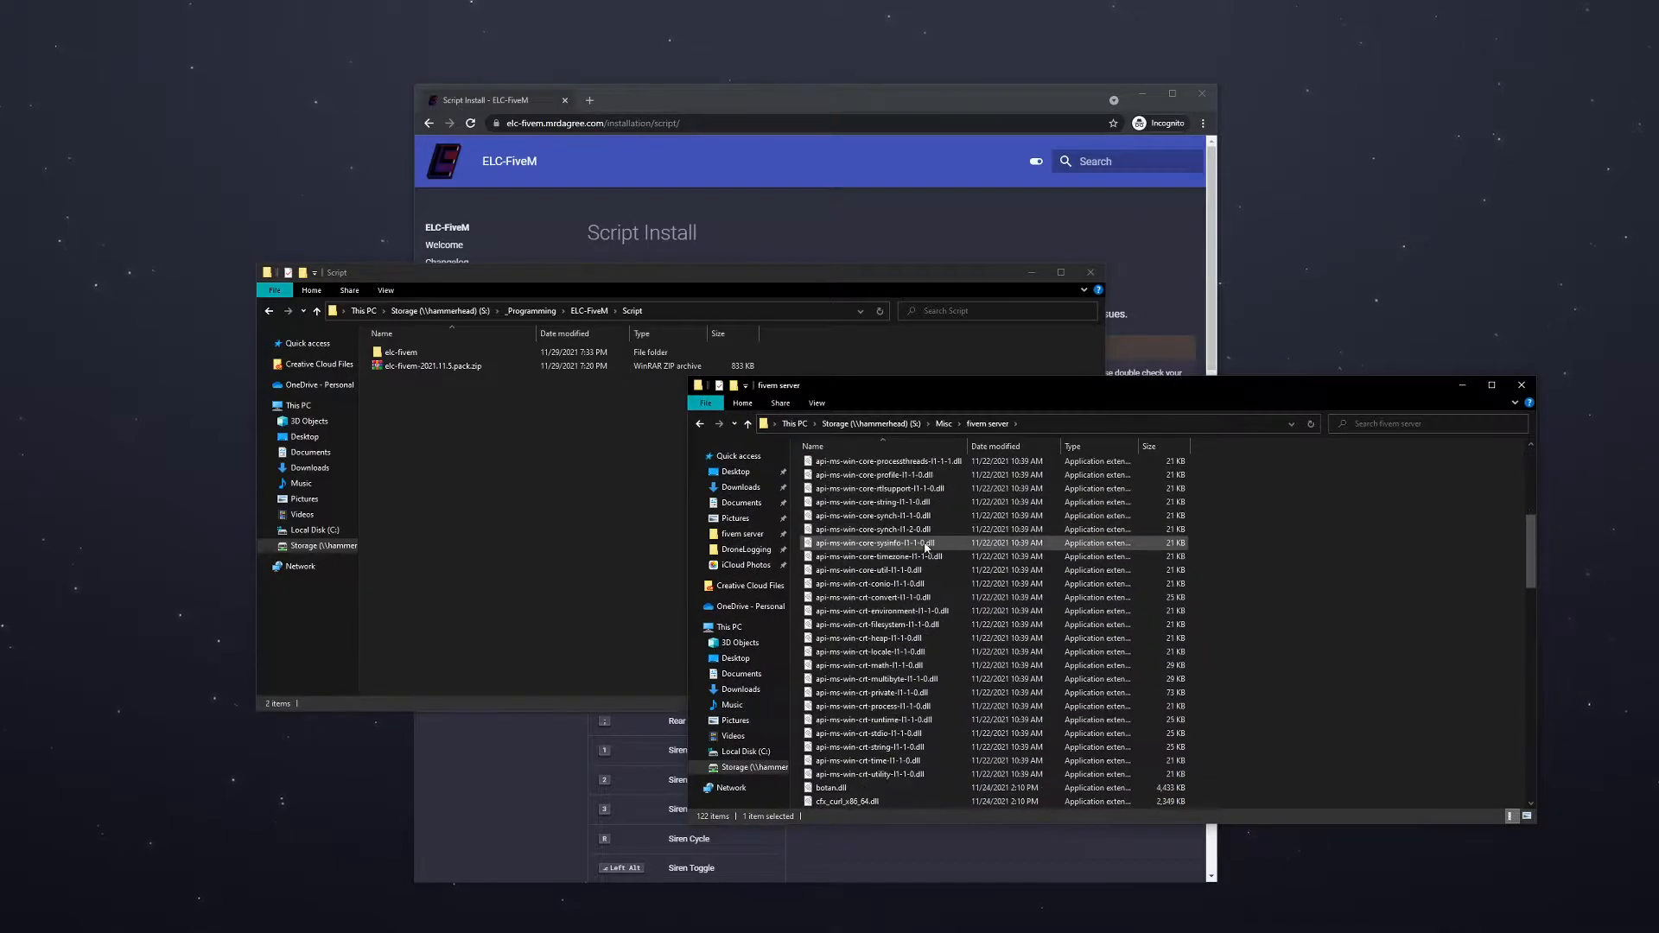
Select the elc-fivem archive in the Script folder and open the extracted elc-fivem folder
scroll("up", 3)
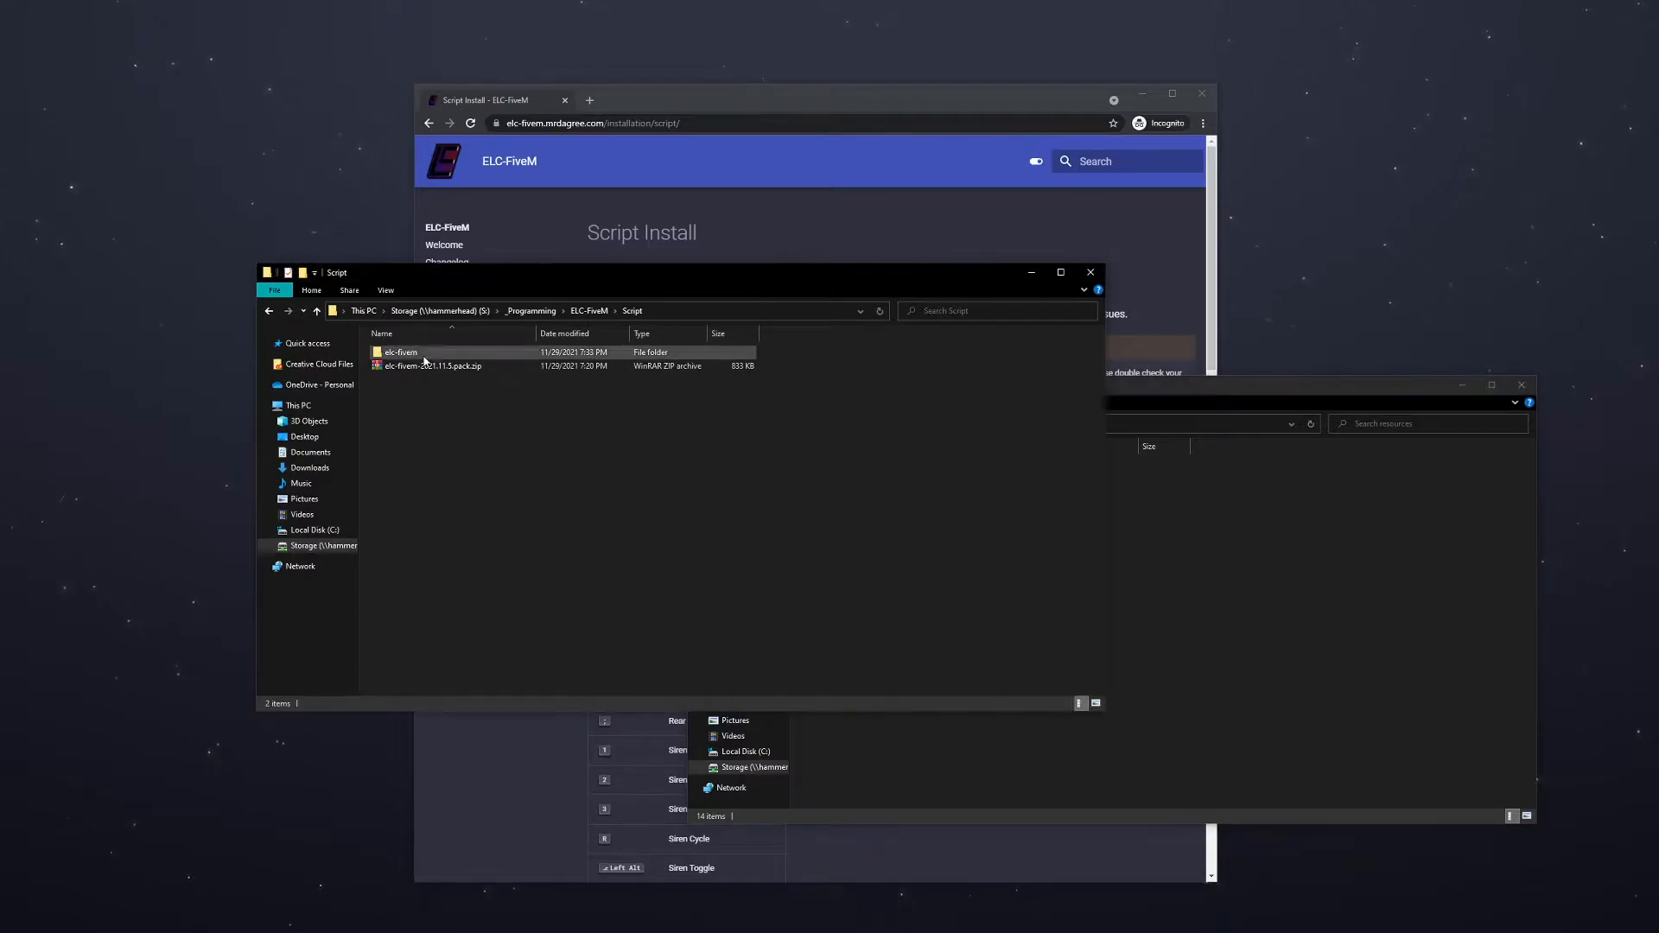
left_click(432, 365)
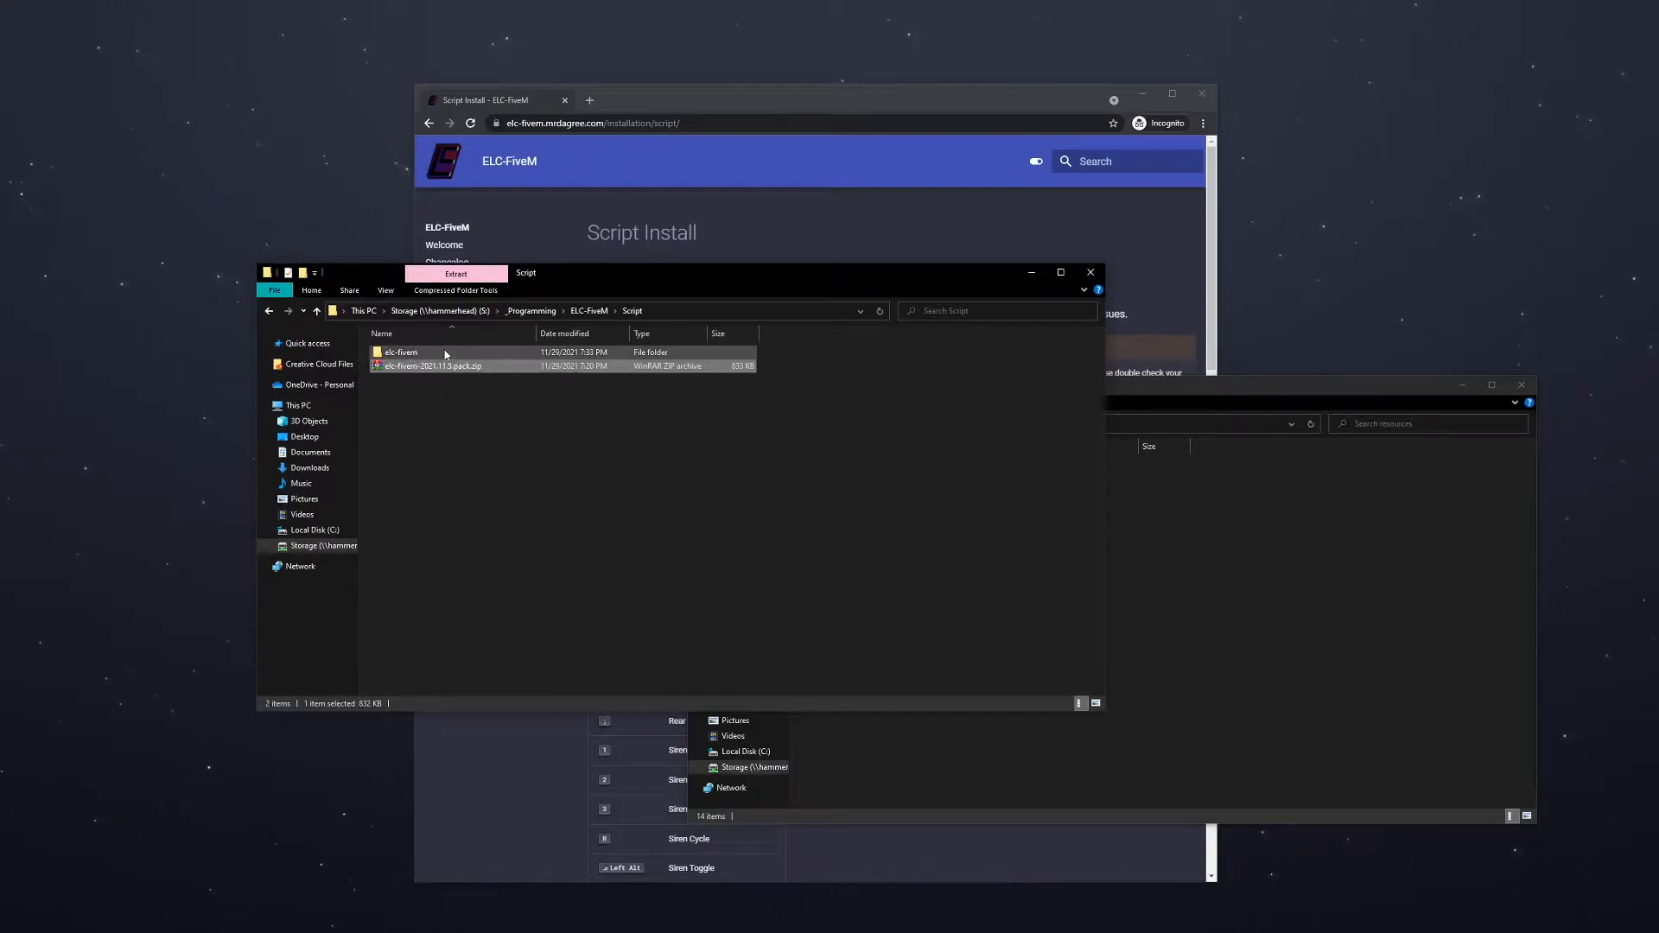
mouse_move(401, 353)
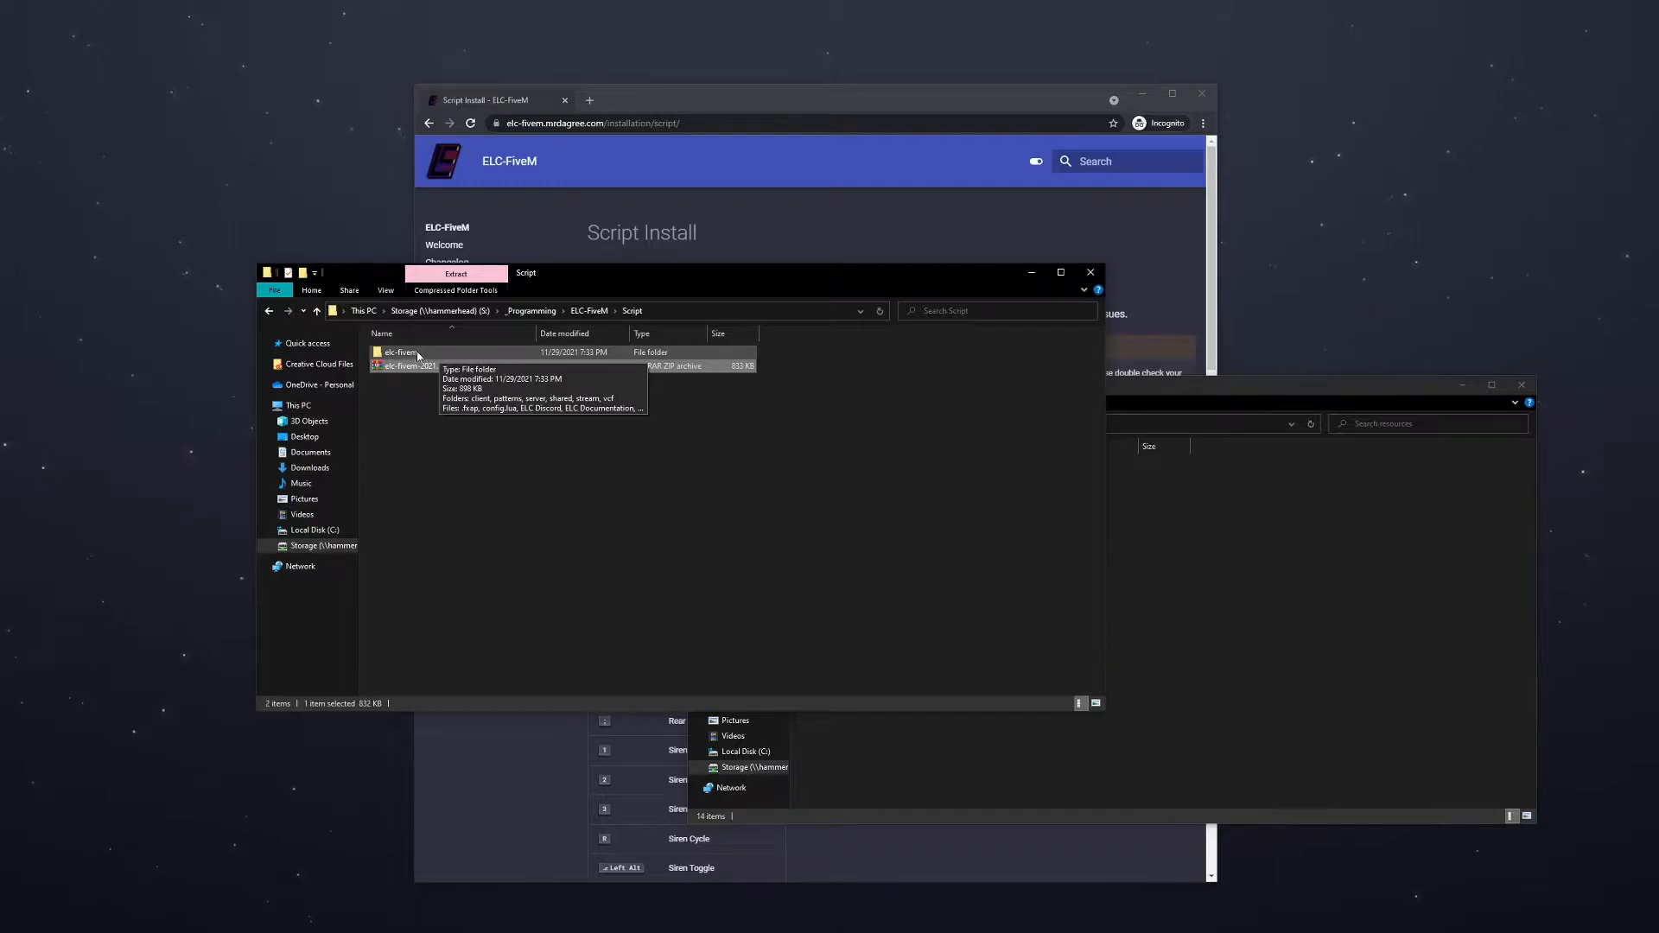
double_click(400, 352)
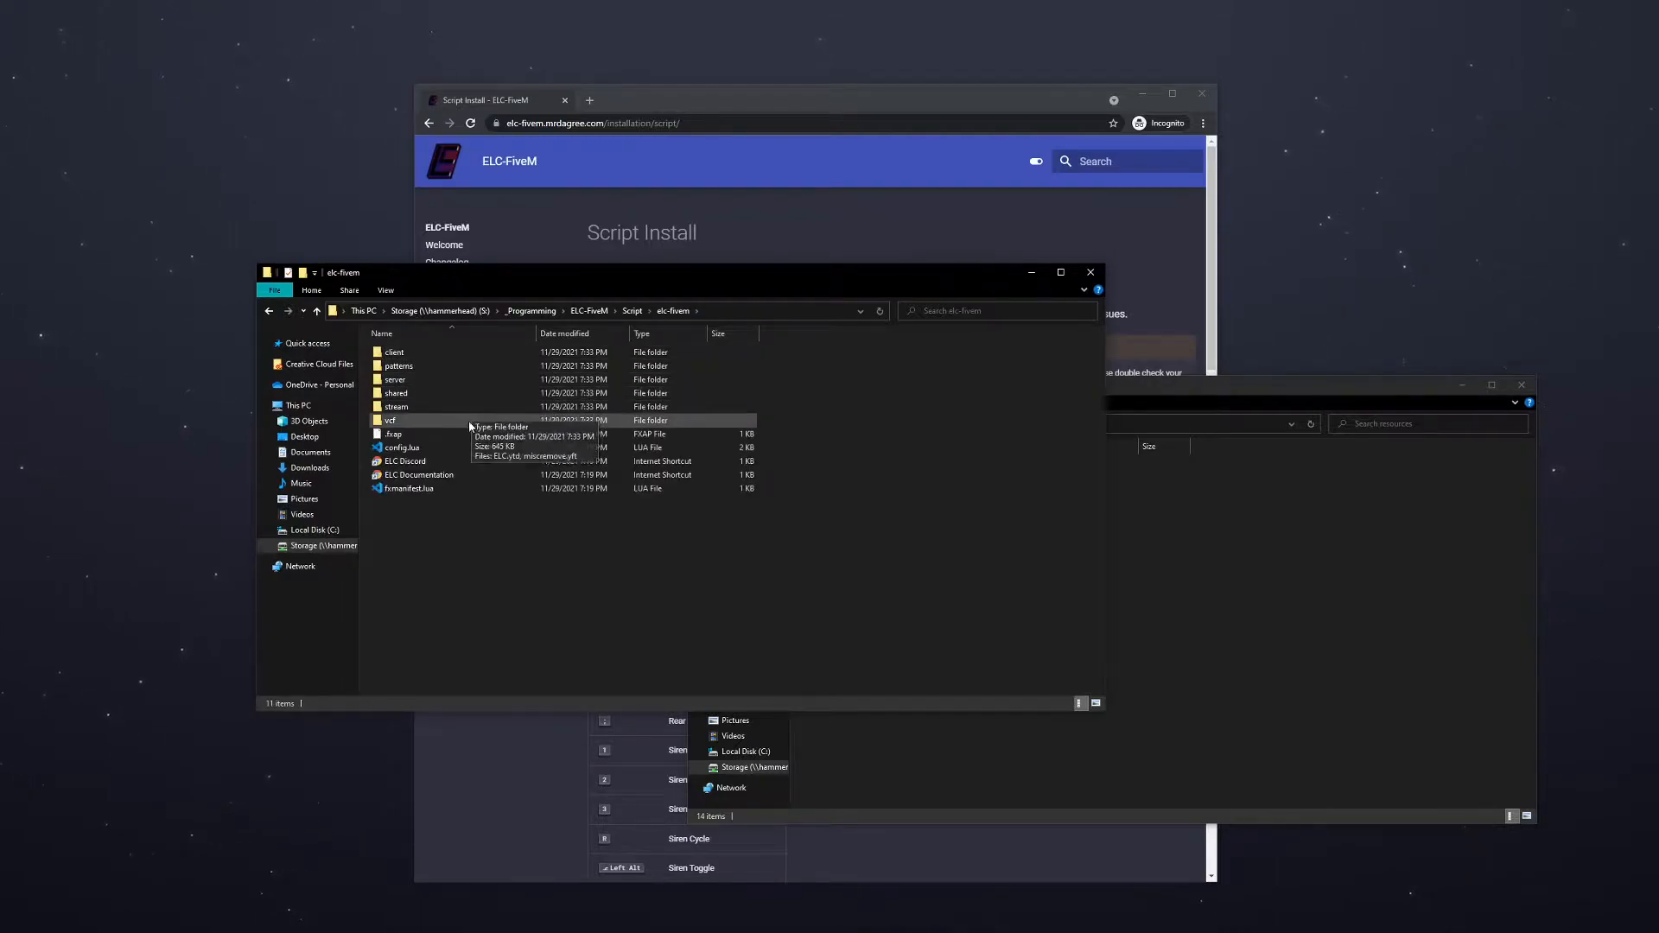
mouse_move(406, 461)
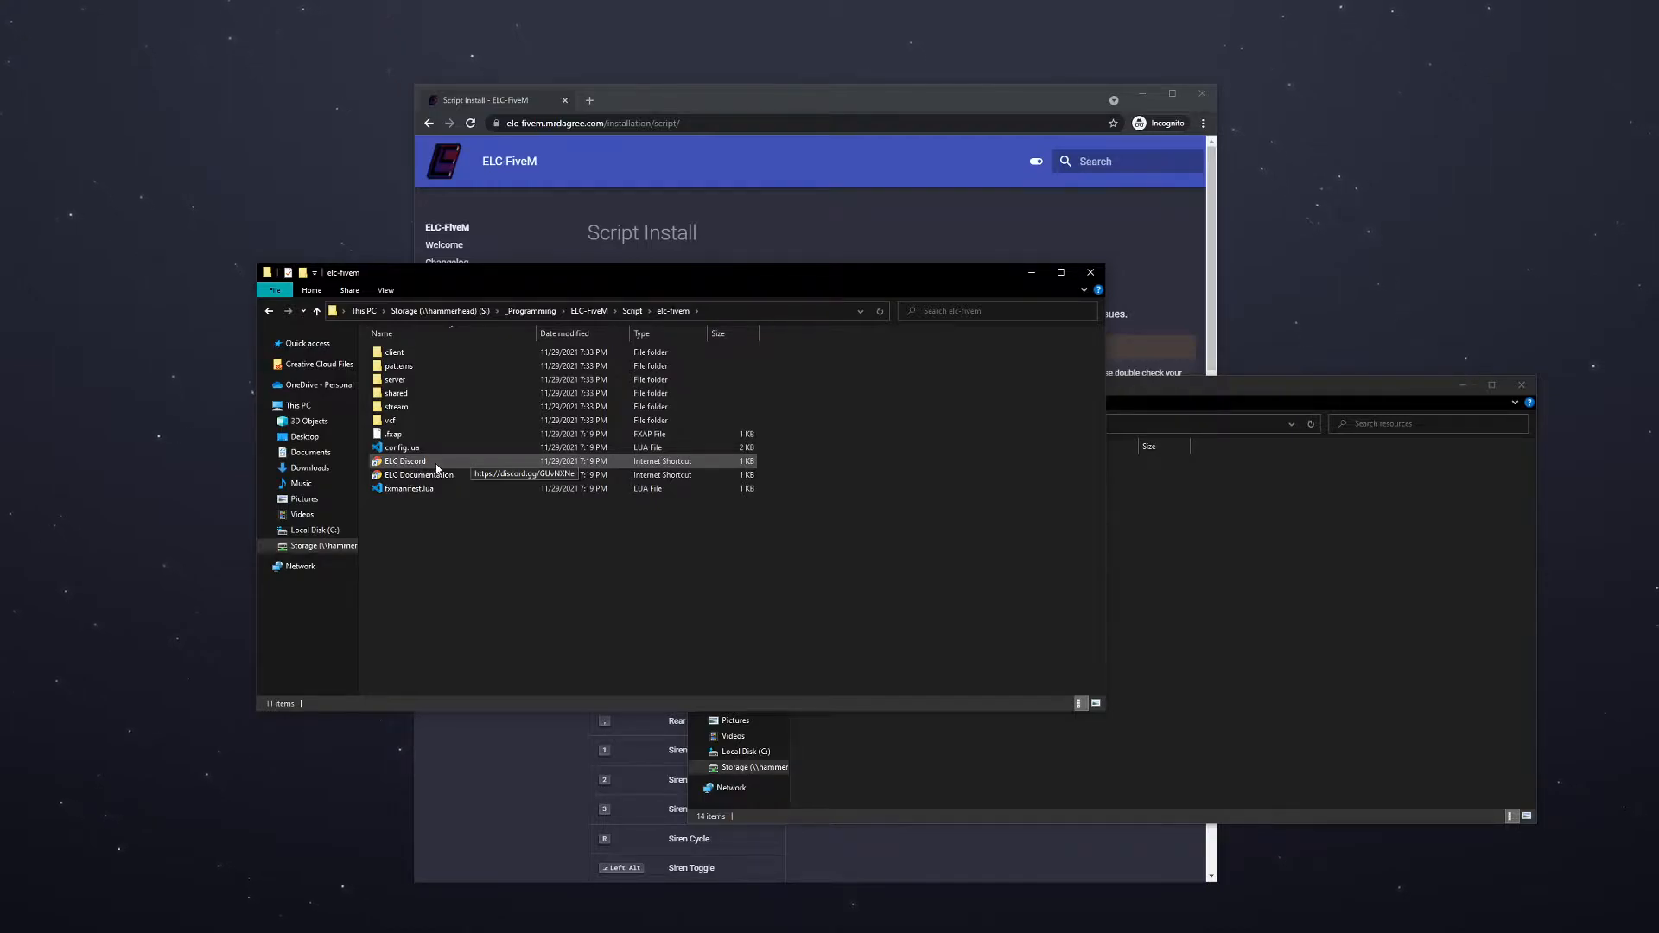
mouse_move(428, 467)
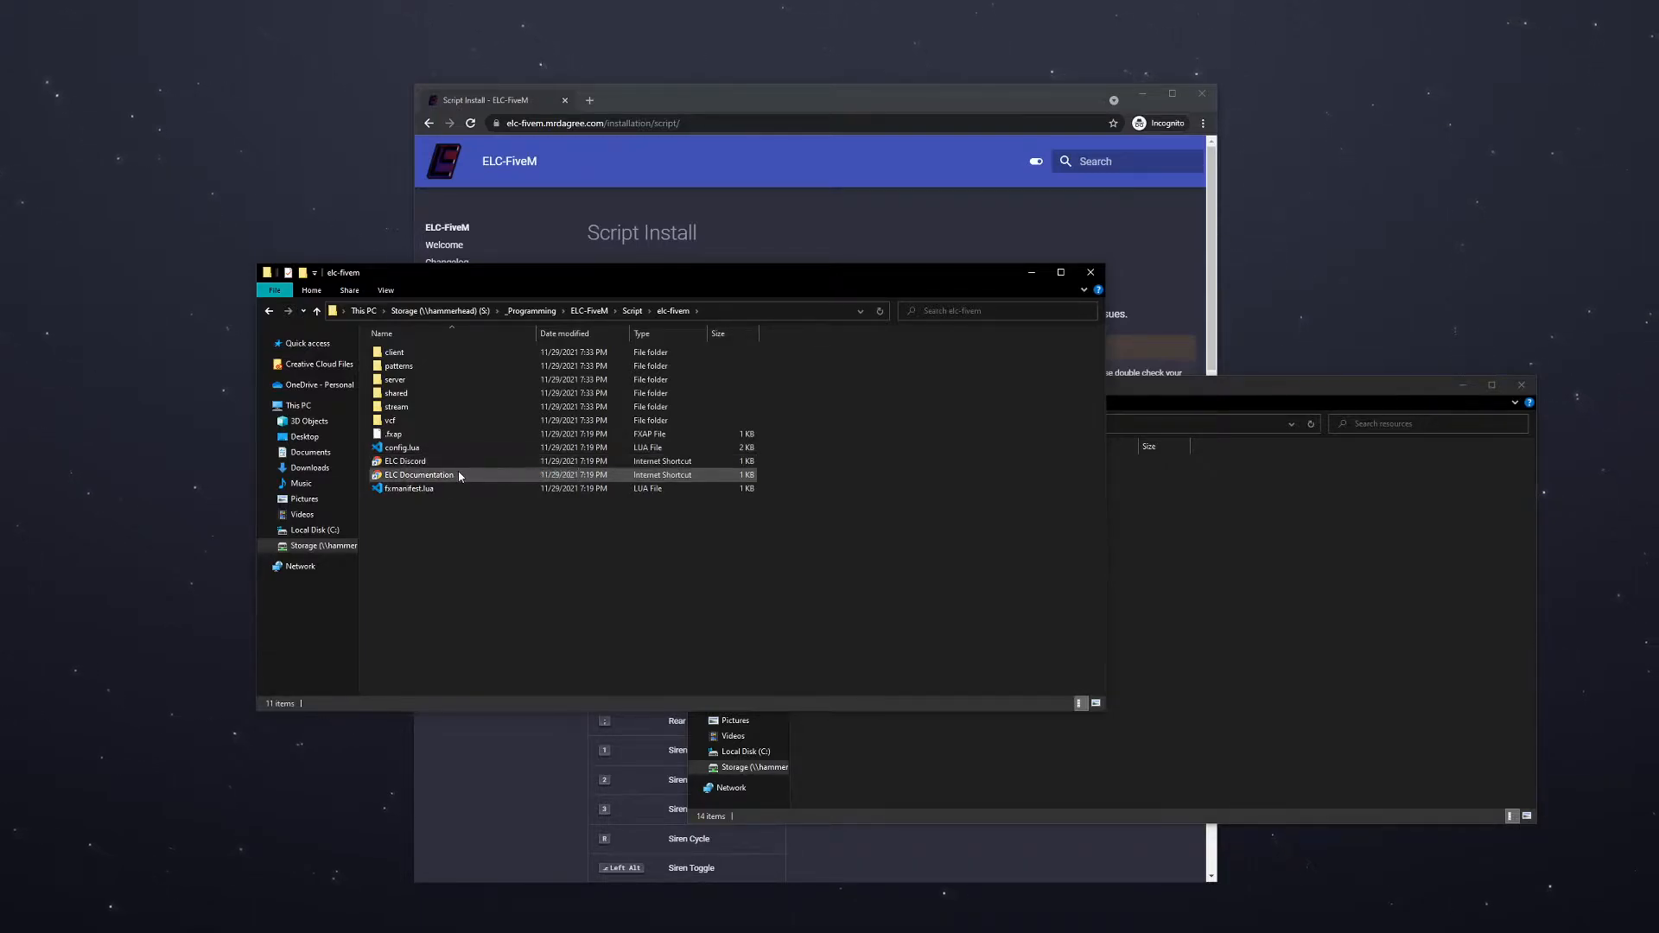
mouse_move(455, 477)
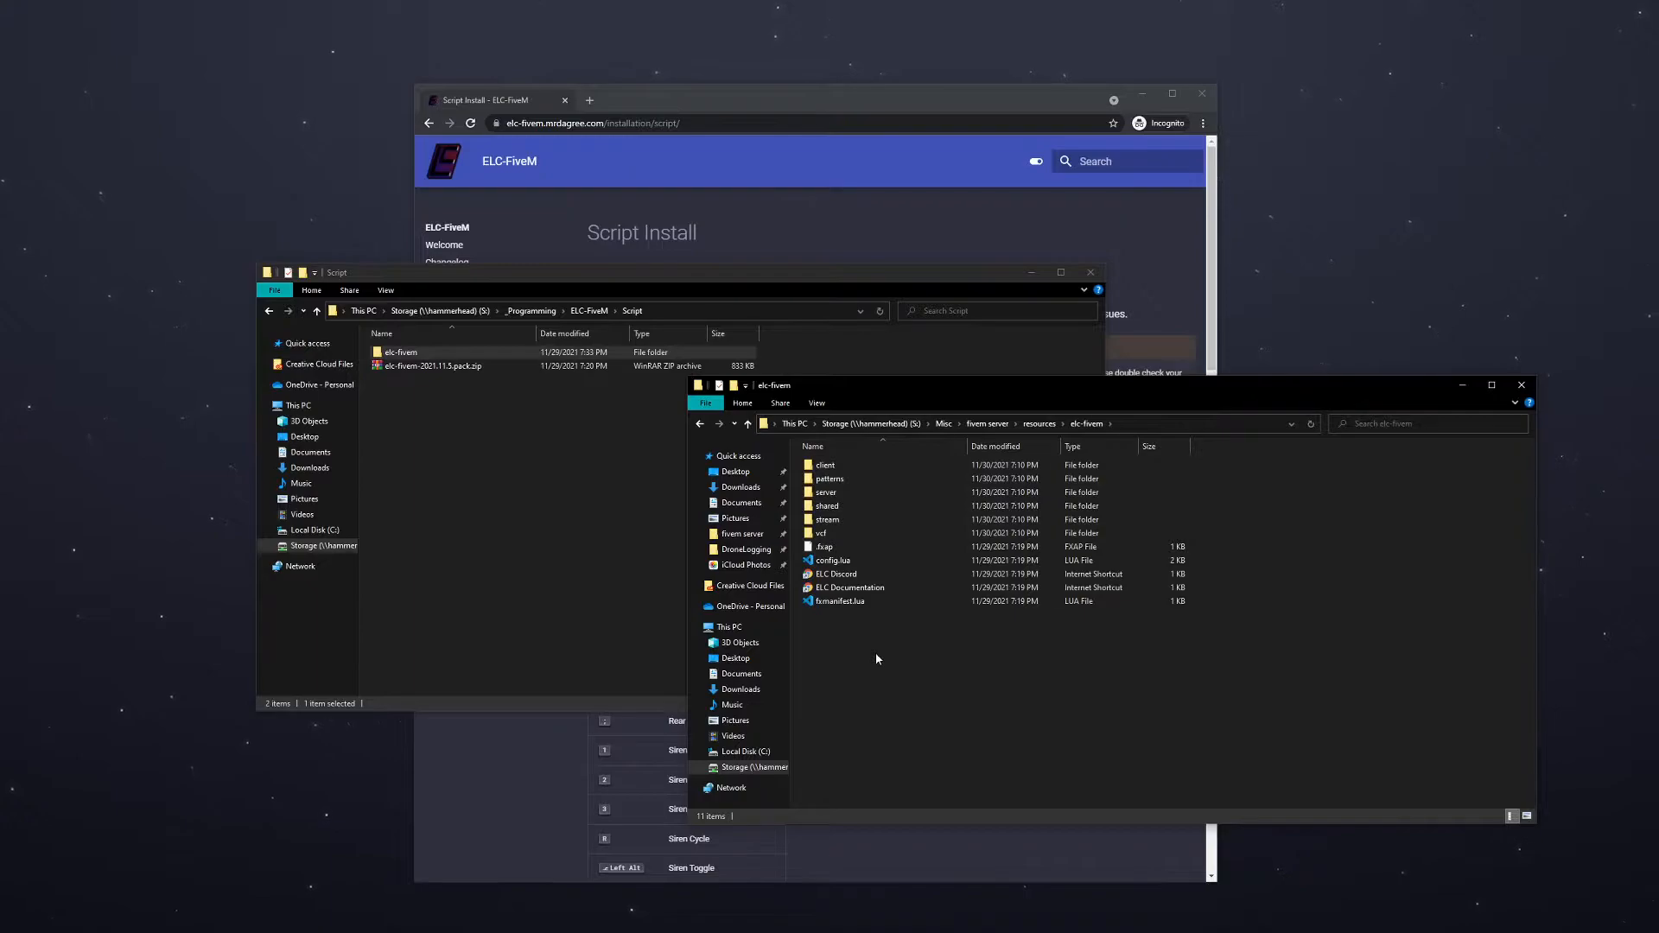
Return to the server's resources folder and open elc-fivem with Visual Studio Code
left_click(701, 424)
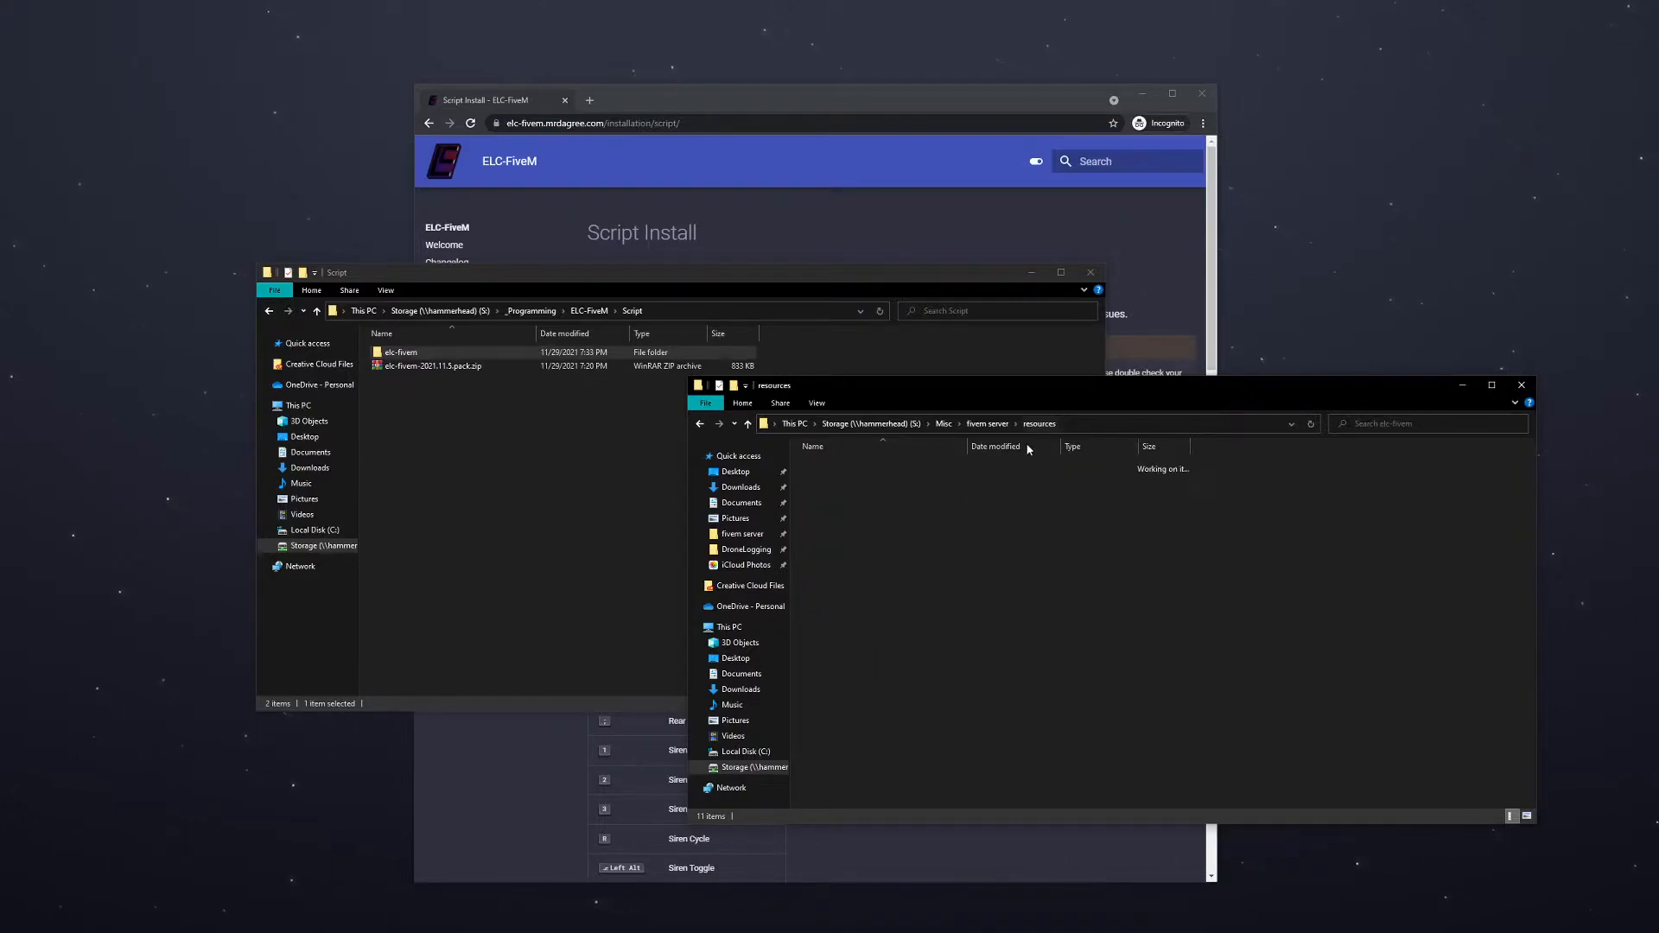
right_click(835, 547)
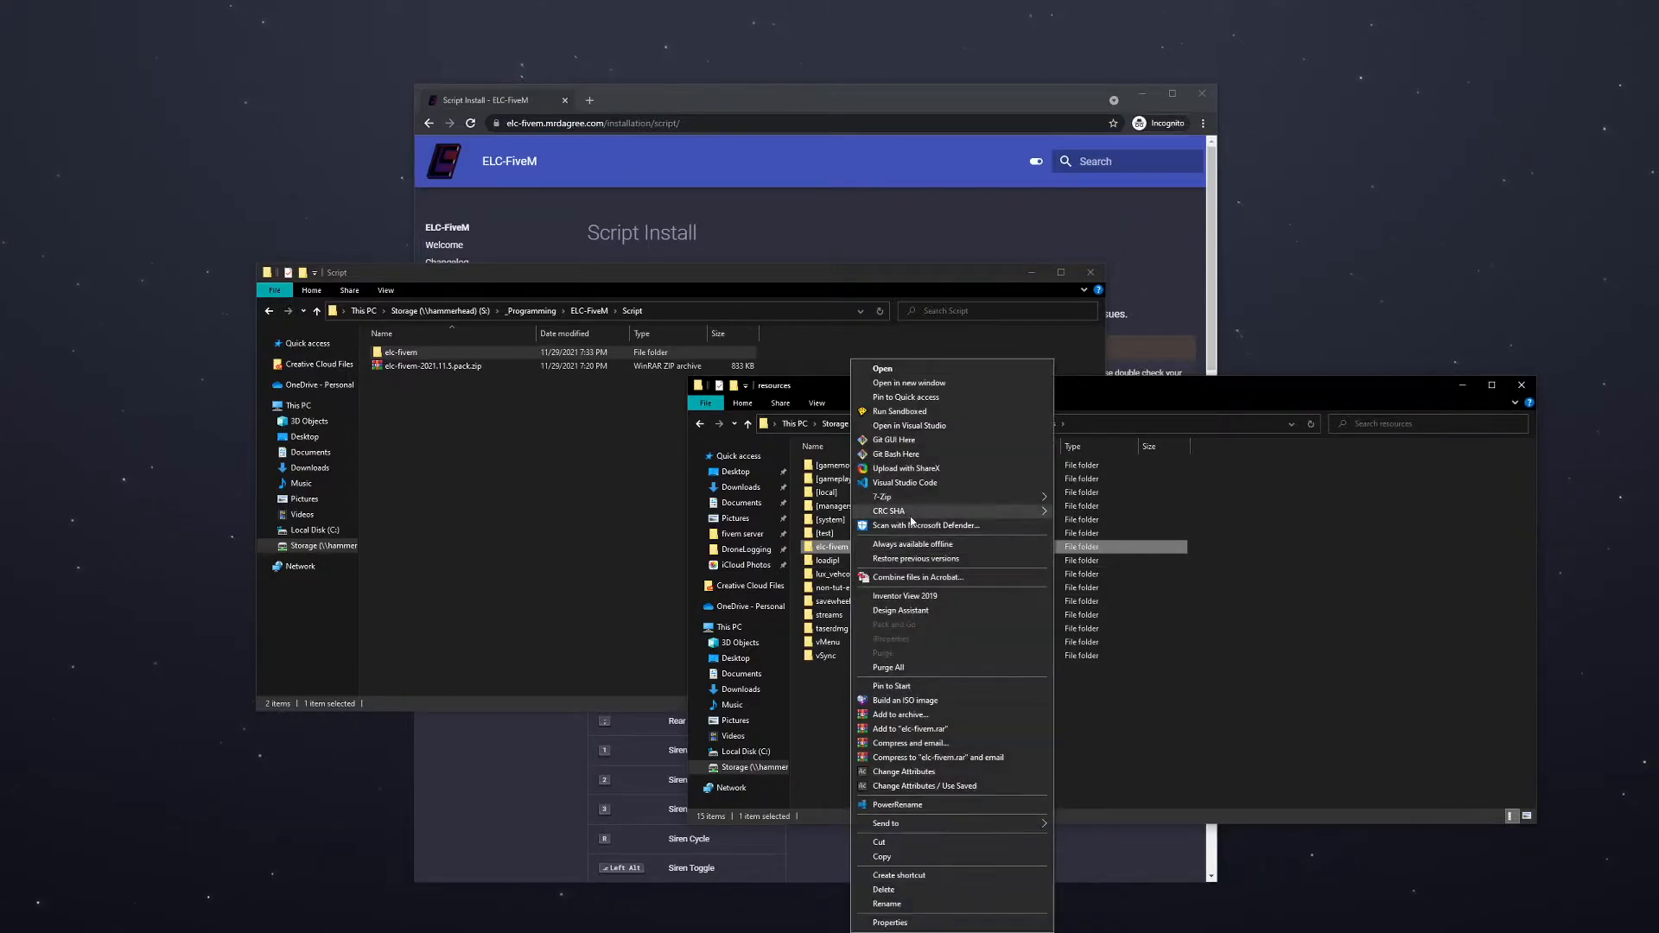
left_click(904, 482)
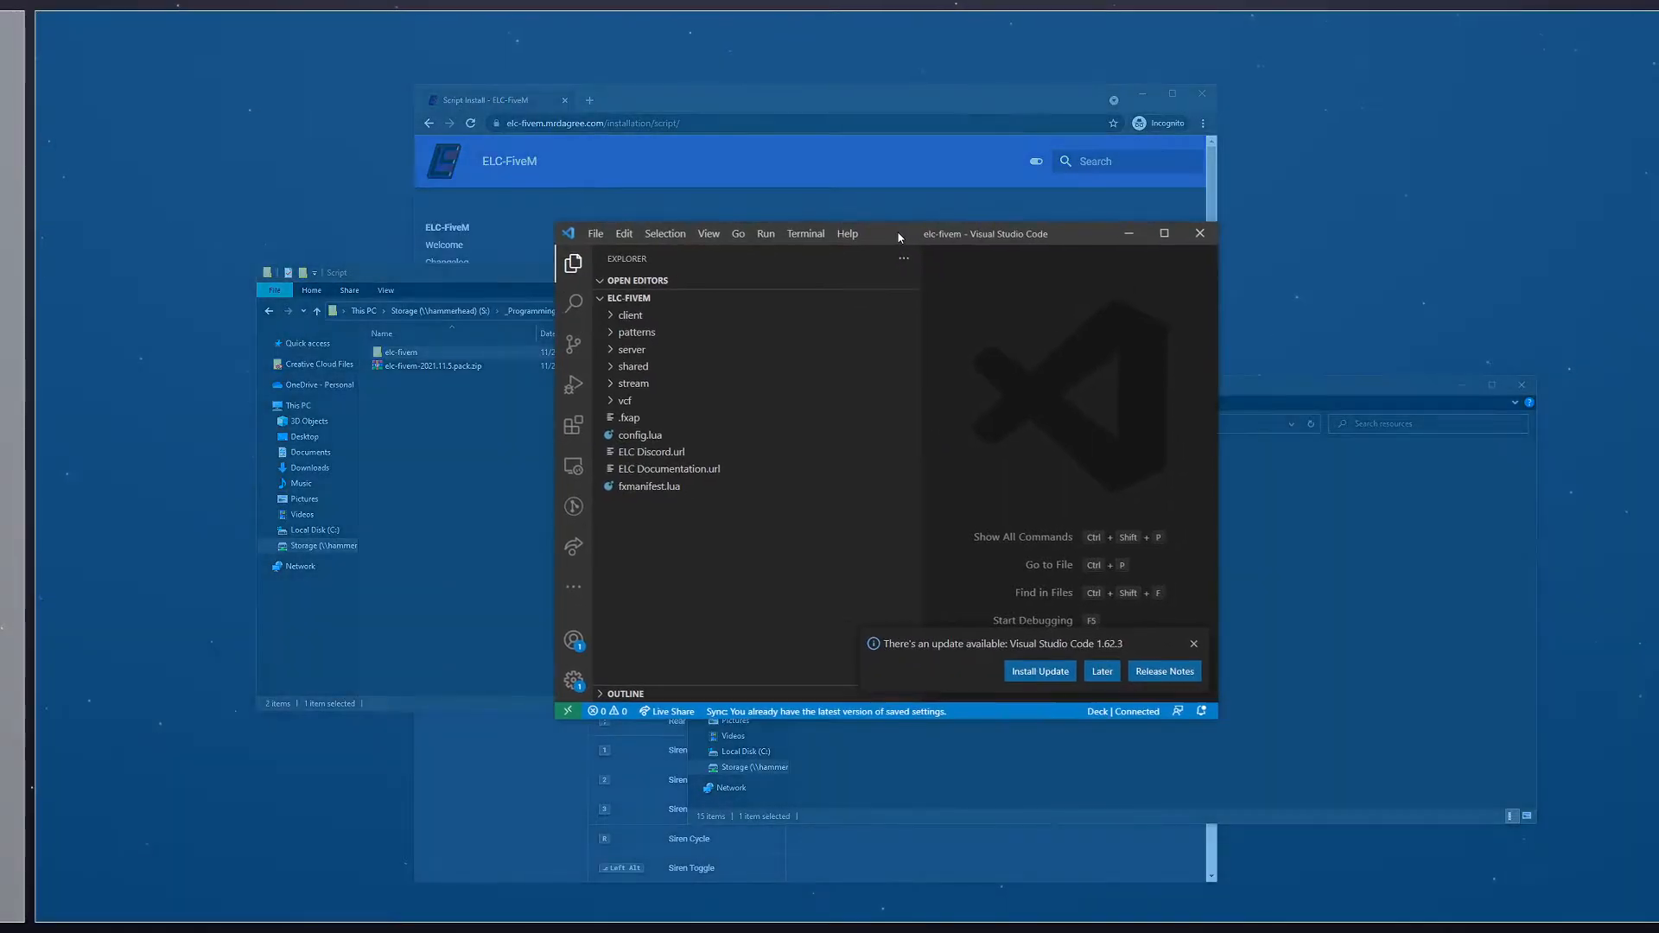
Maximize the Visual Studio Code window holding the elc-fivem project
left_click(1163, 234)
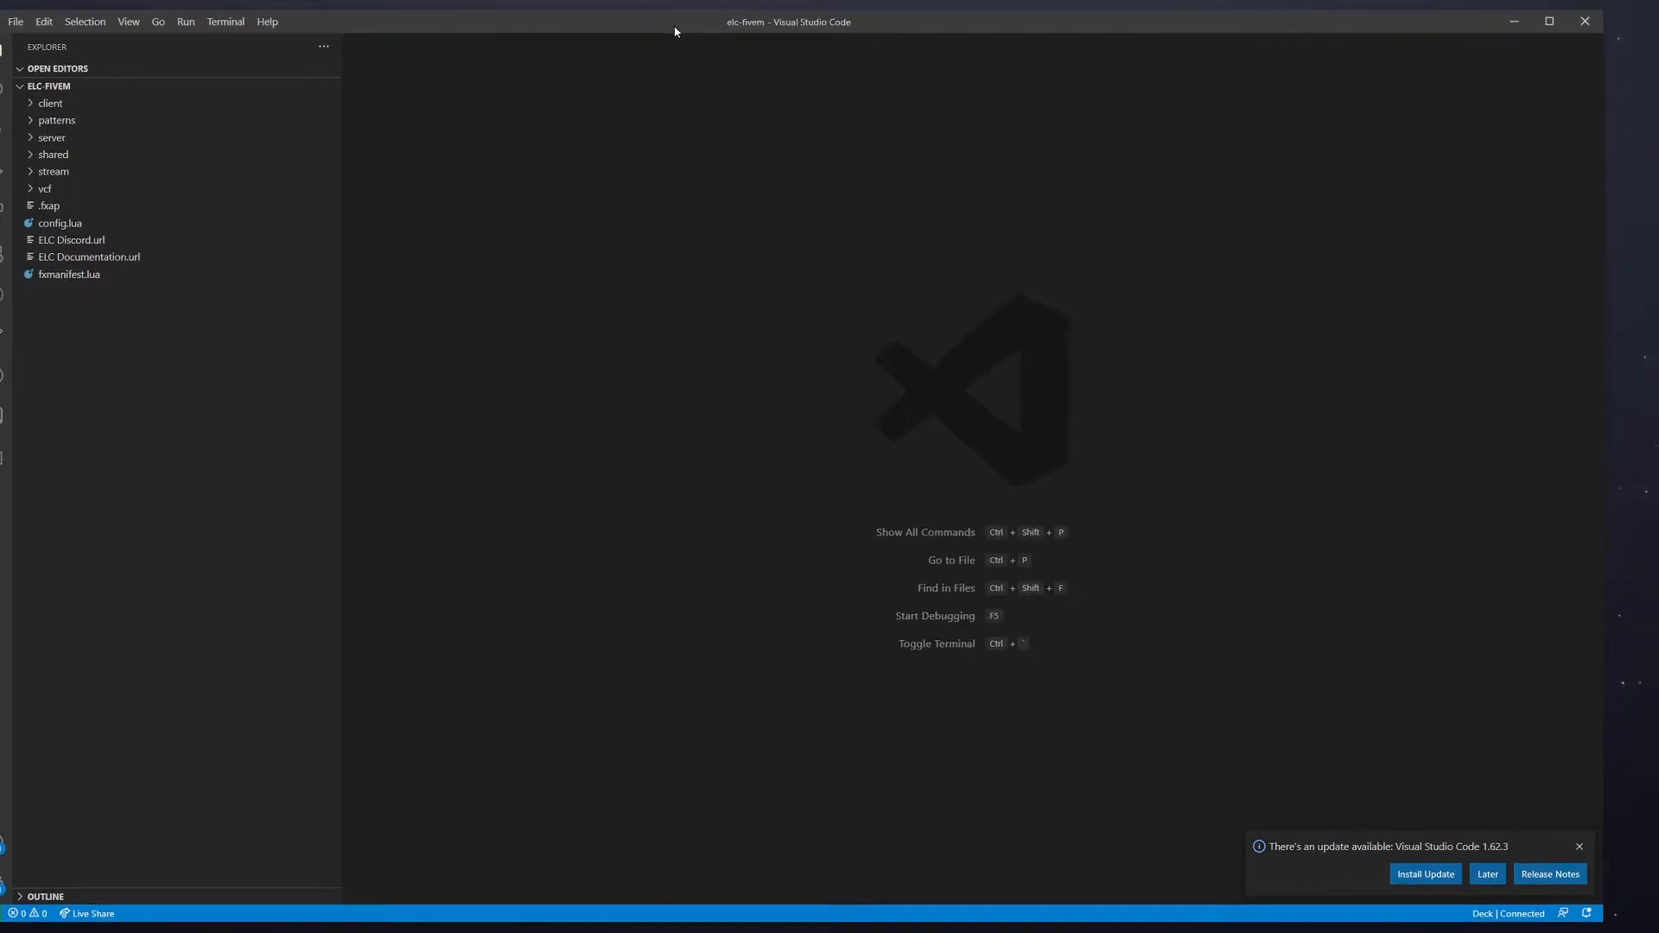
mouse_move(405, 307)
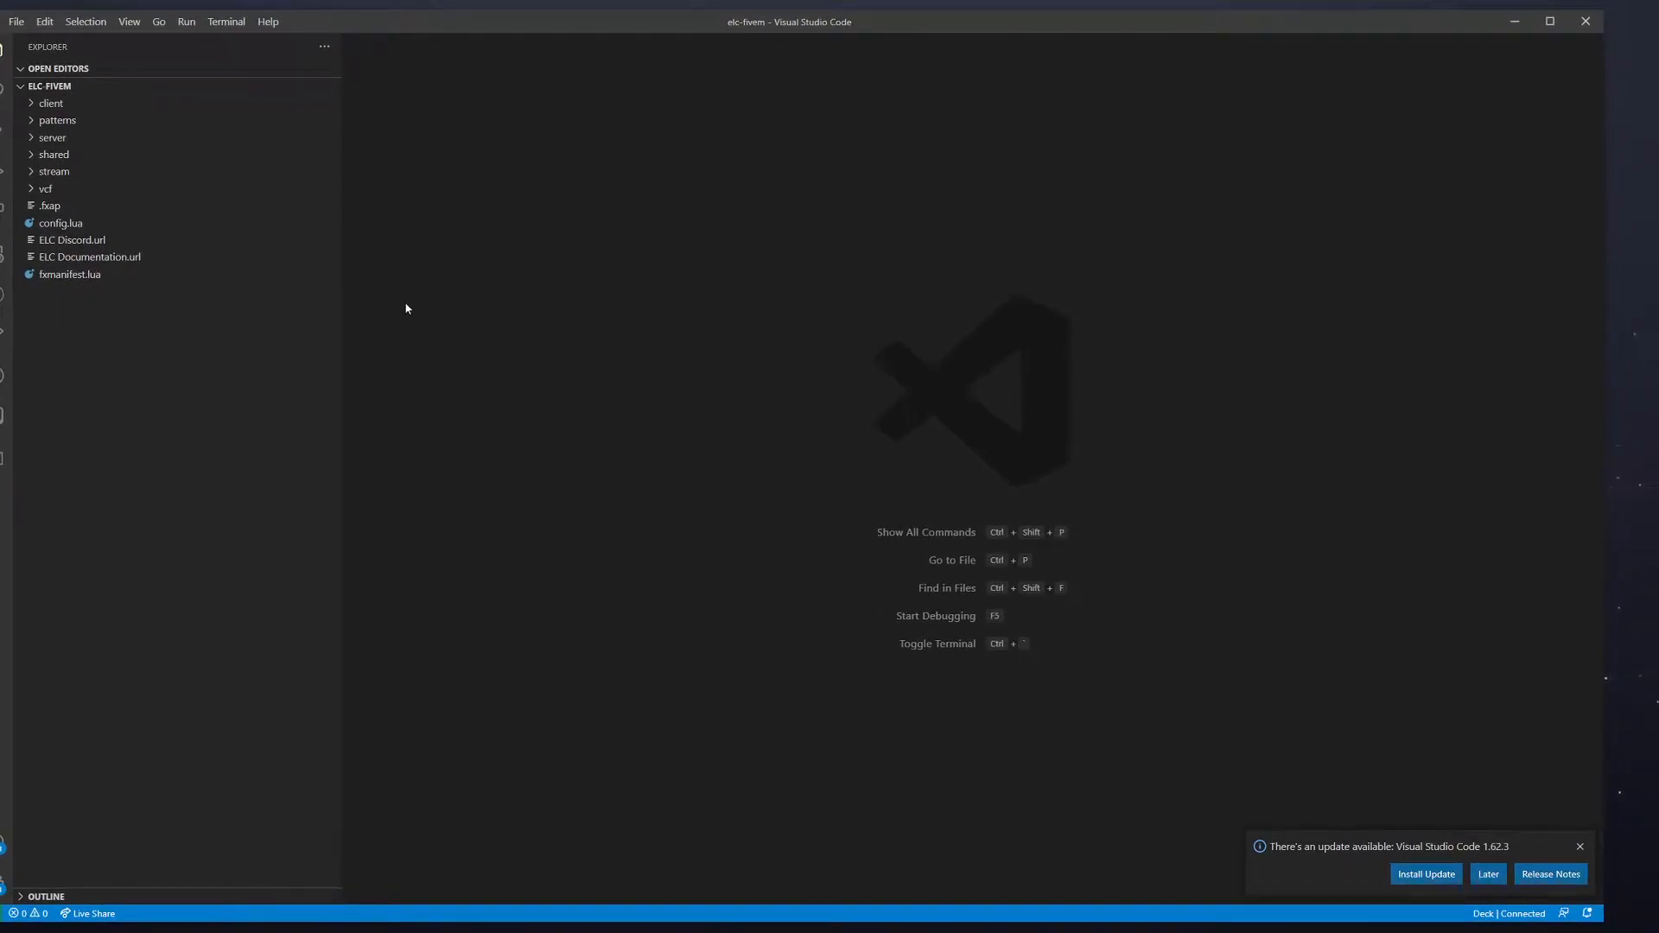
mouse_move(397, 307)
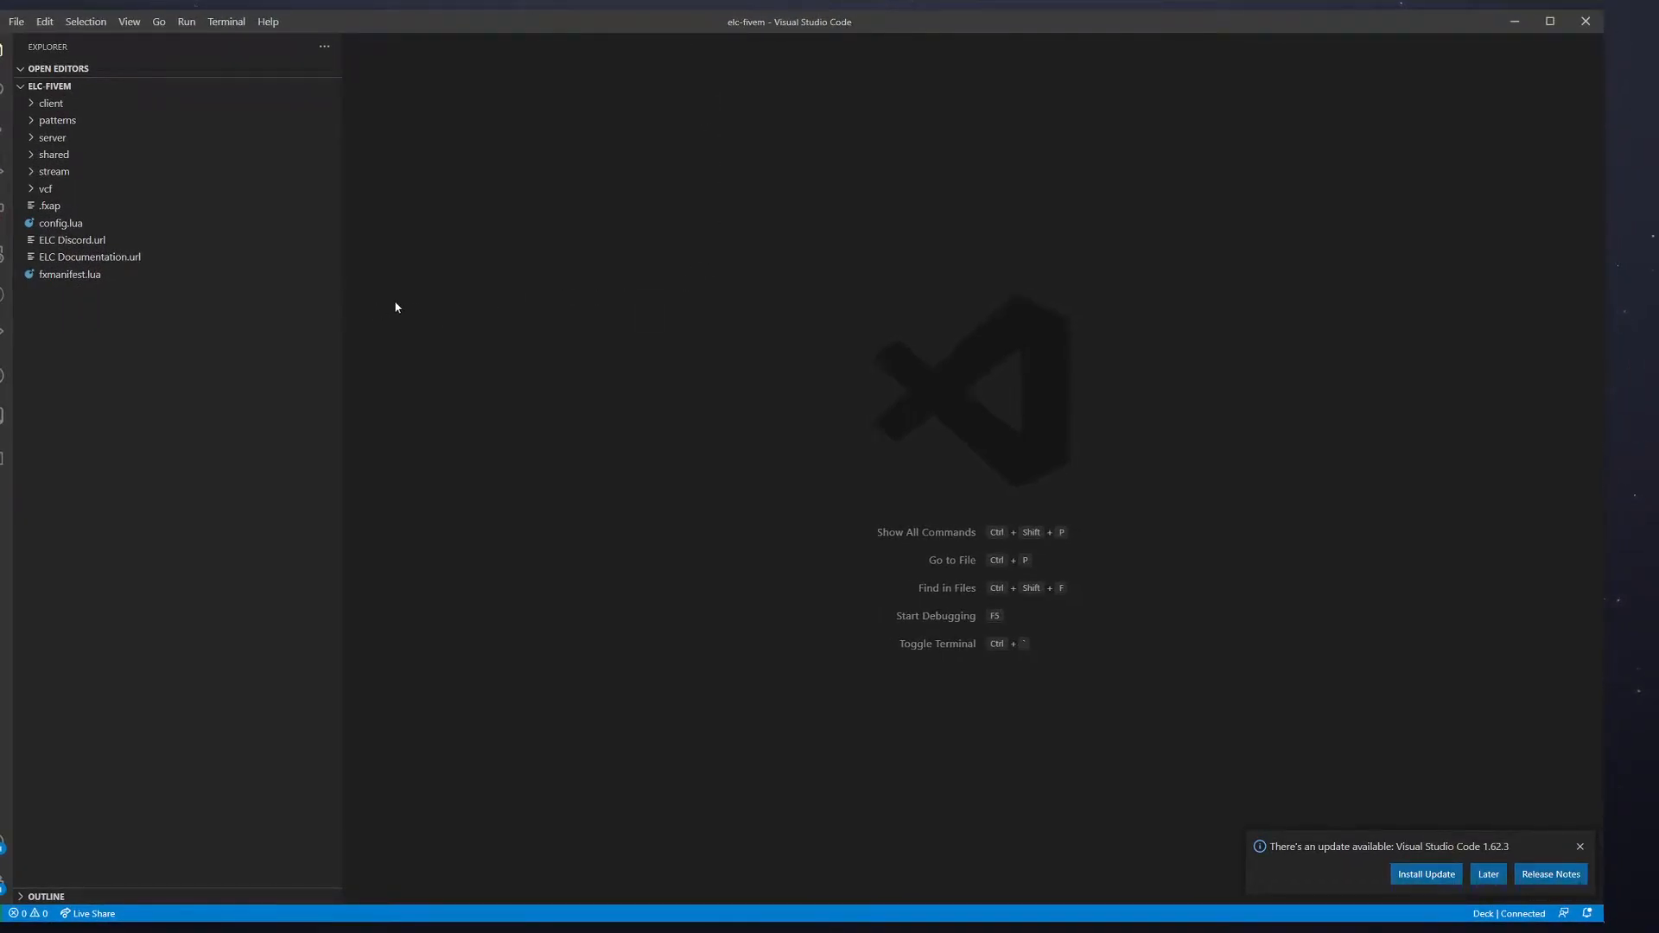
mouse_move(430, 308)
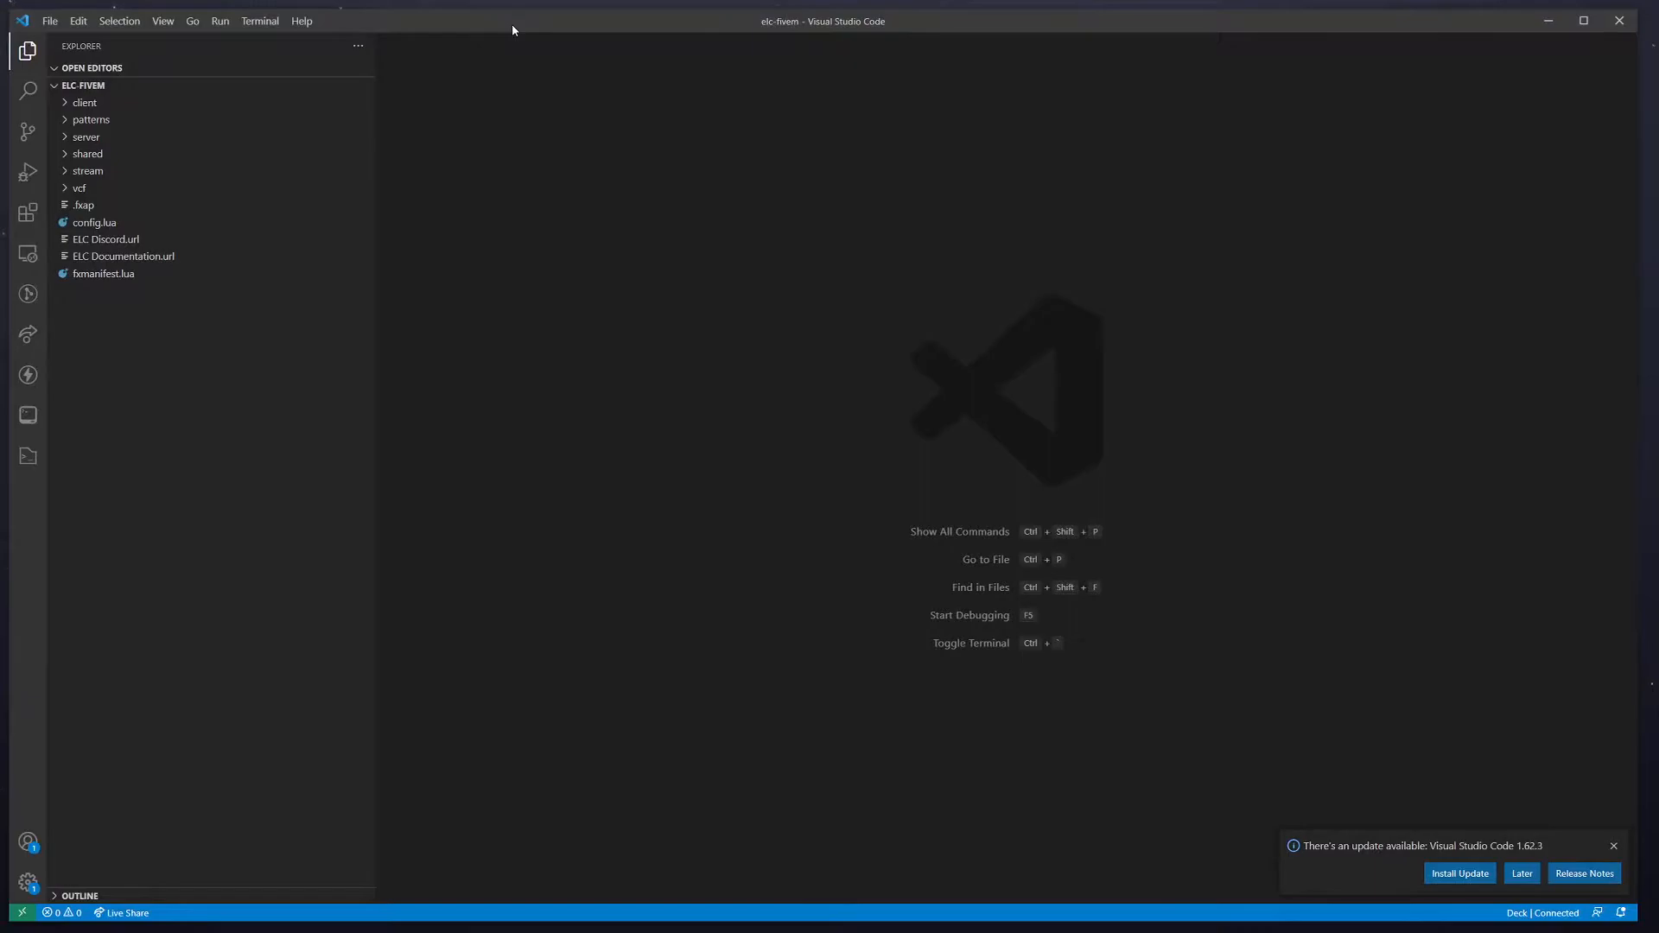
mouse_move(465, 198)
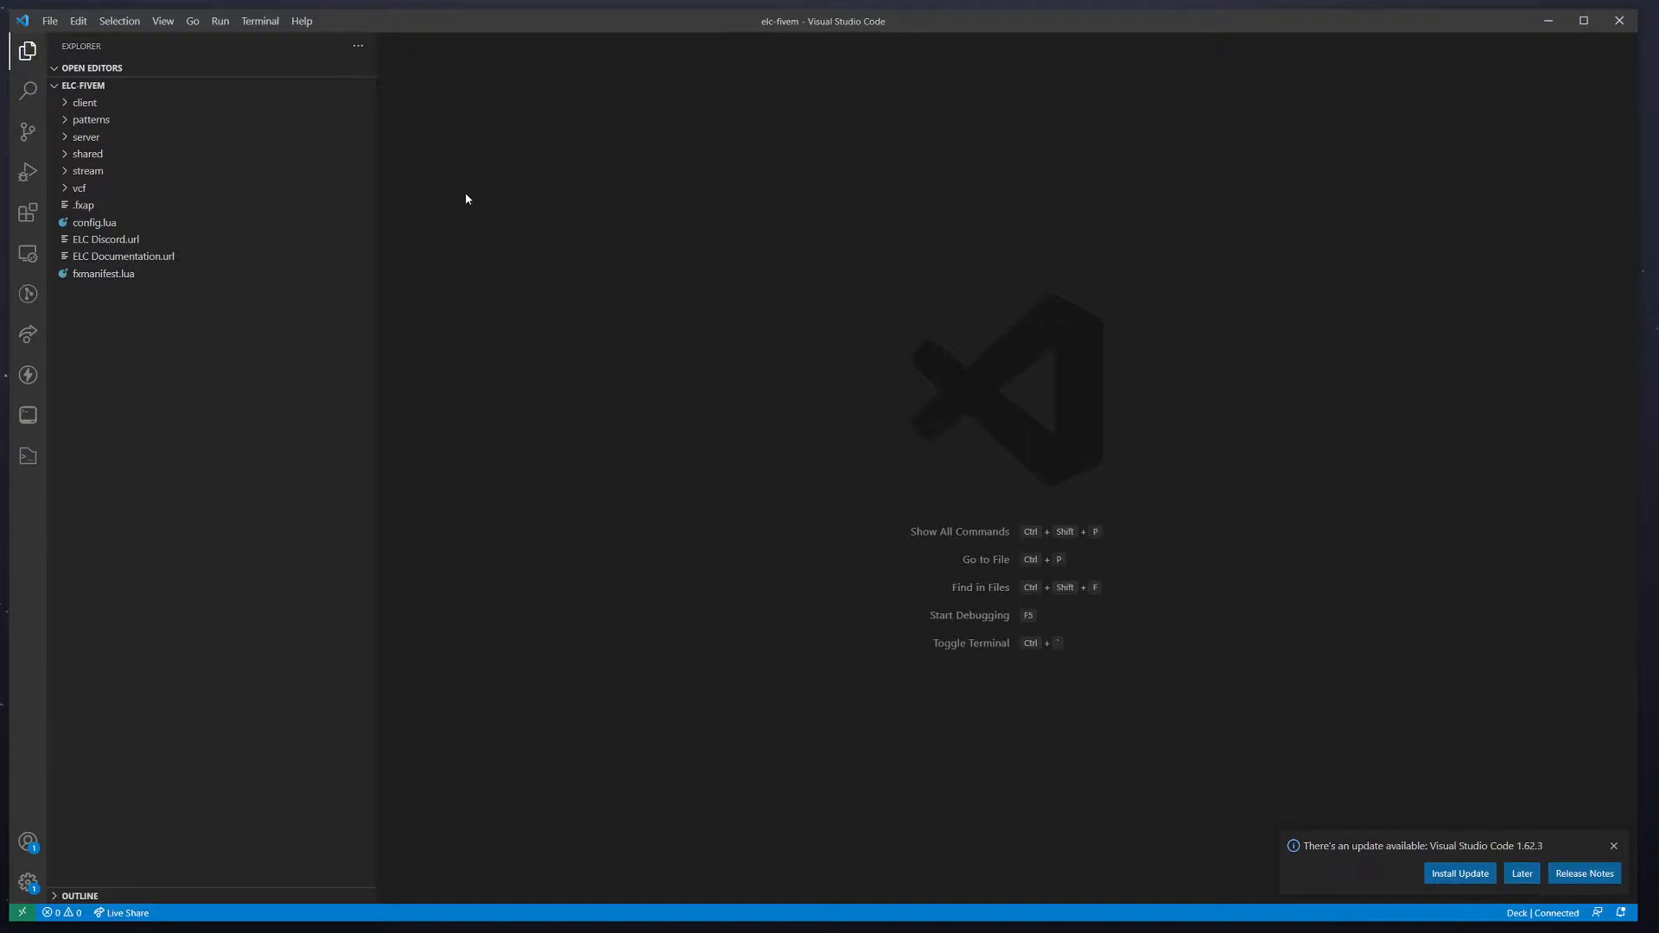
Expand the shared folder, glance at shared.lua, then open config.lua
left_click(88, 154)
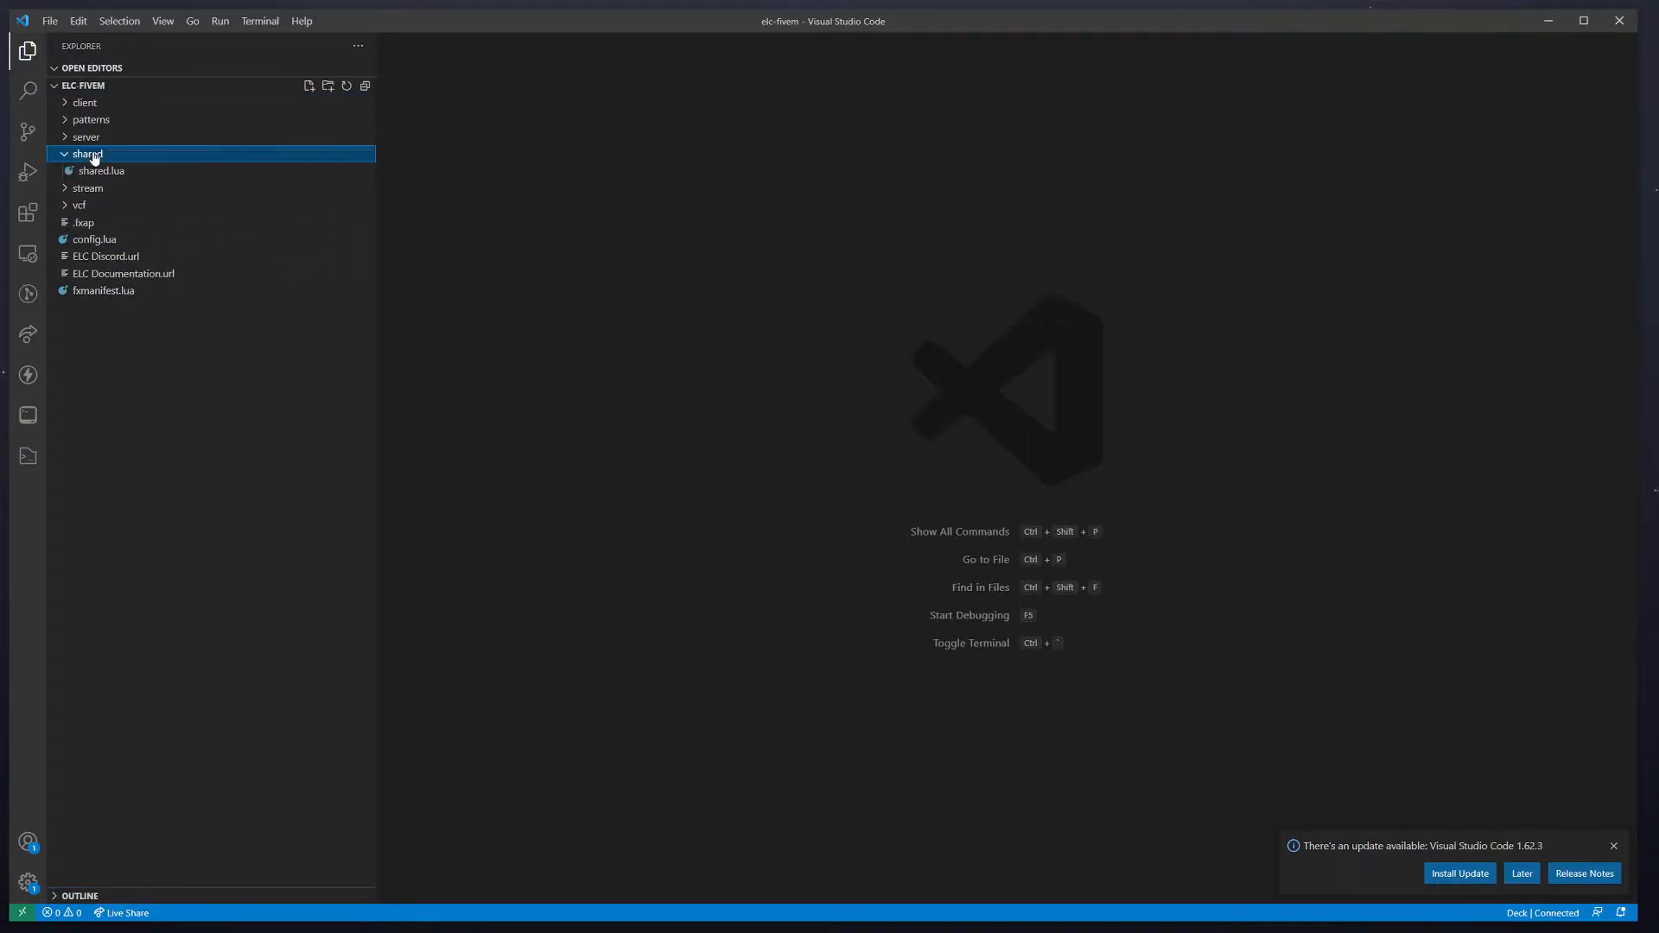
left_click(100, 170)
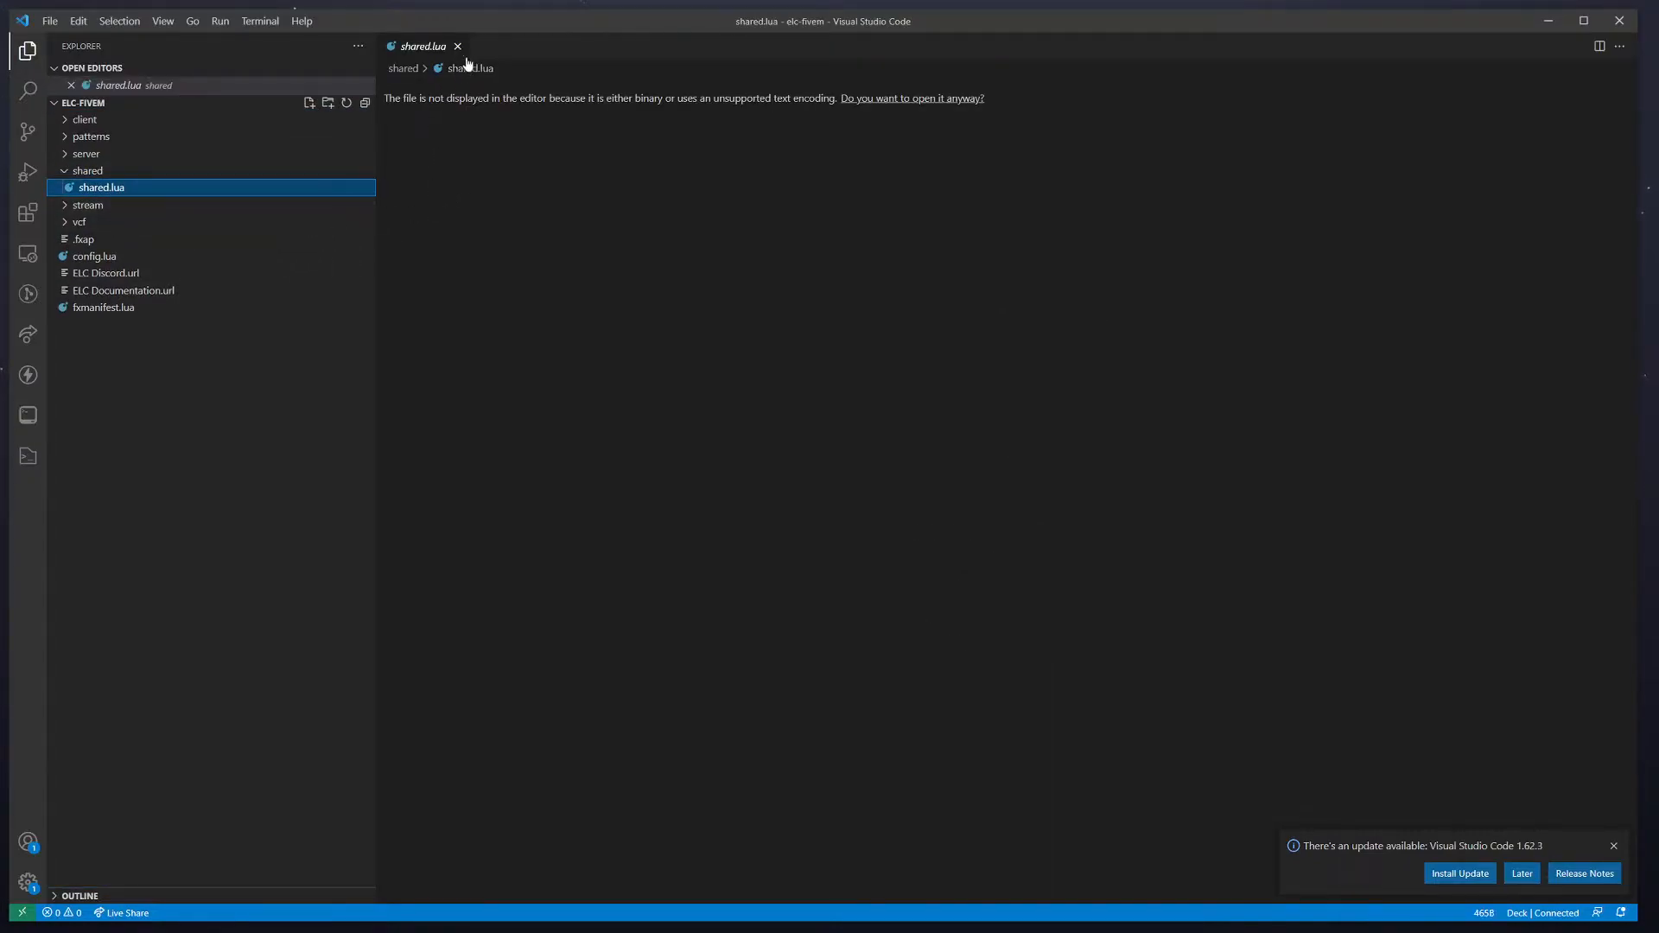
left_click(95, 255)
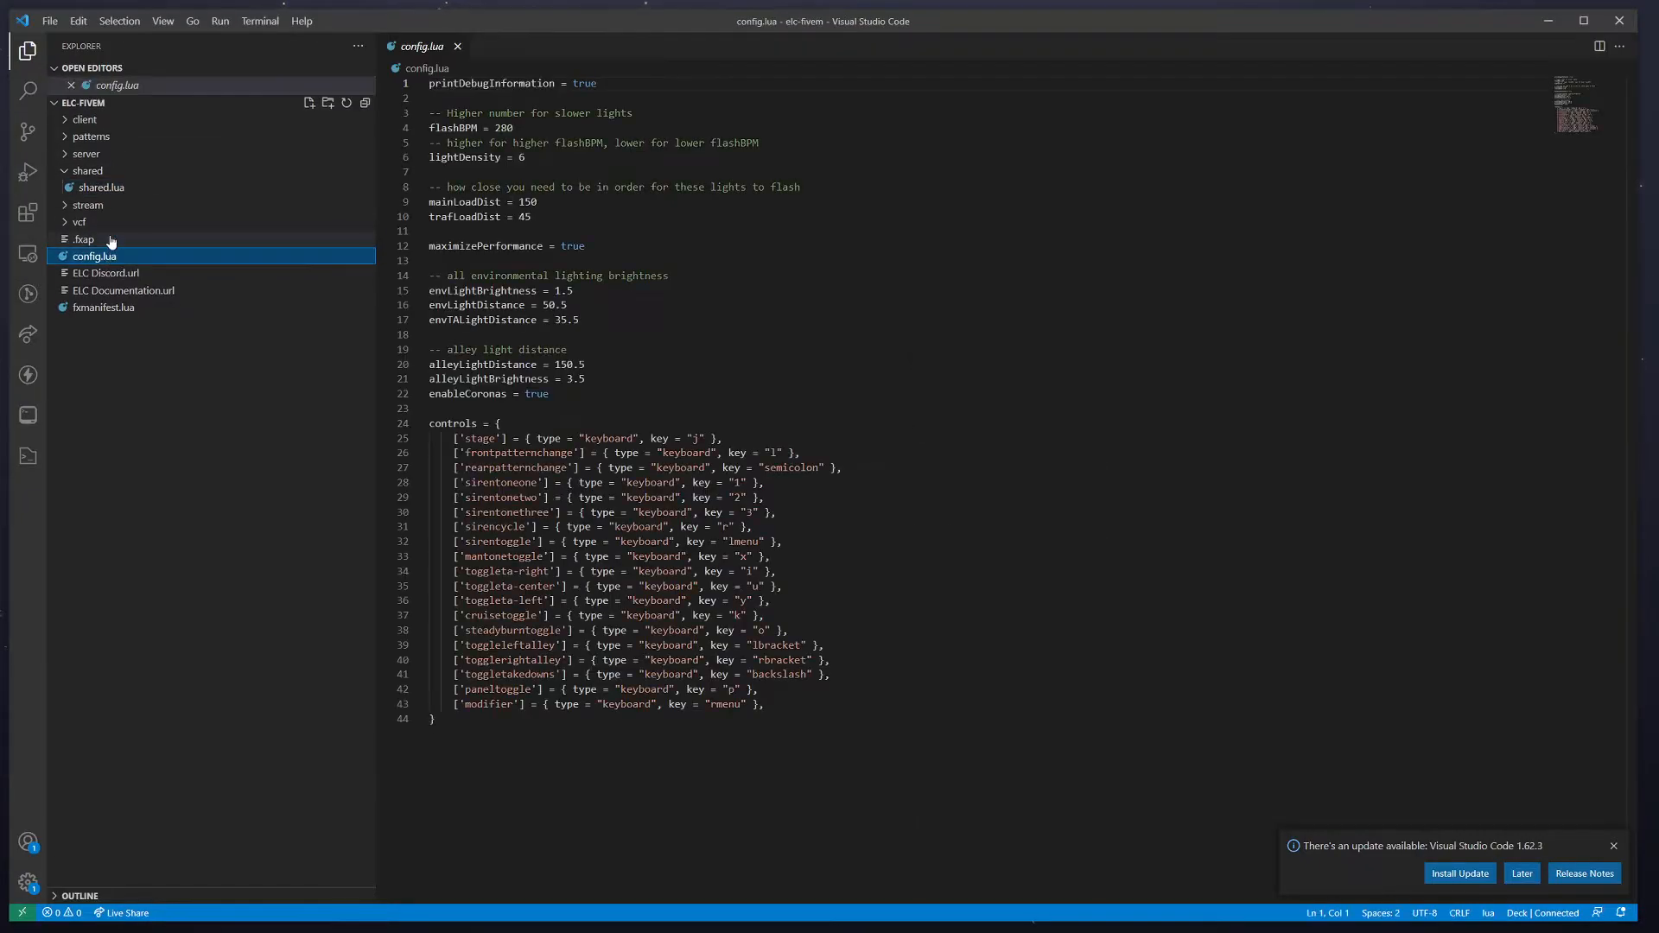
mouse_move(99, 352)
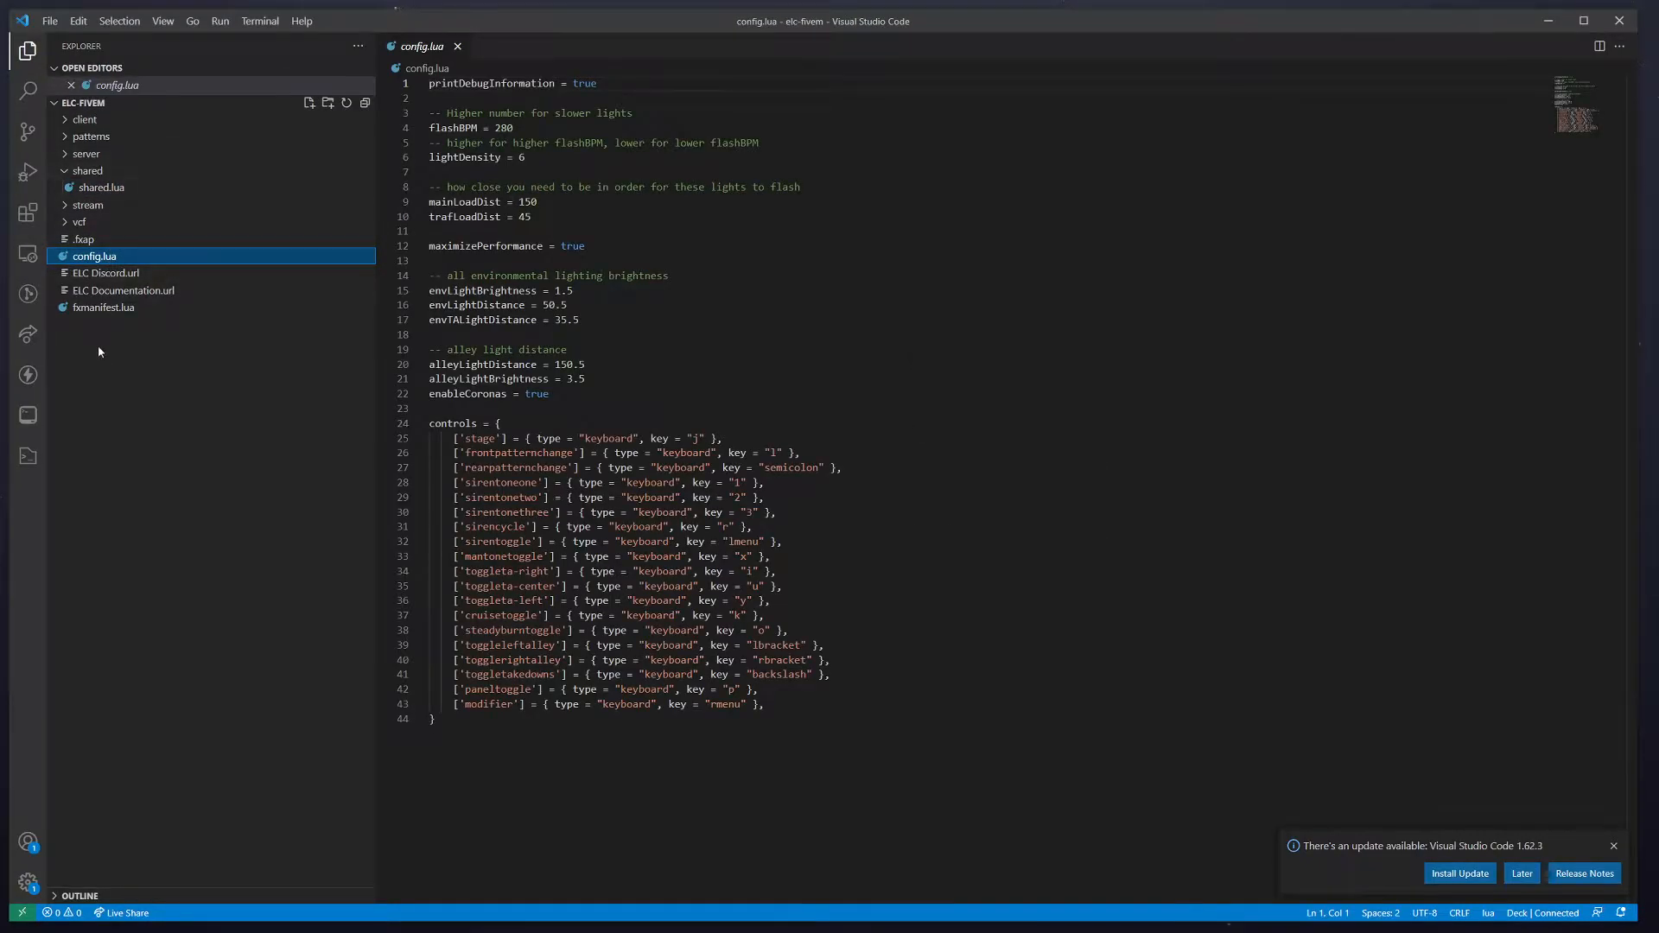
mouse_move(160, 468)
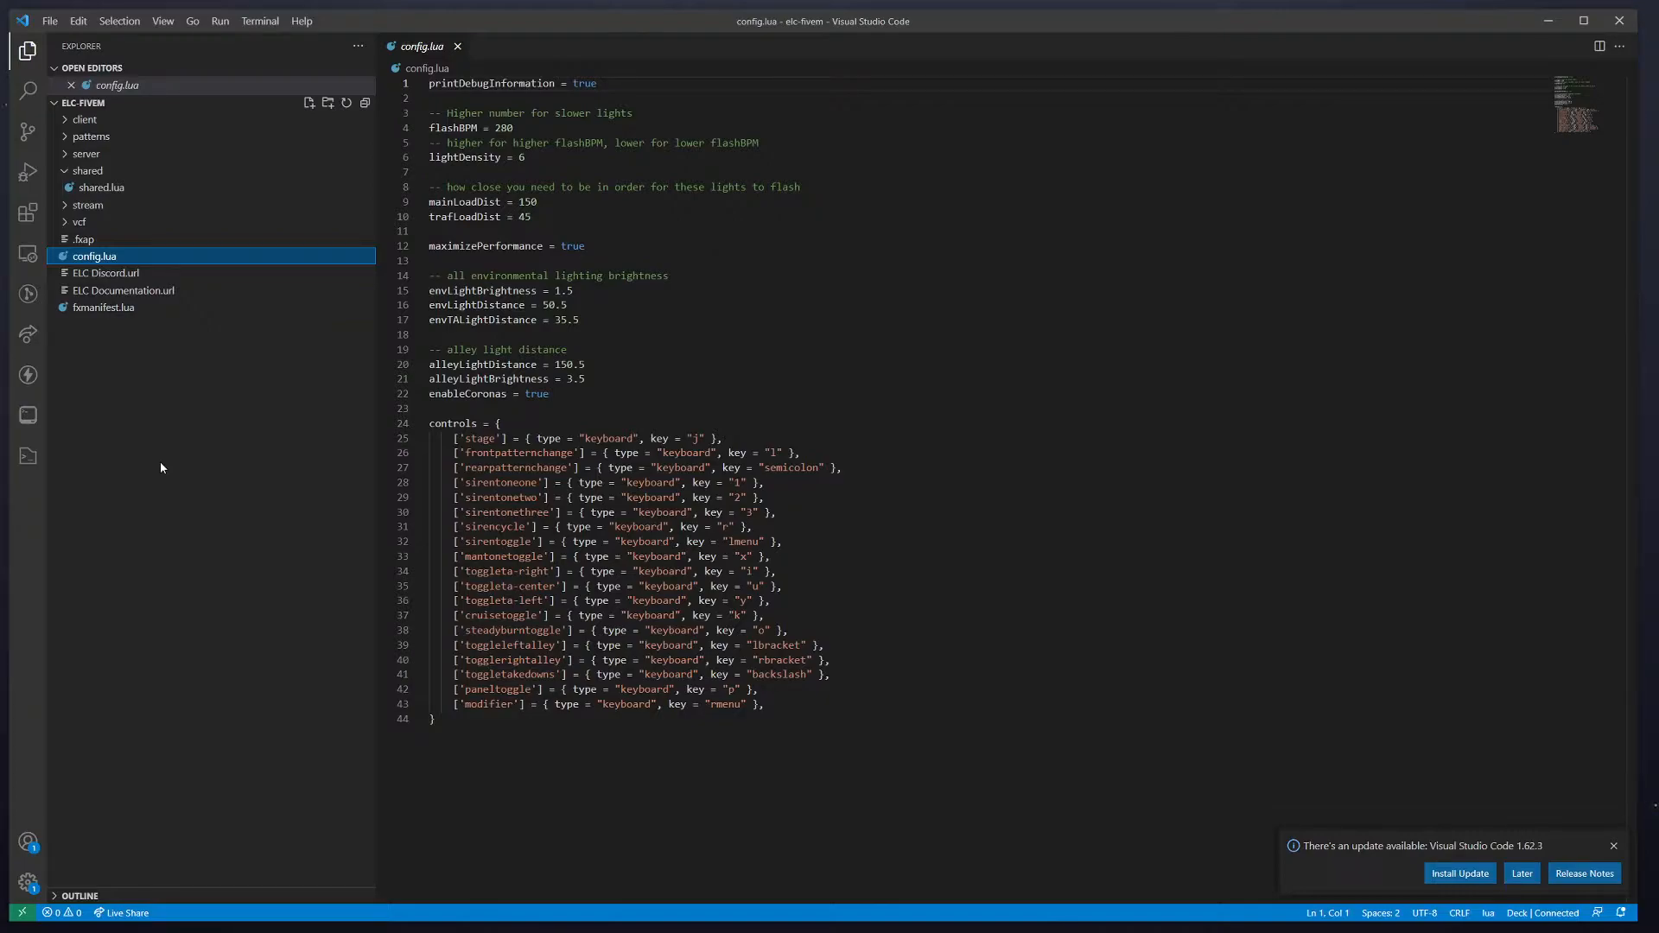
double_click(485, 246)
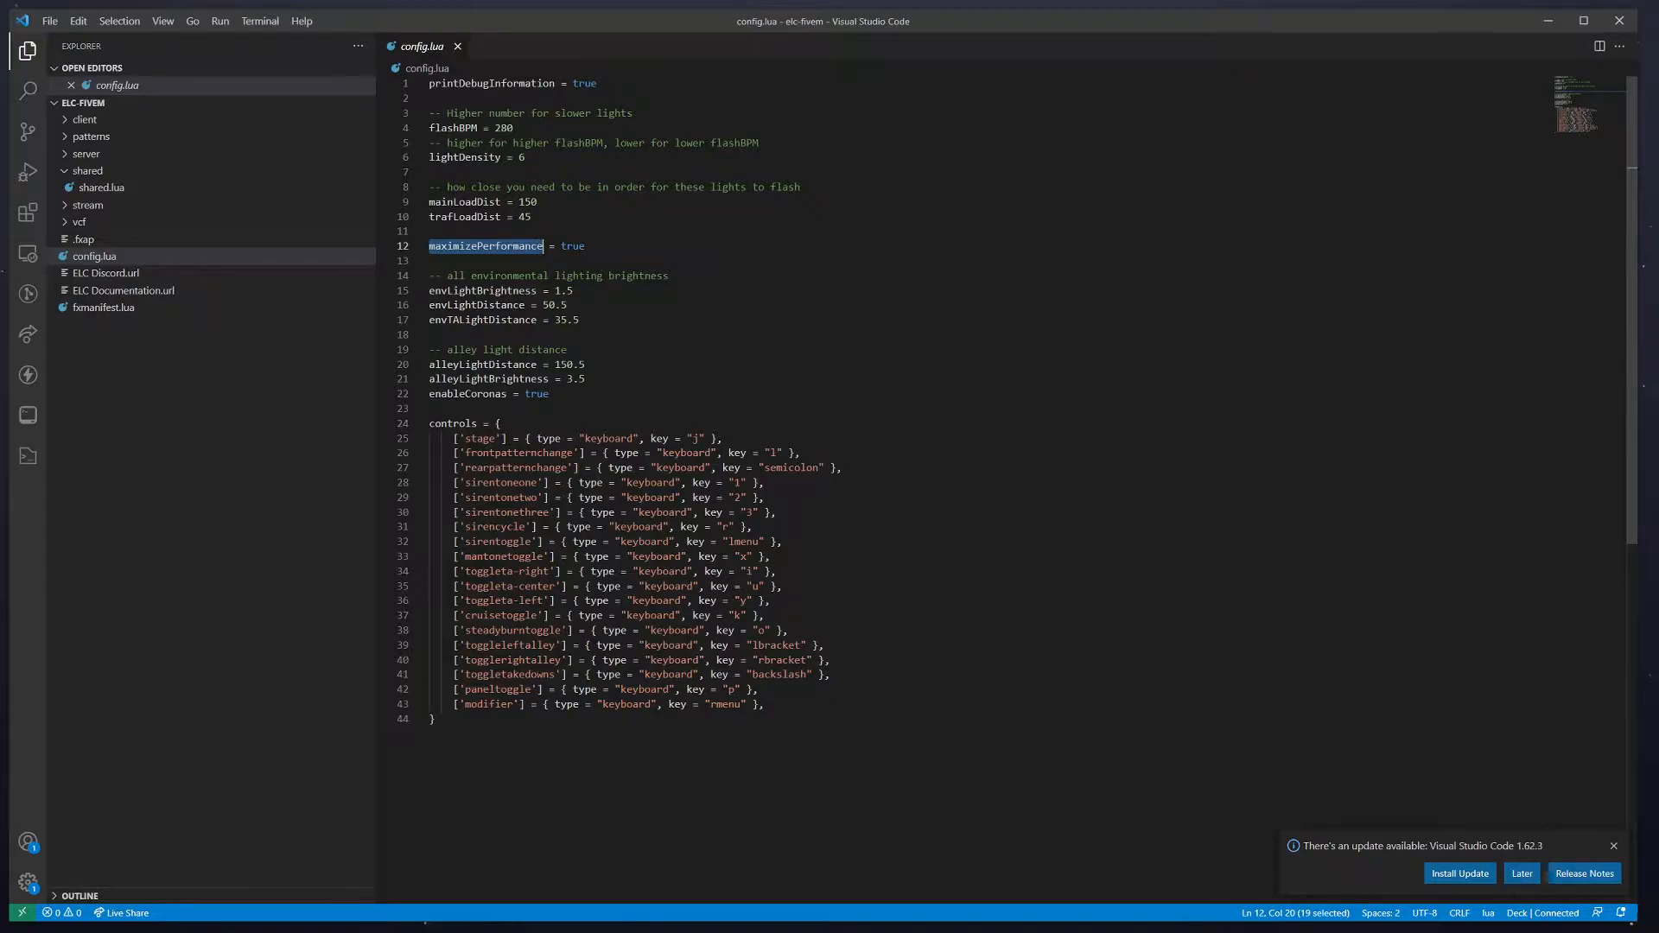
double_click(571, 245)
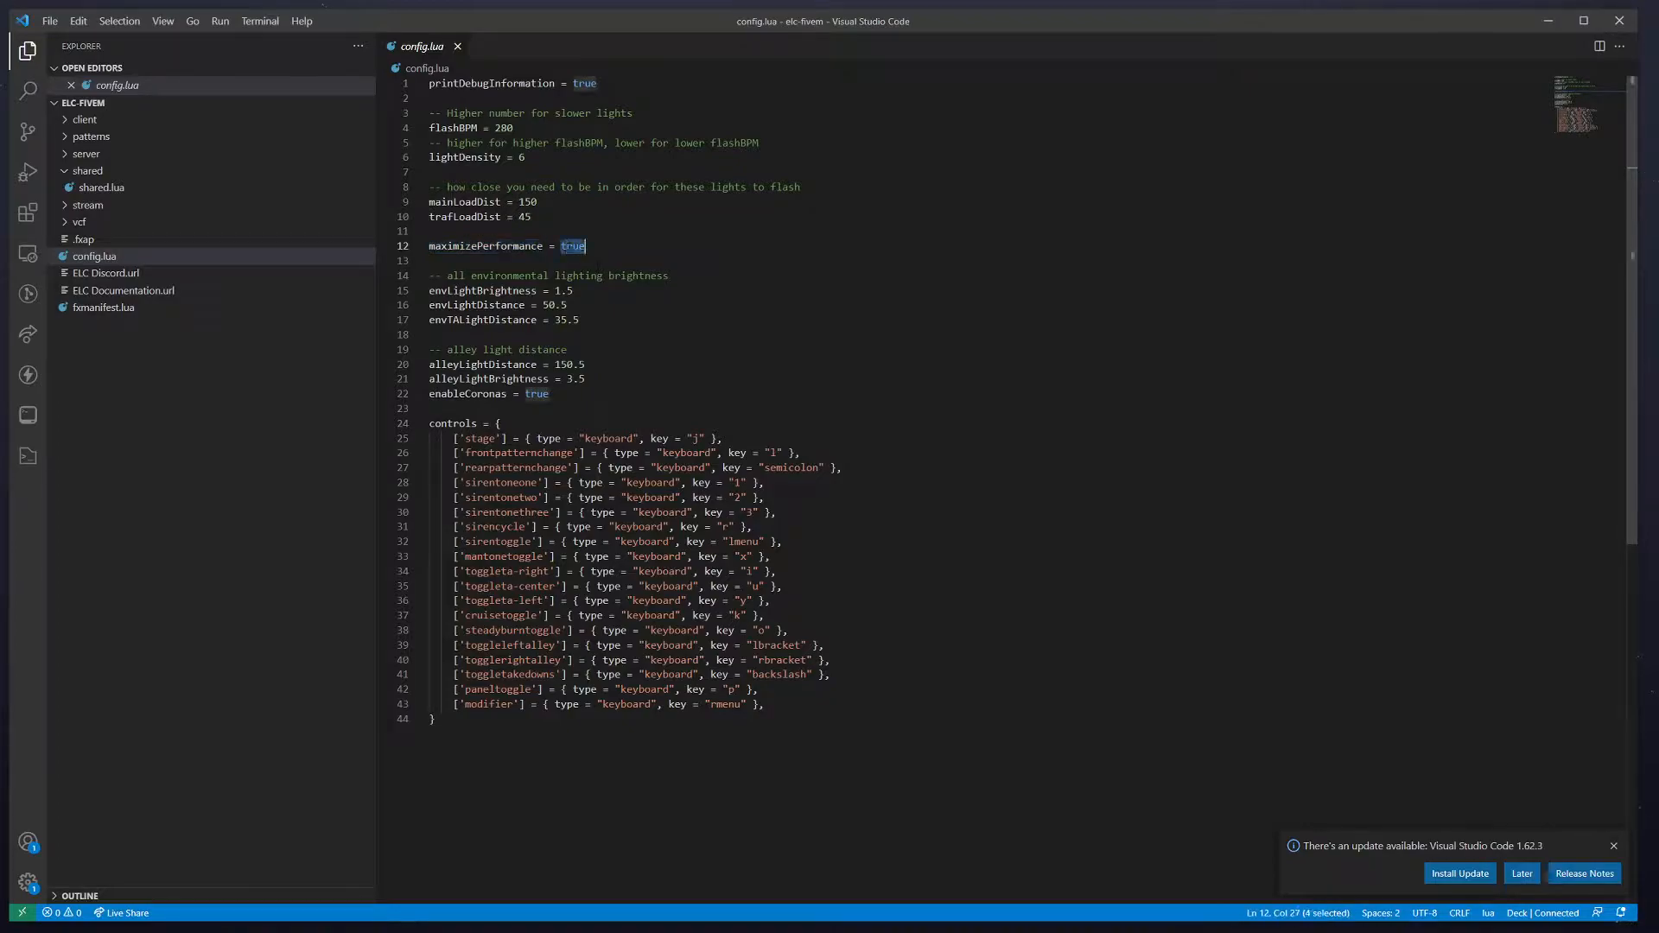
left_click(487, 245)
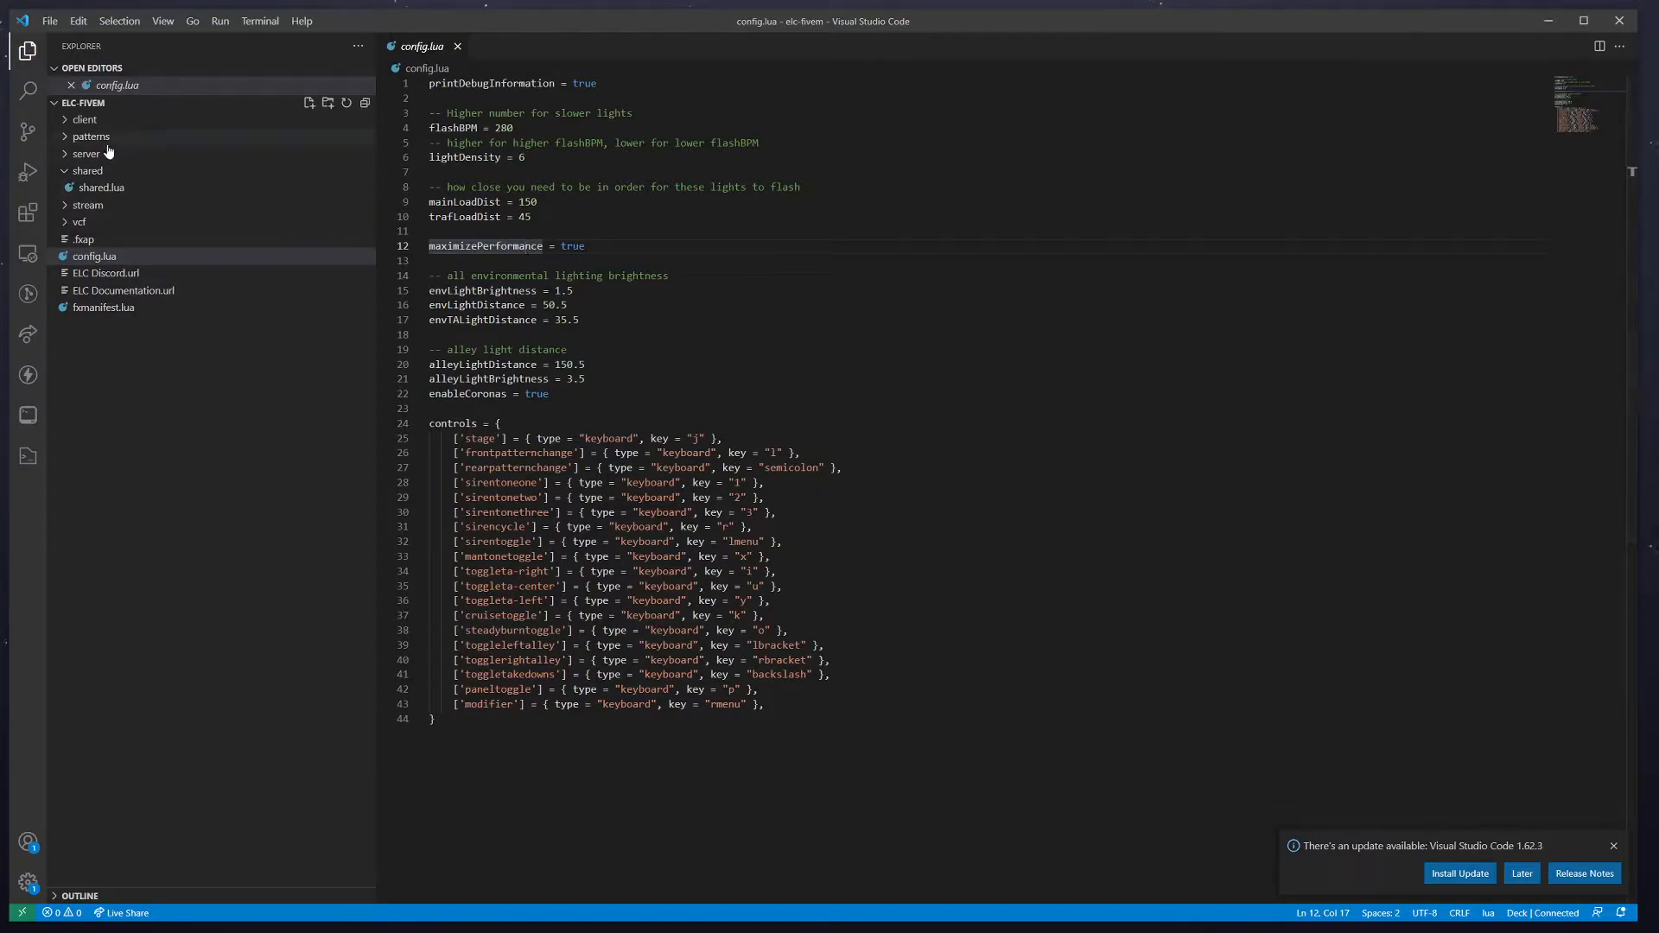
Expand the patterns folder and the vcf vehicle configs folder in the Explorer sidebar
left_click(91, 135)
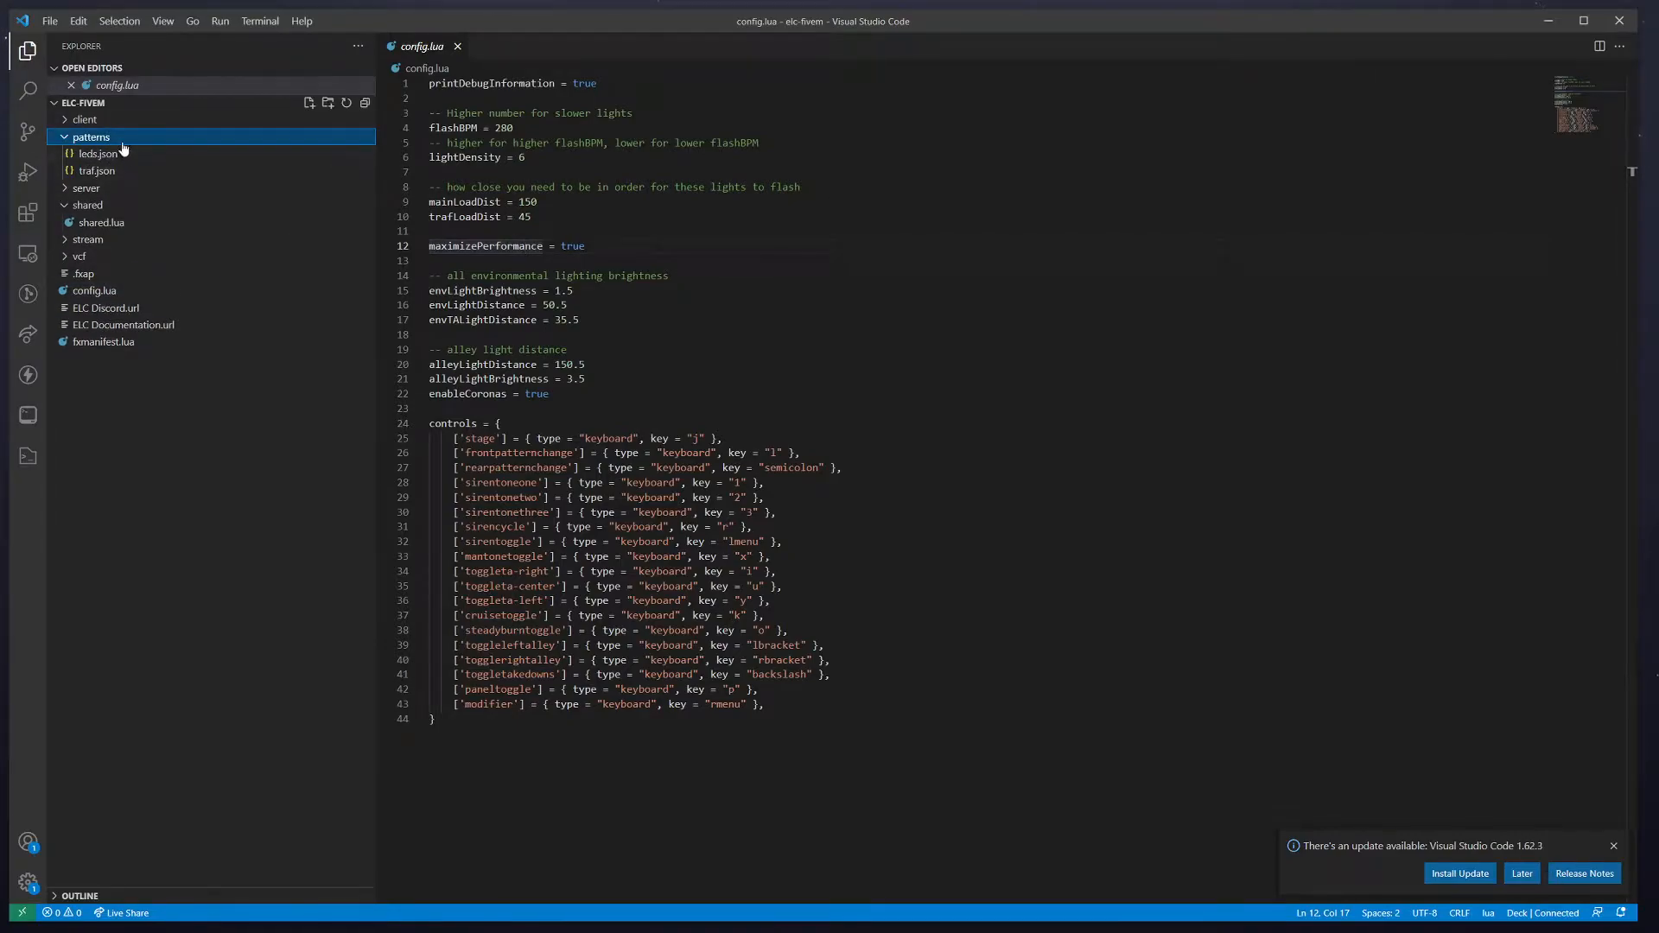
left_click(80, 256)
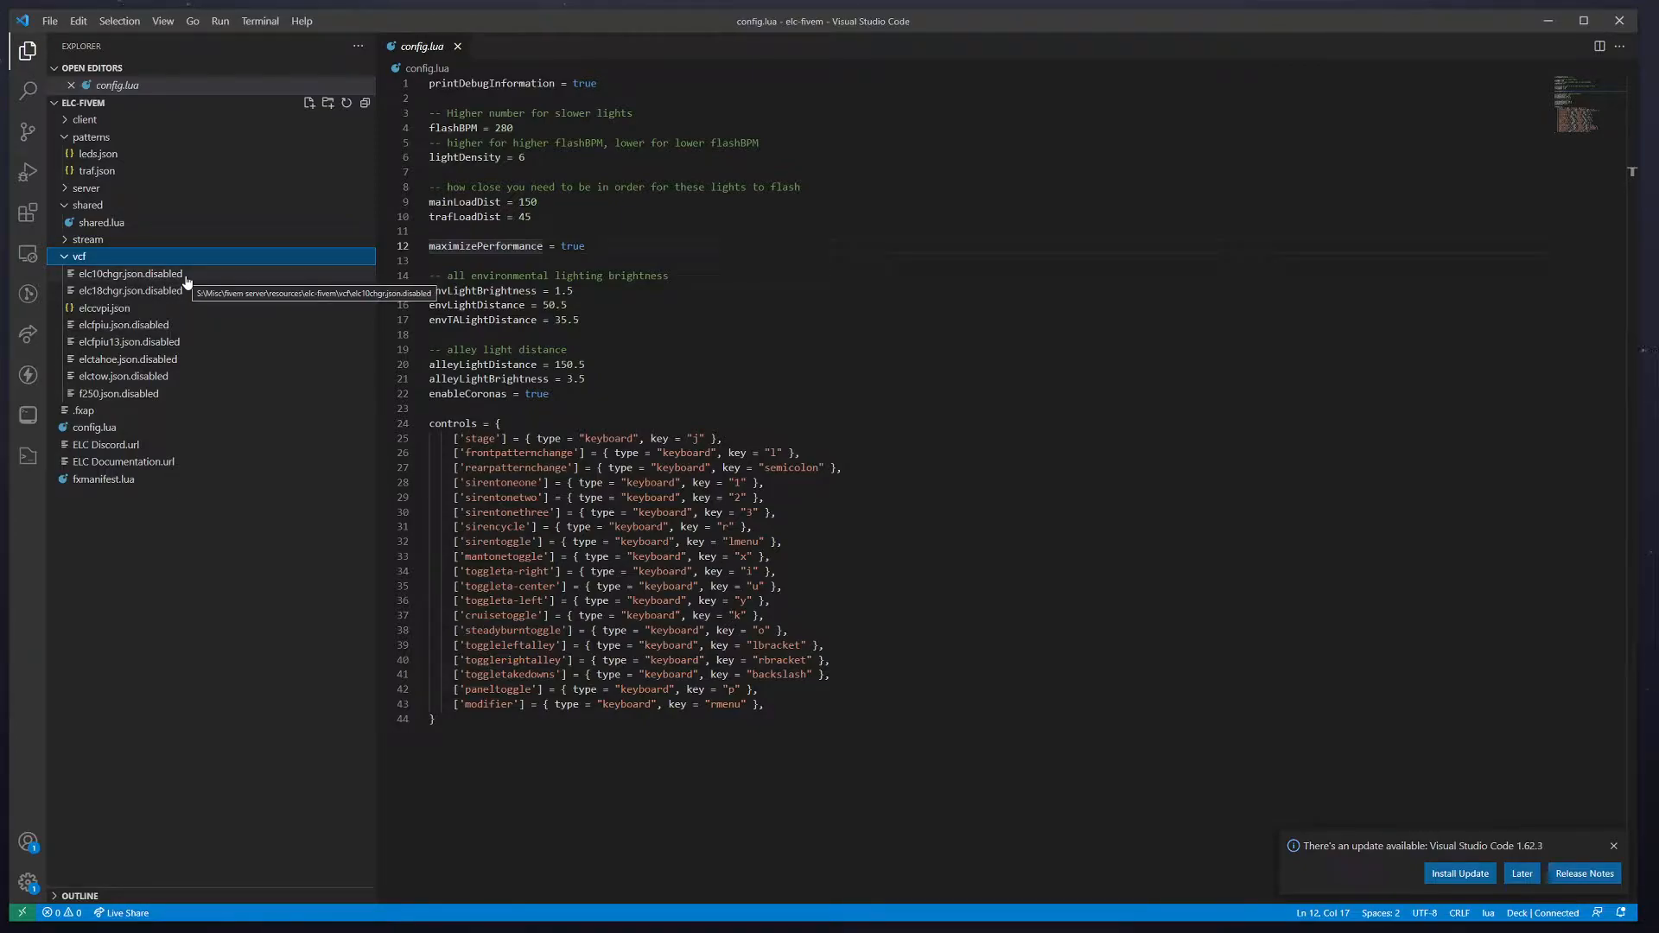
mouse_move(175, 256)
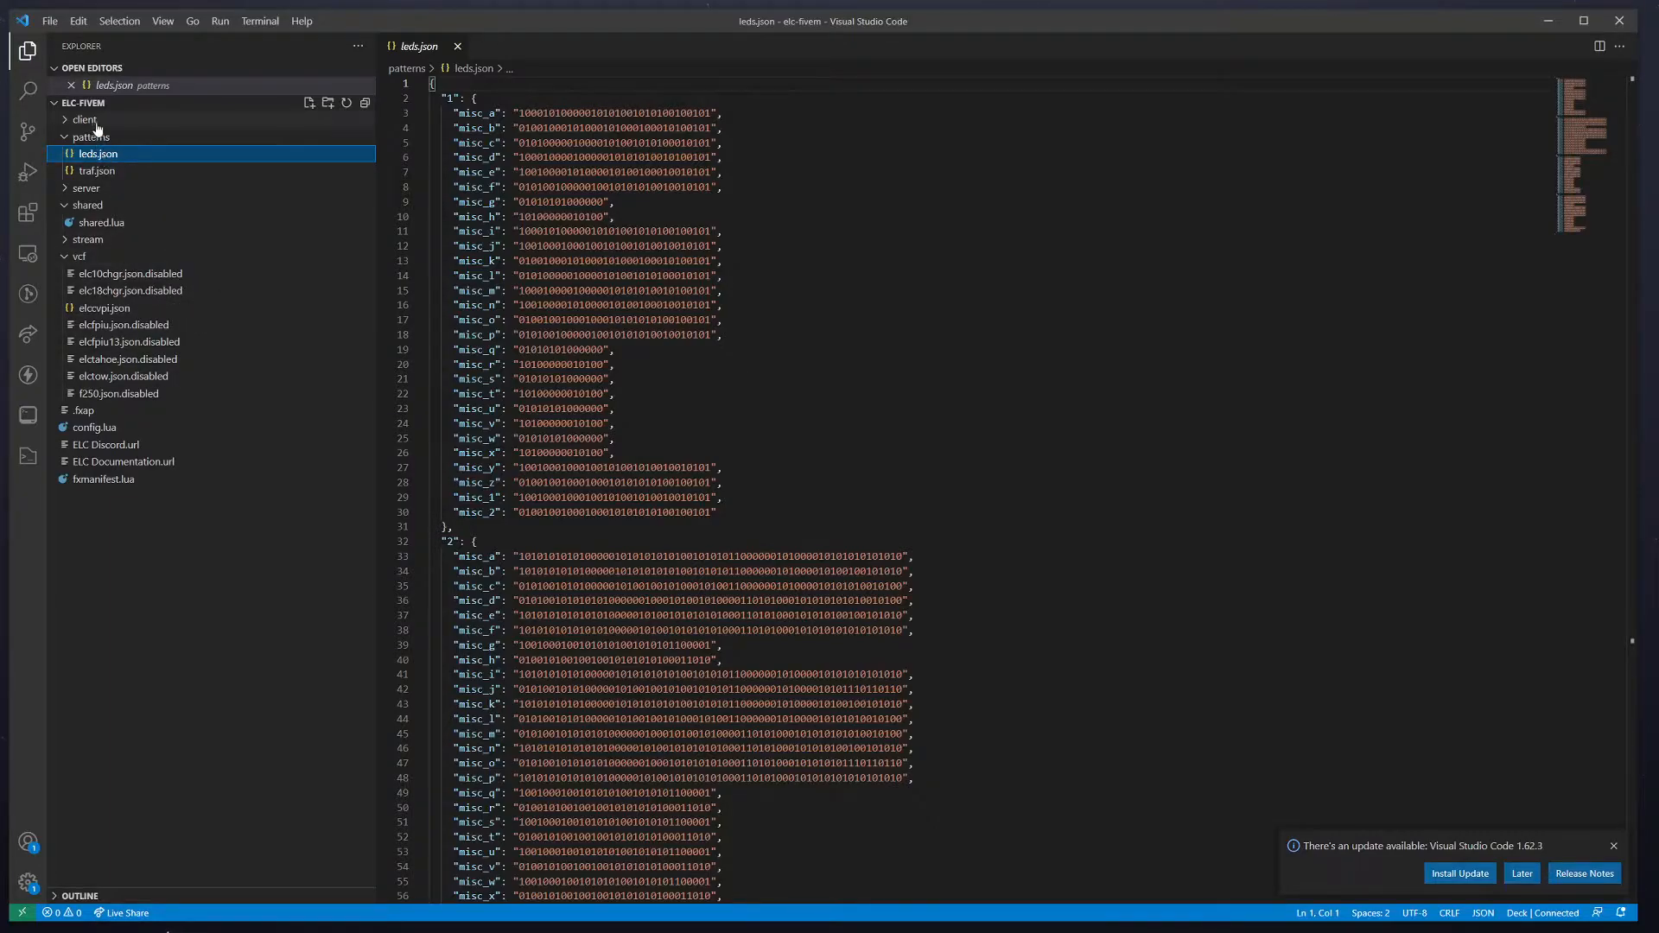
left_click(89, 136)
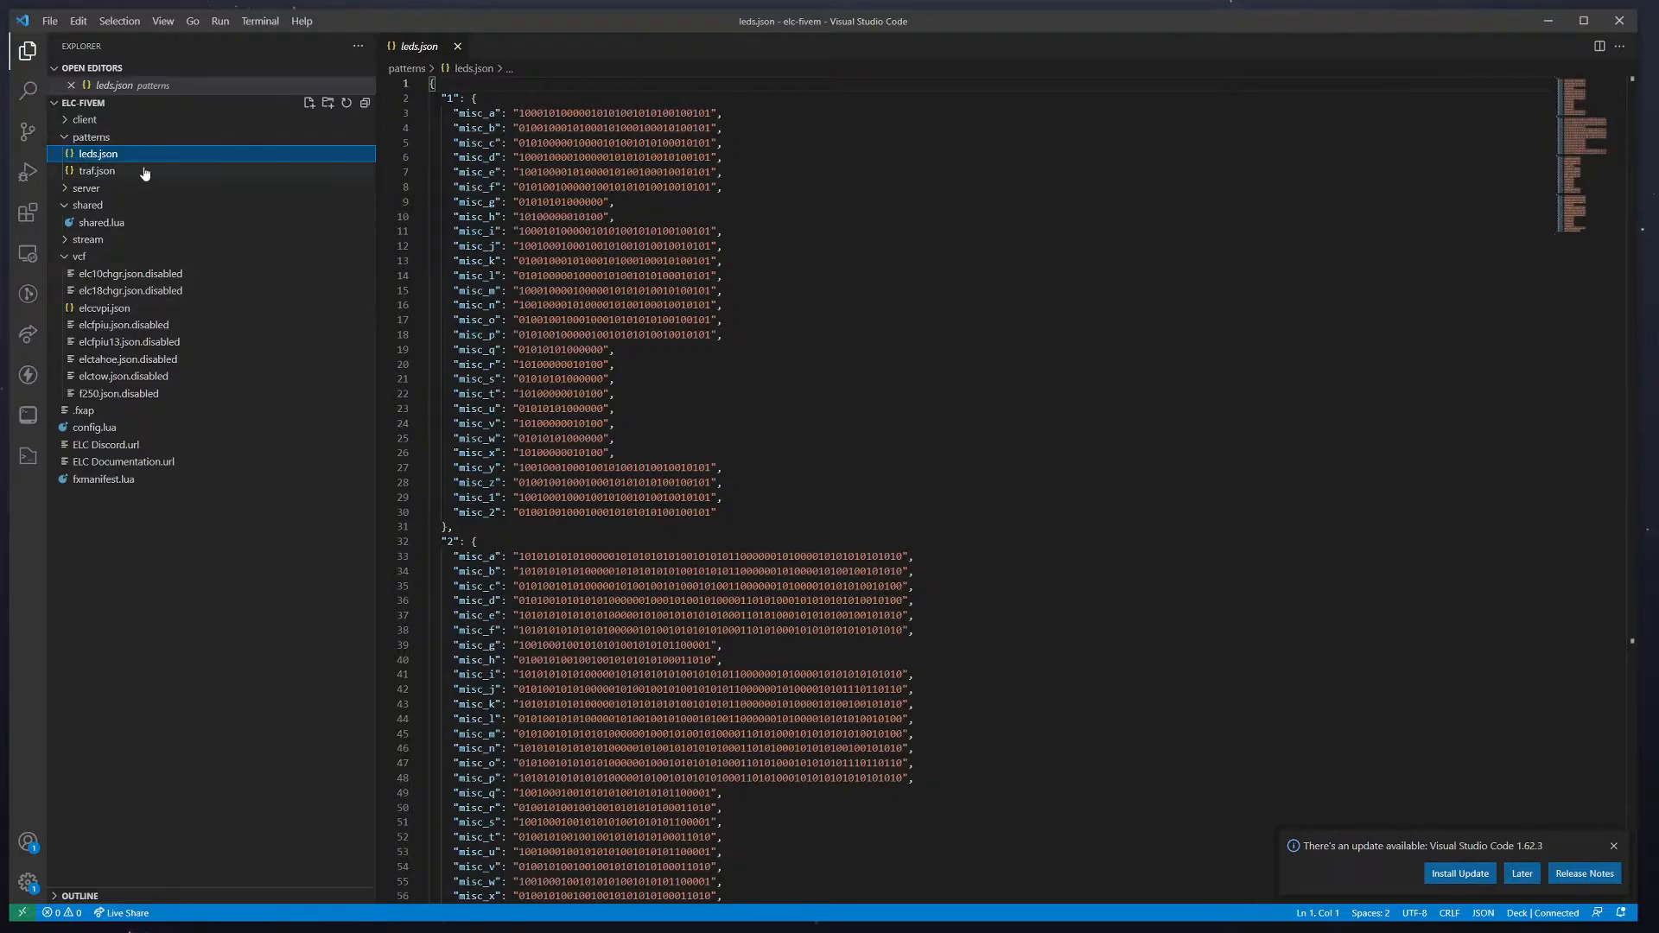
mouse_move(135, 254)
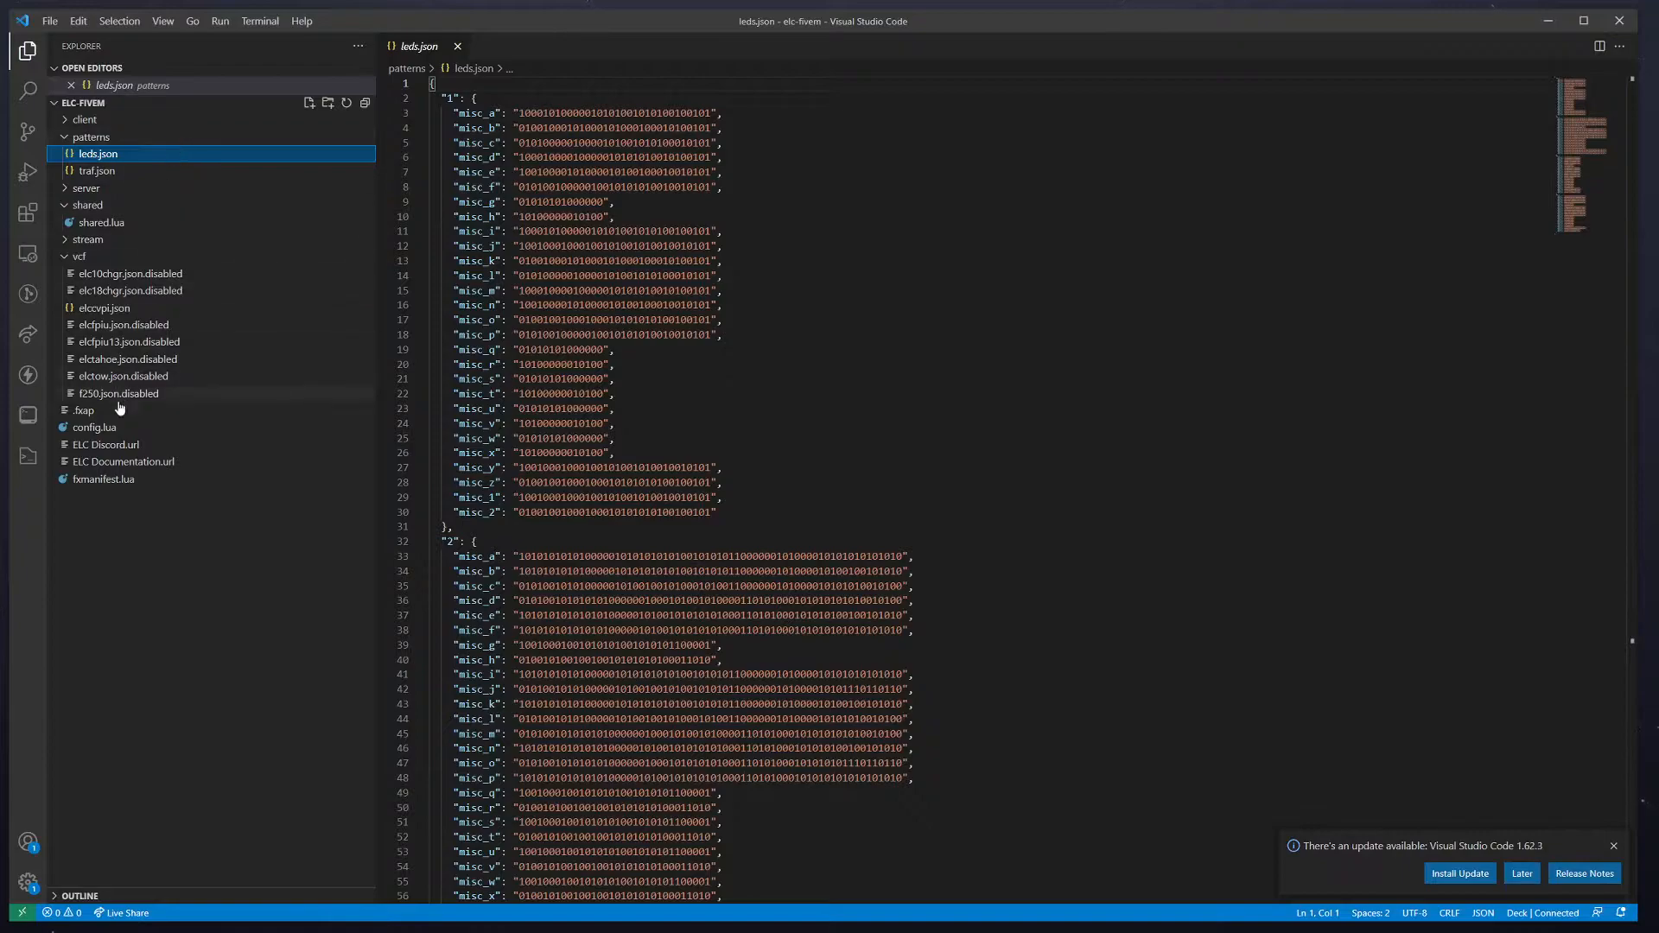
mouse_move(212, 432)
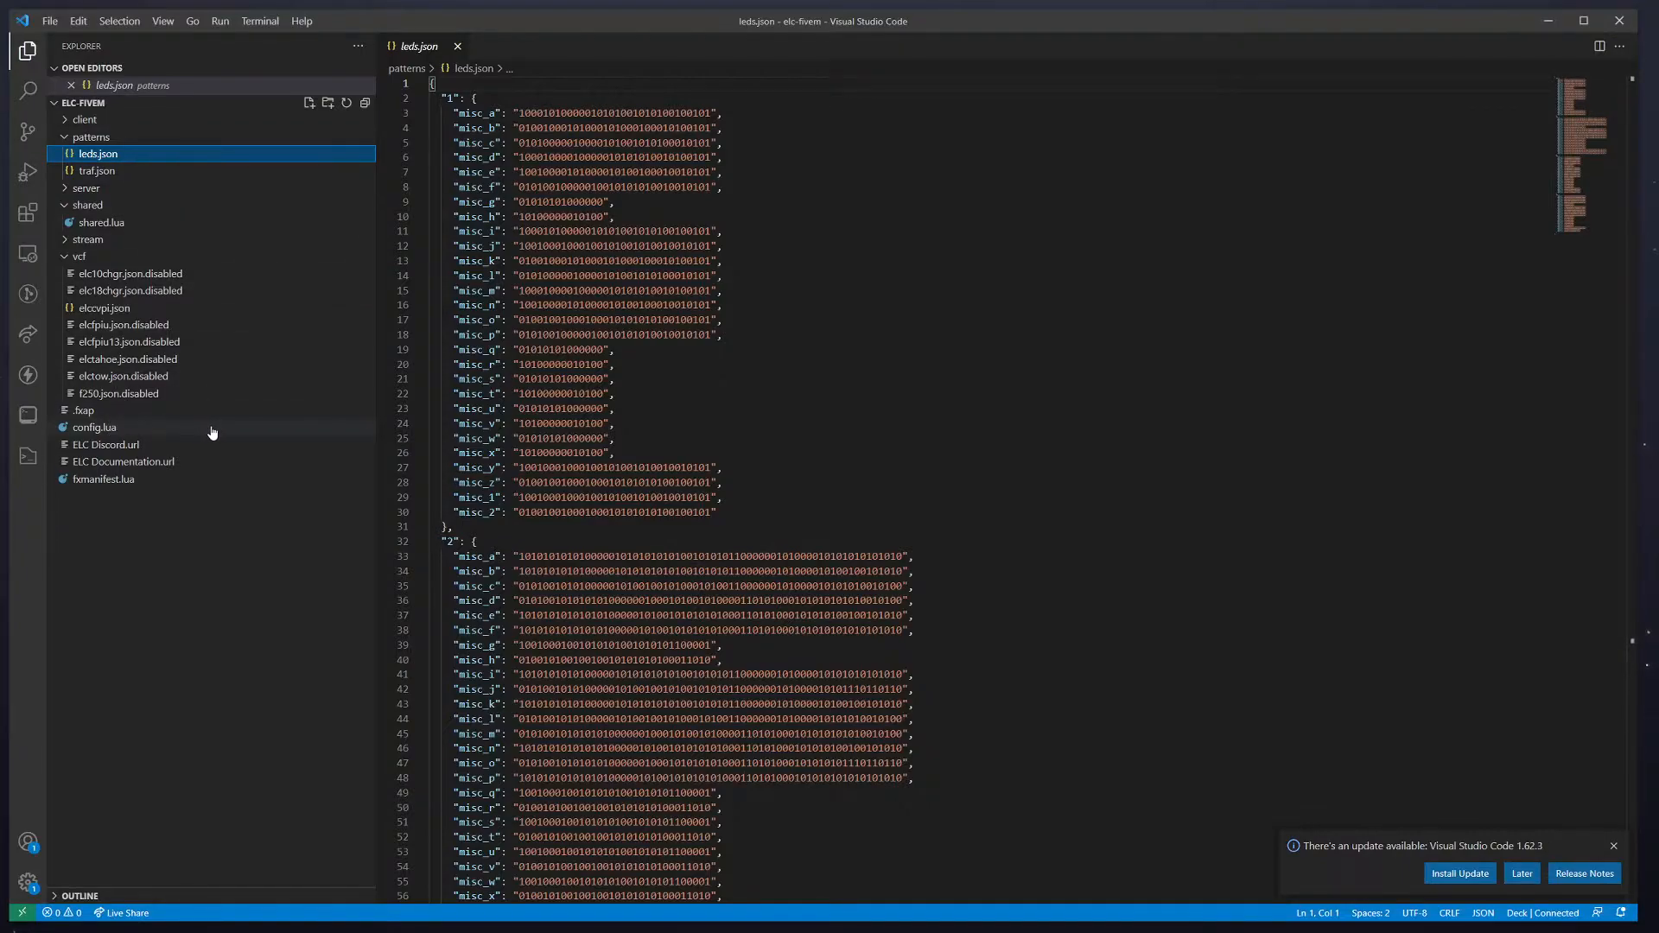
mouse_move(102, 444)
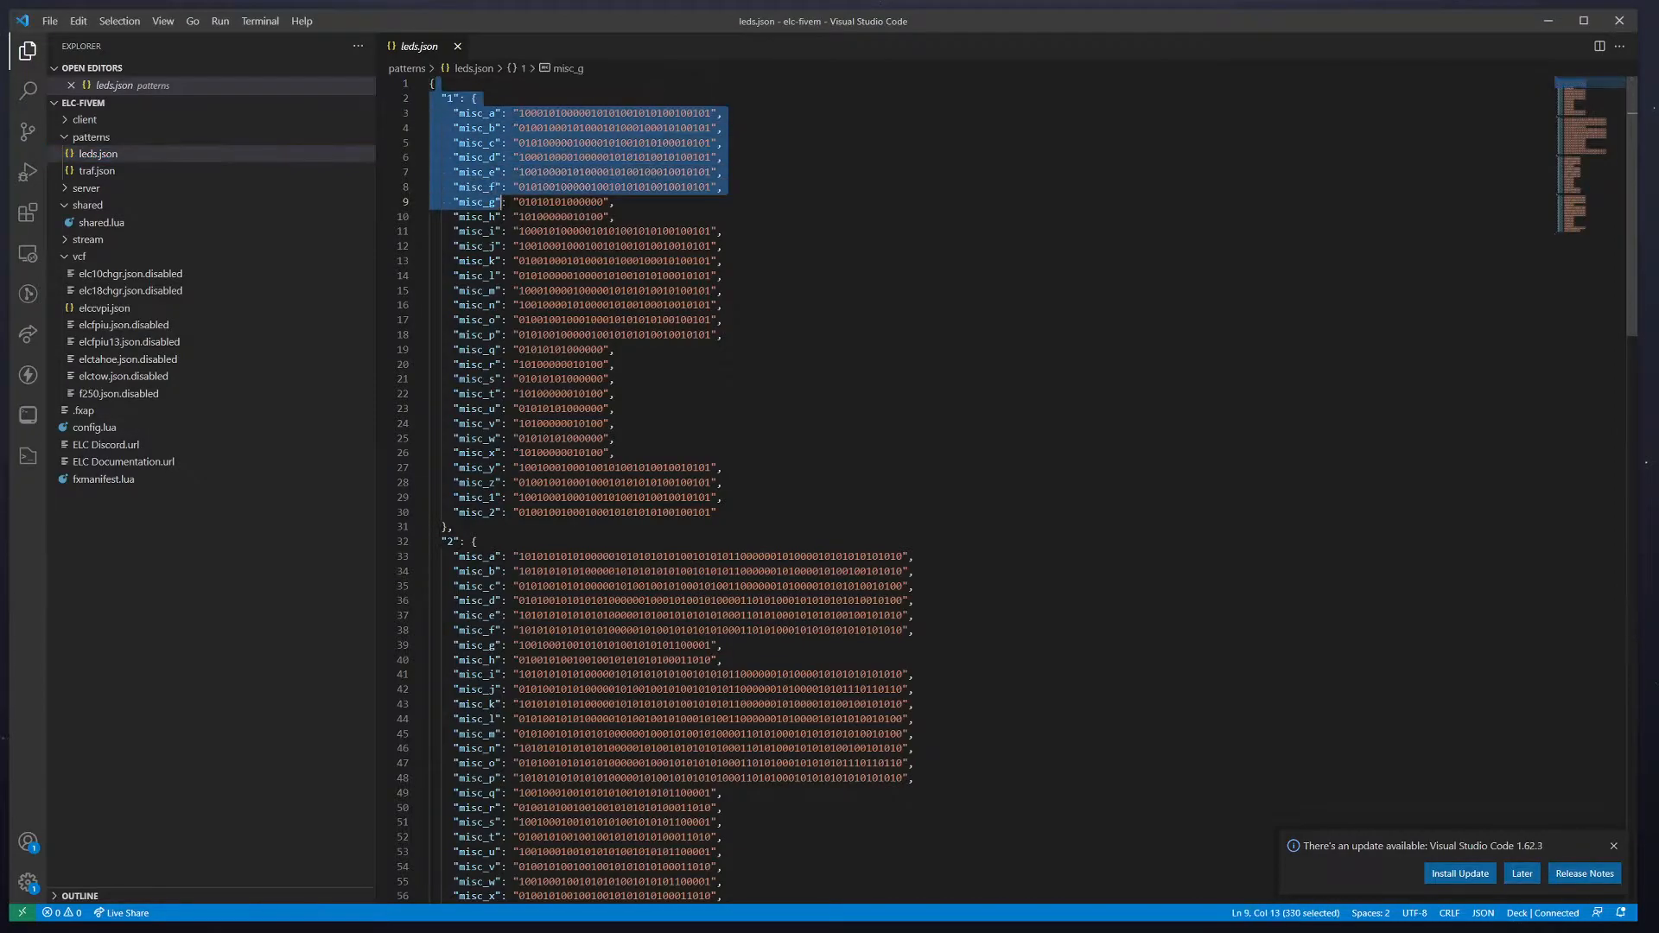
left_click(476, 526)
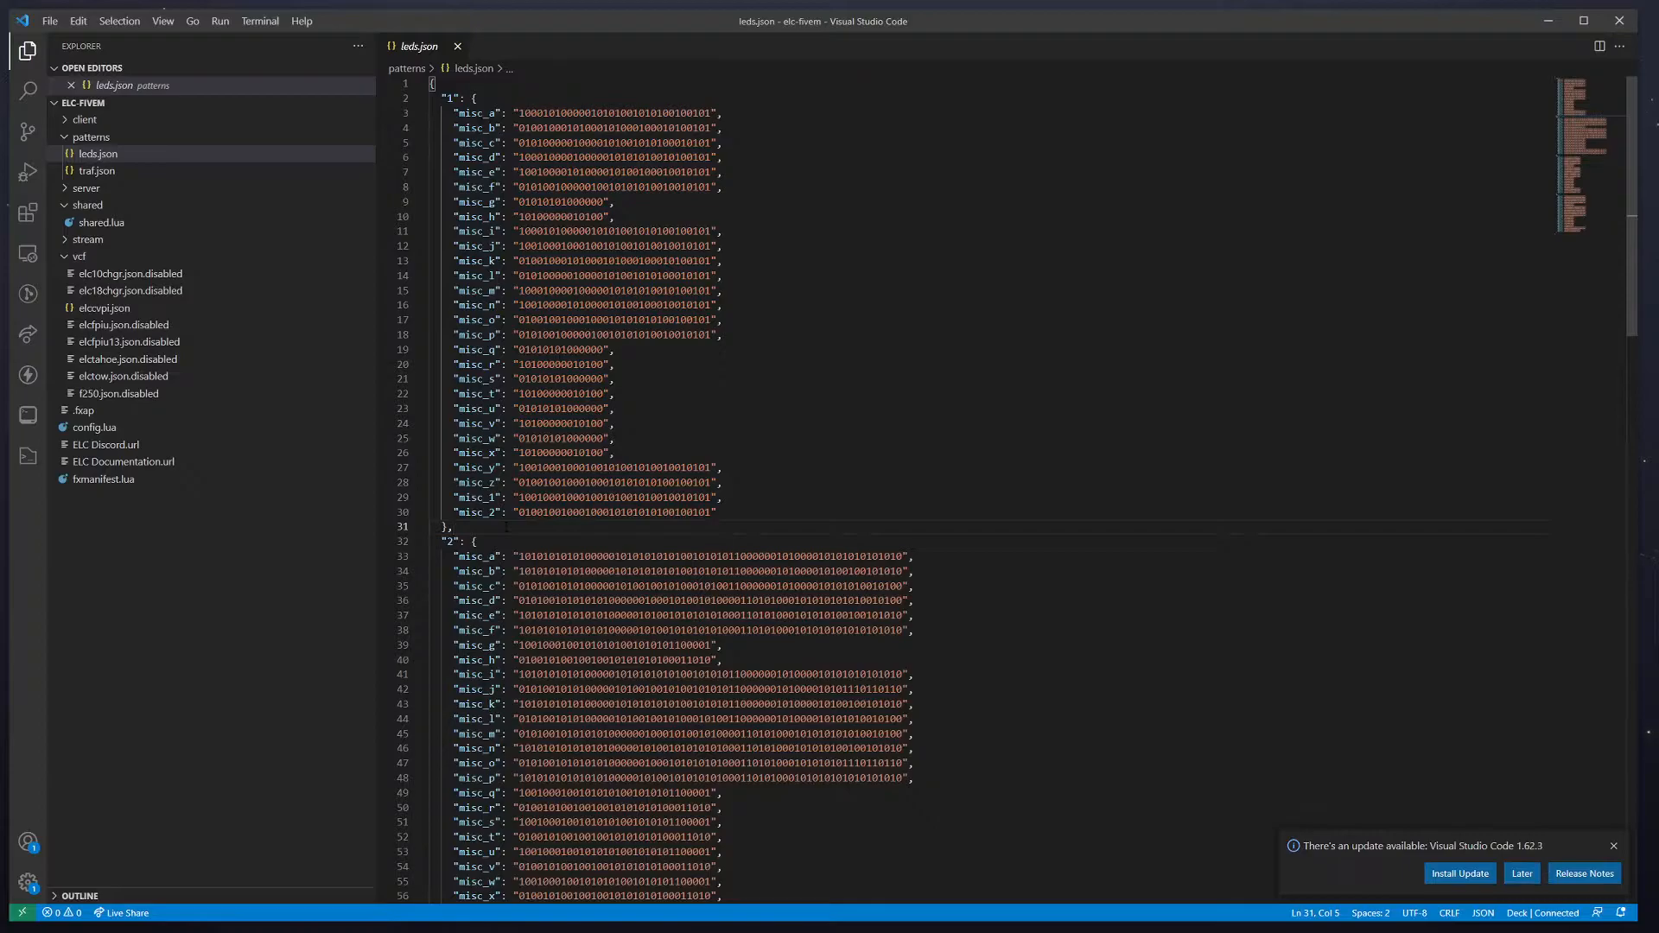
left_click(519, 113)
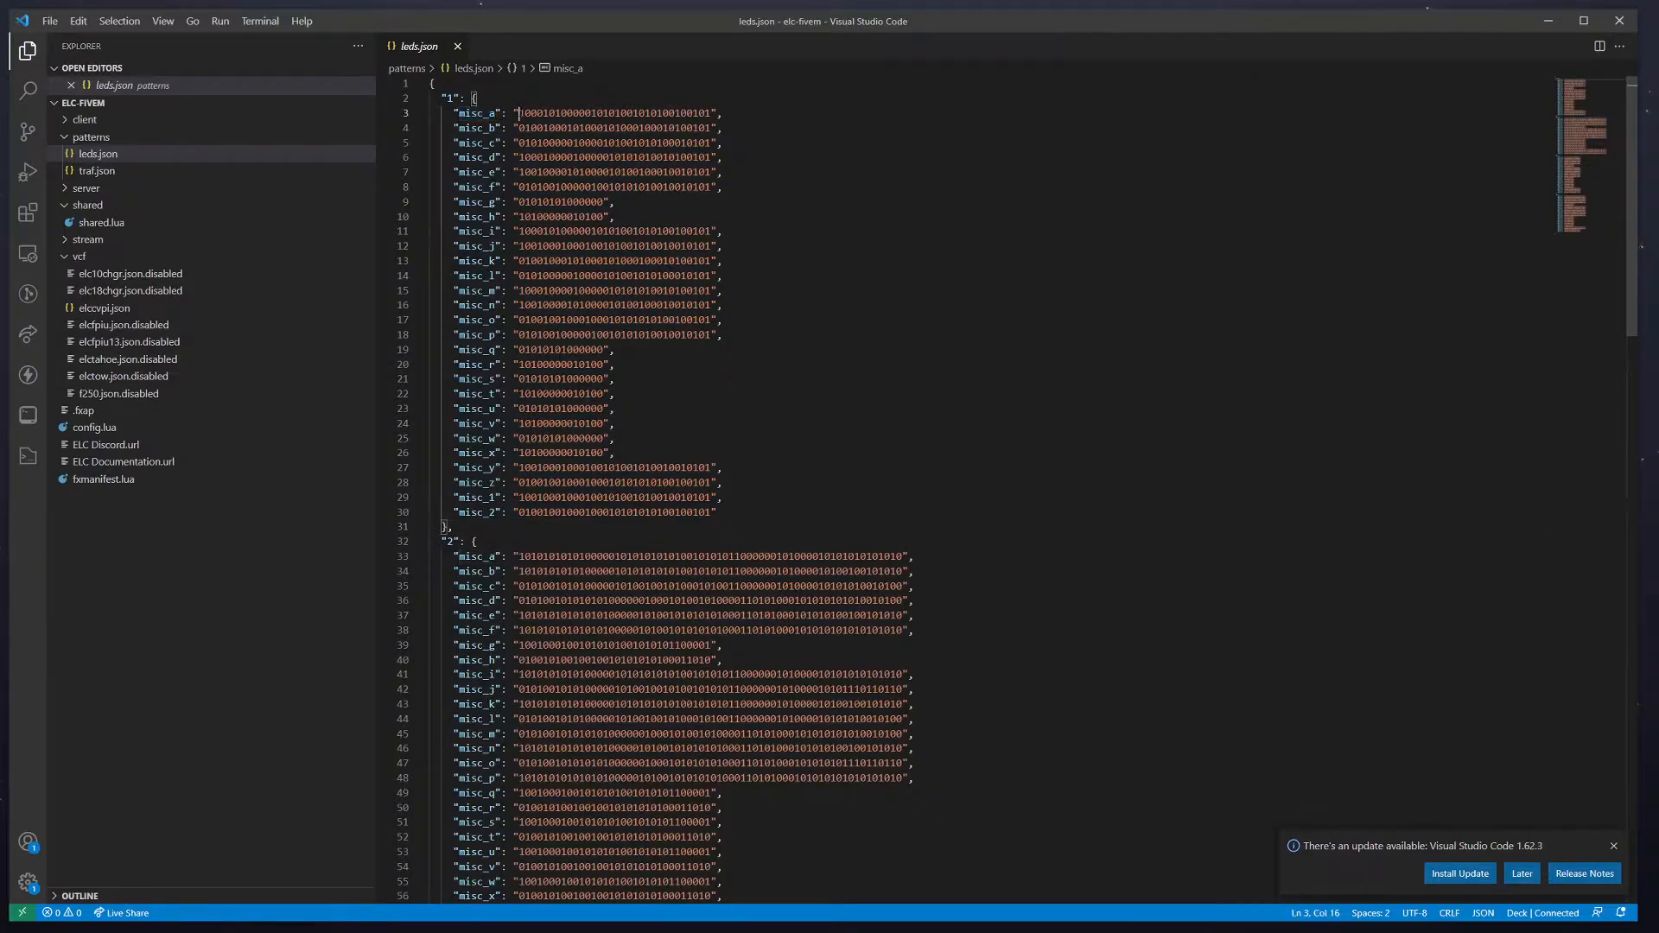
double_click(614, 112)
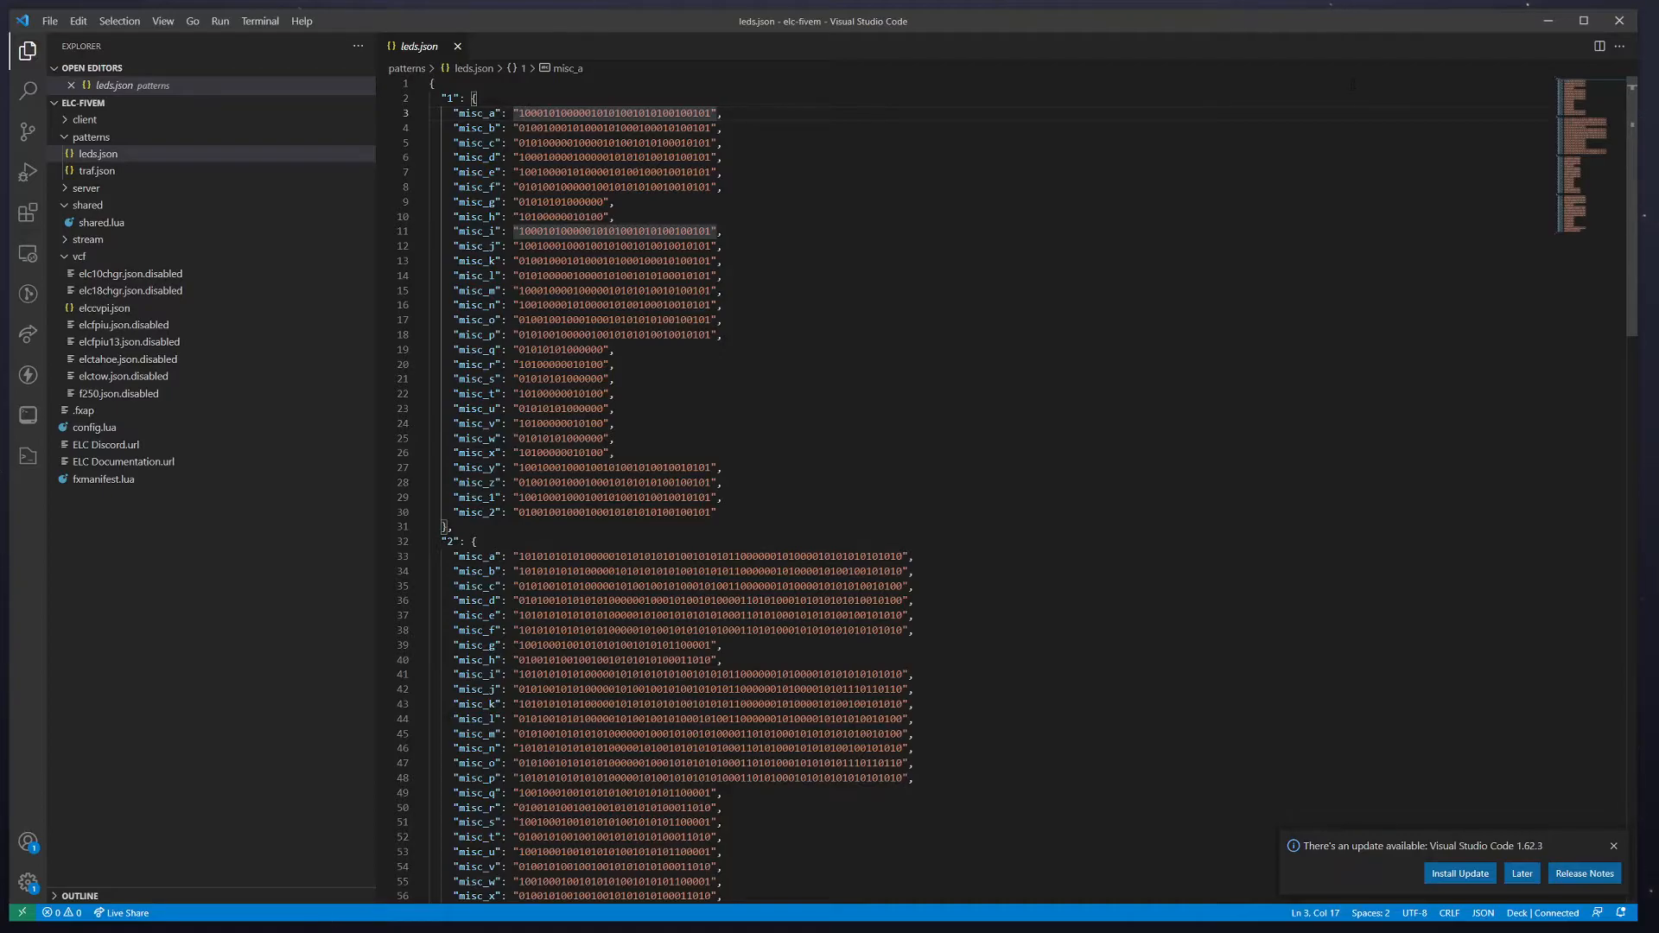
mouse_move(1618, 21)
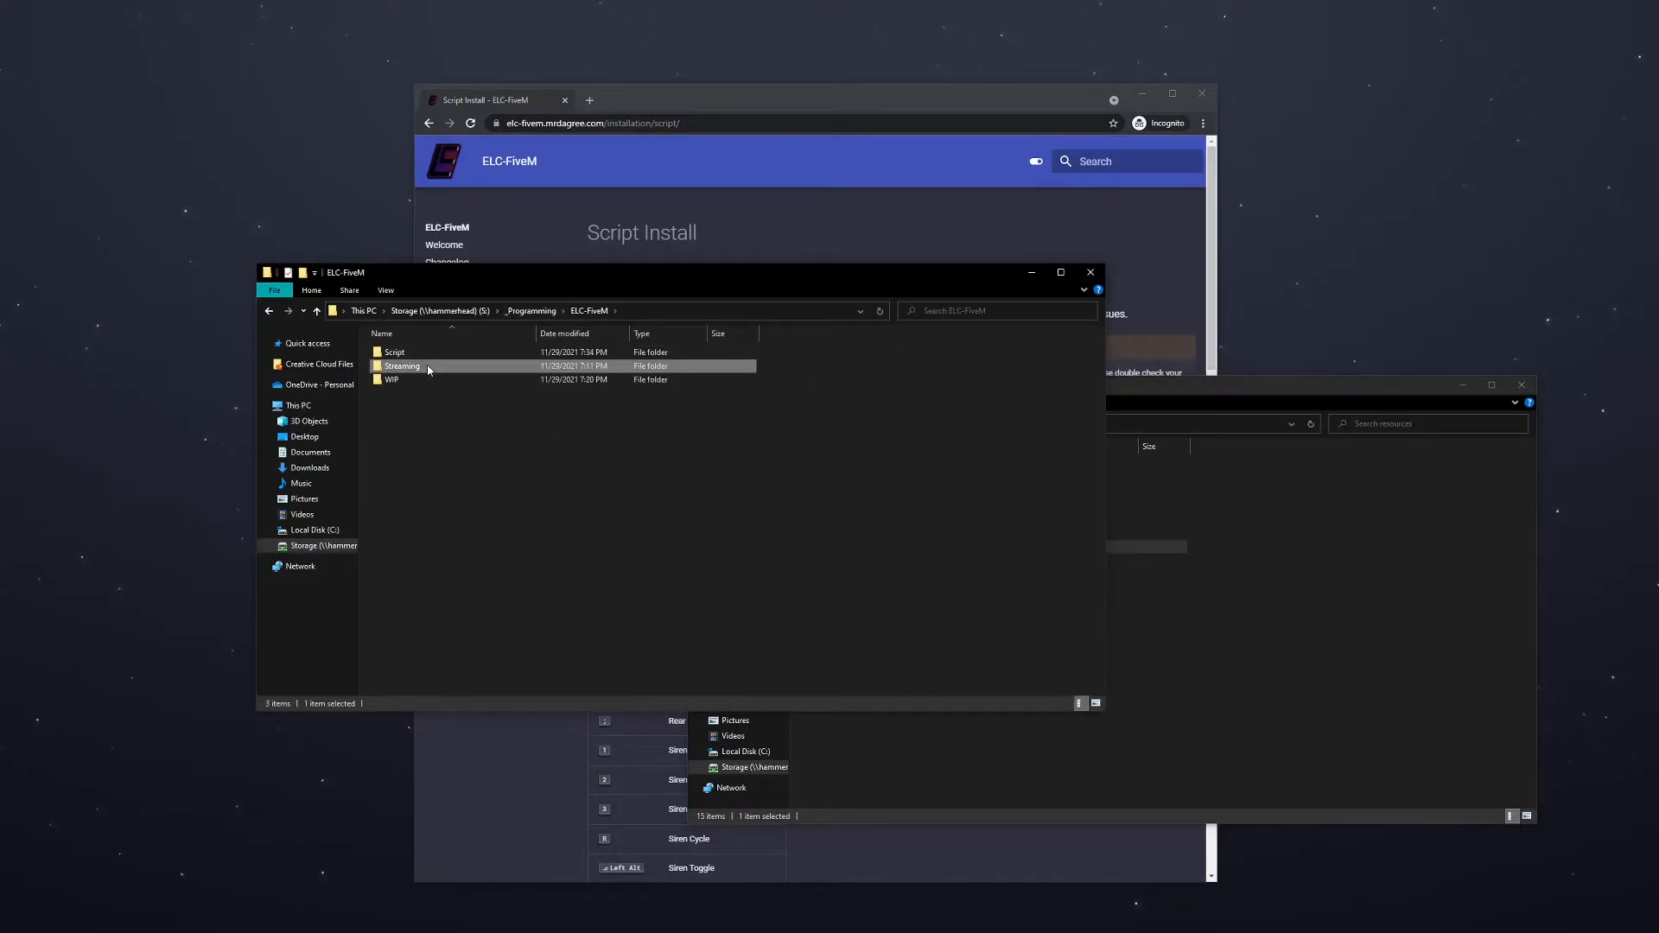
Open the Streaming folder to reach elc-vehicles, then bring the documentation browser forward
double_click(402, 367)
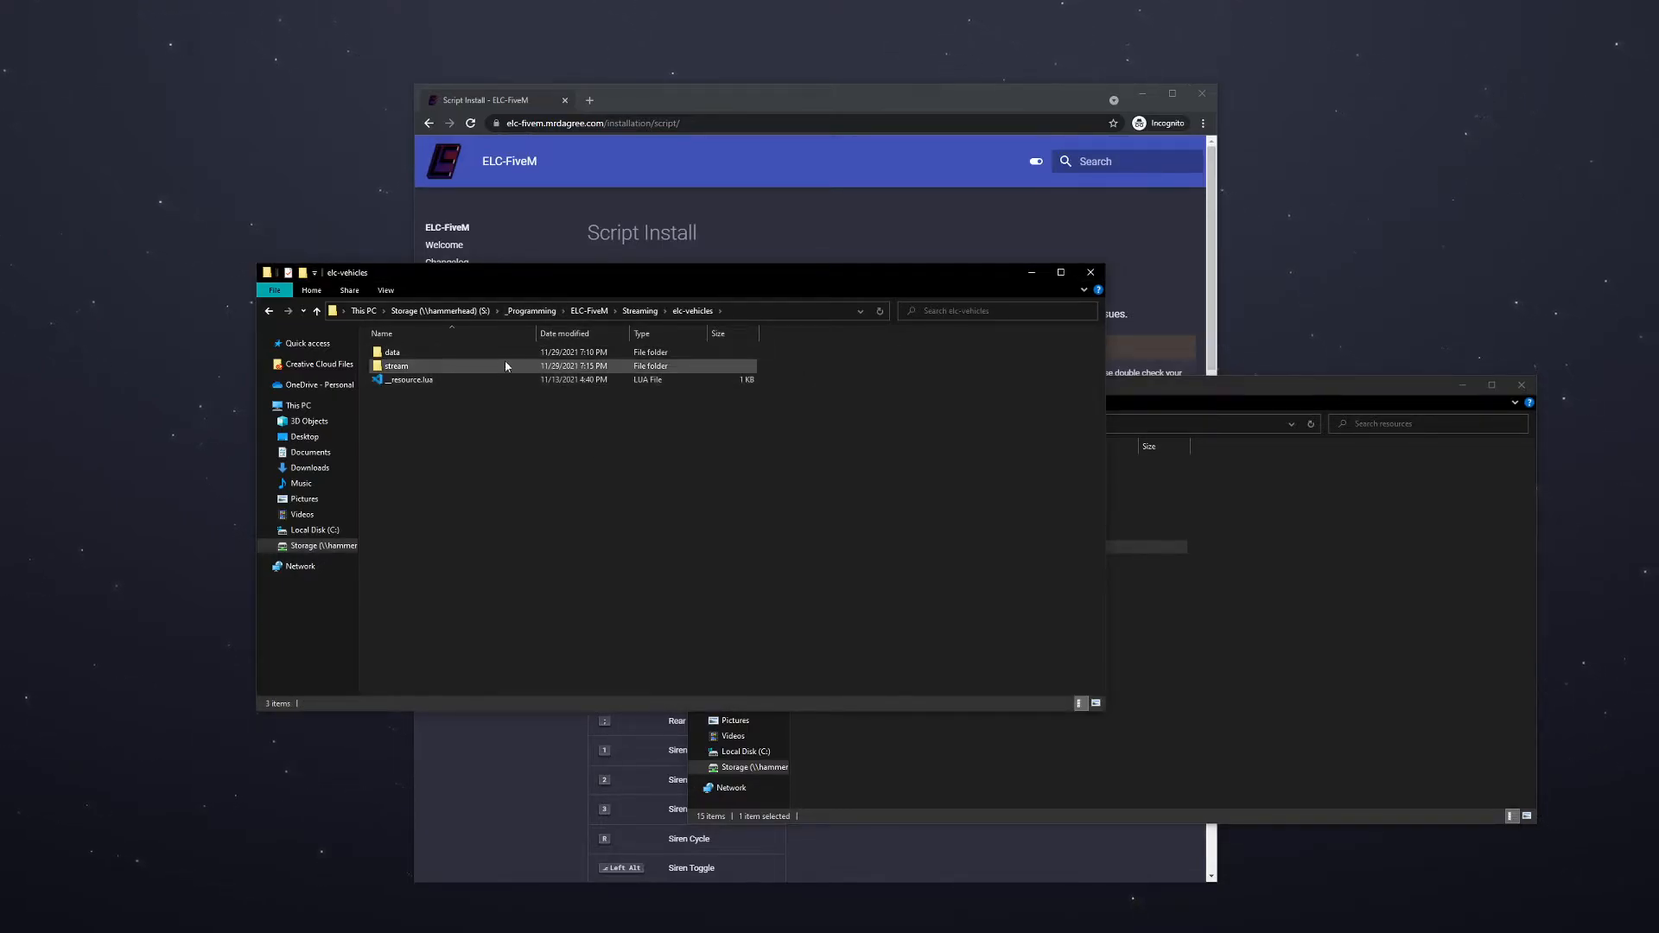
left_click(570, 437)
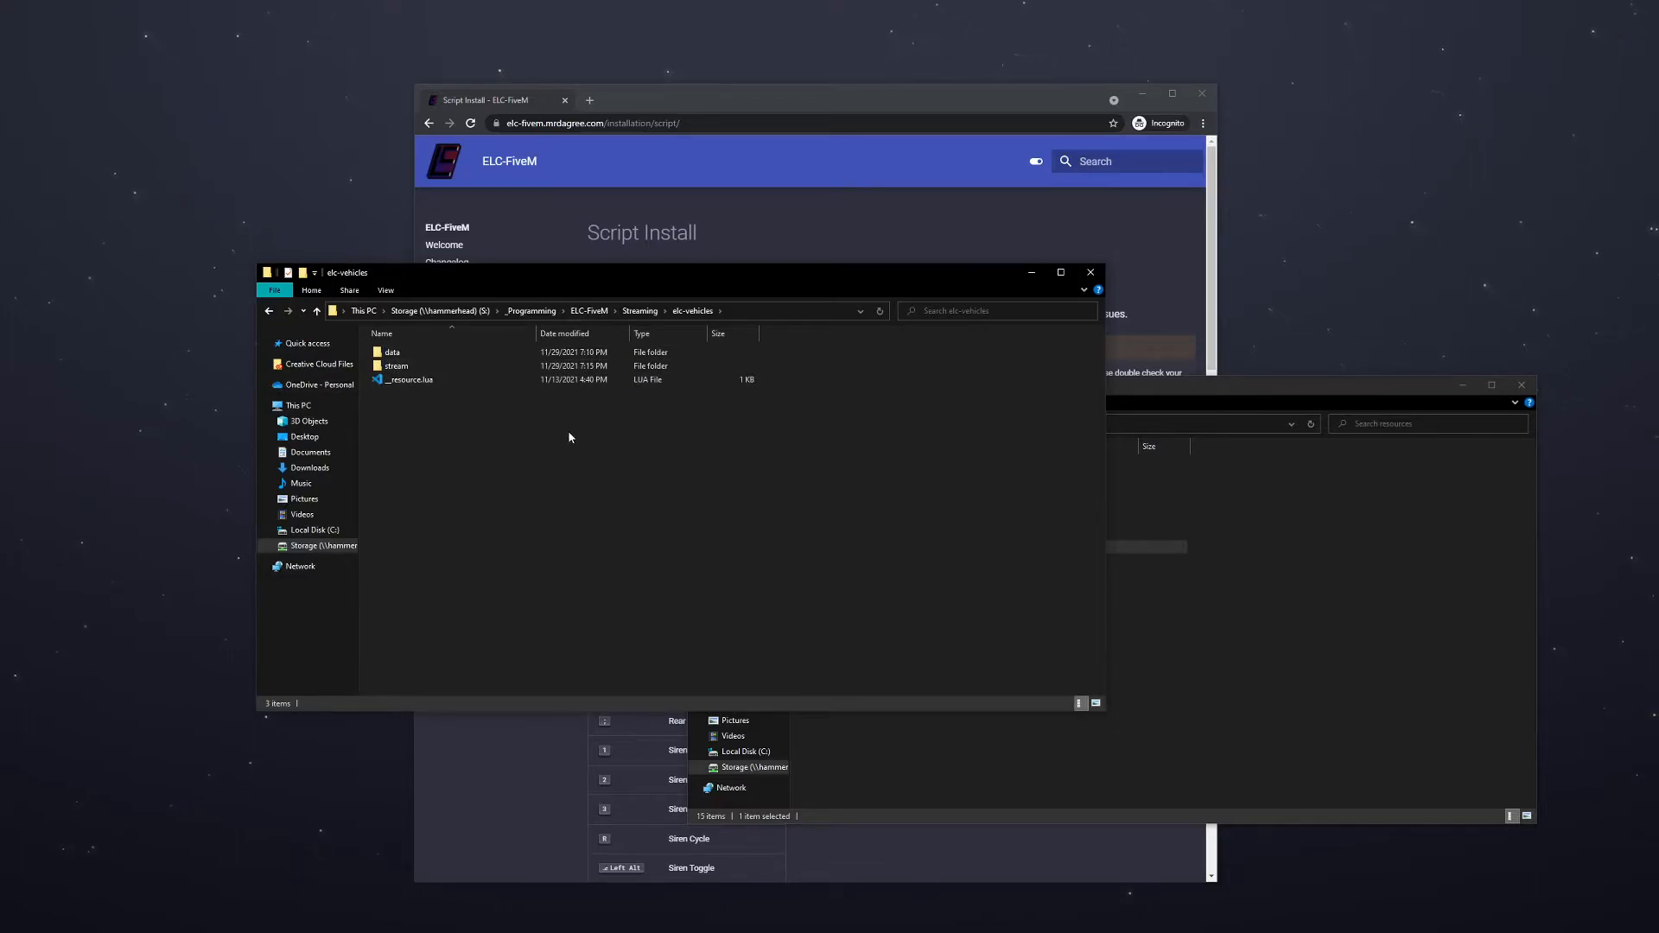
left_click(397, 365)
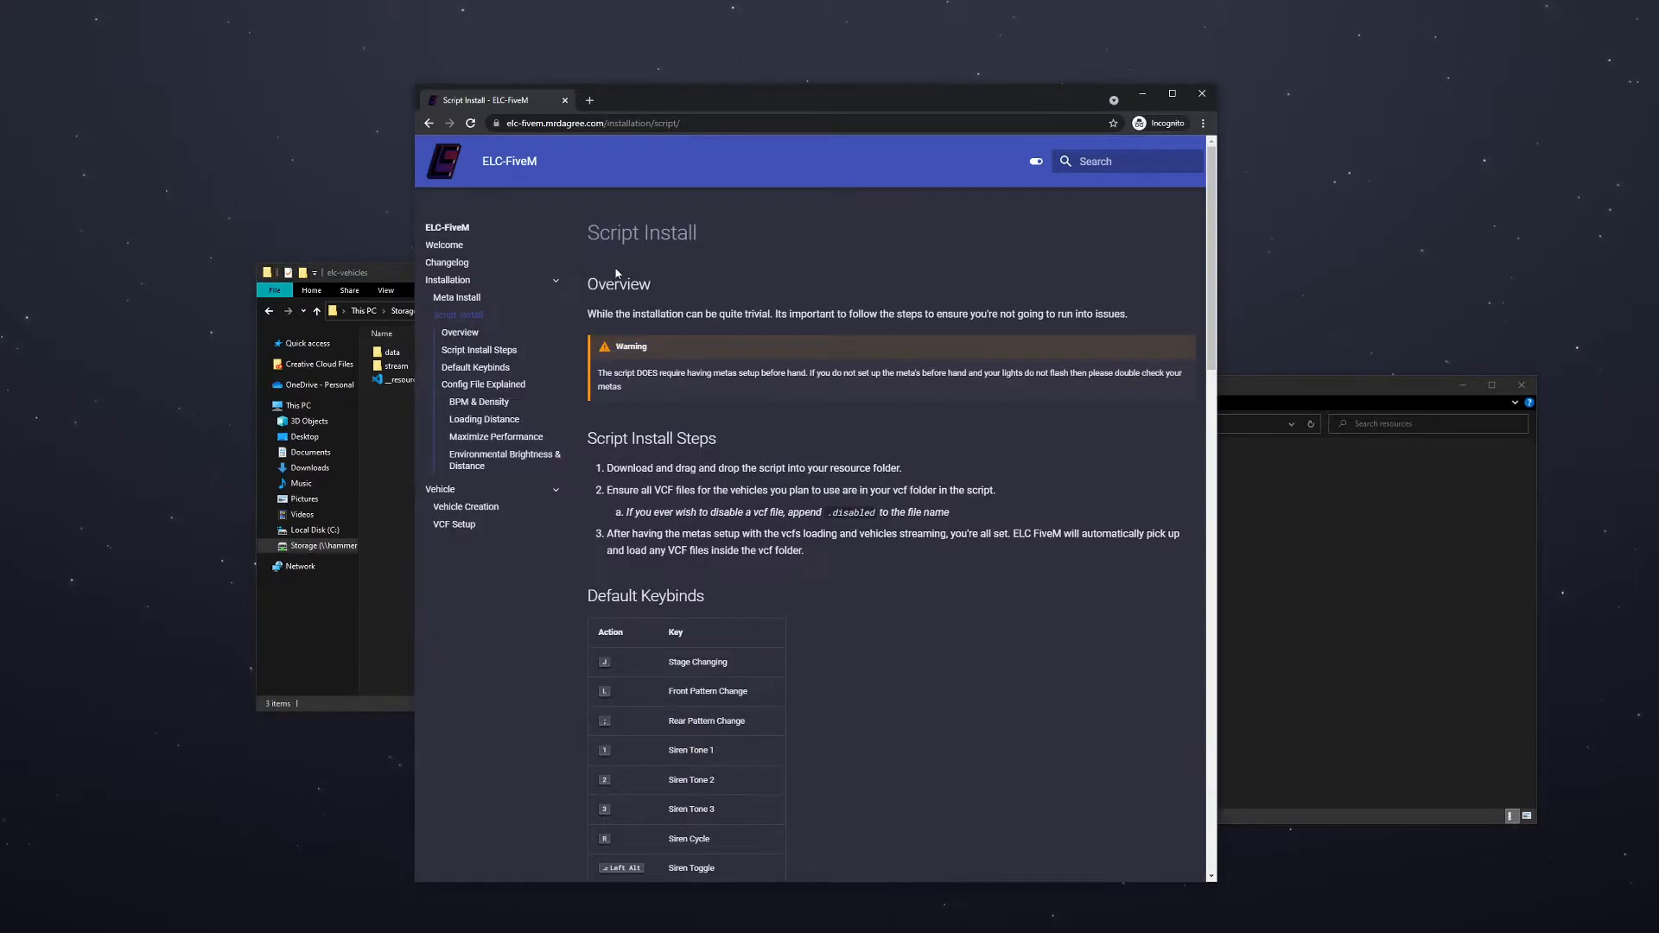
Read the Meta Install page's required meta files, highlighting vehicle.meta and scrolling through the sections
left_click(458, 297)
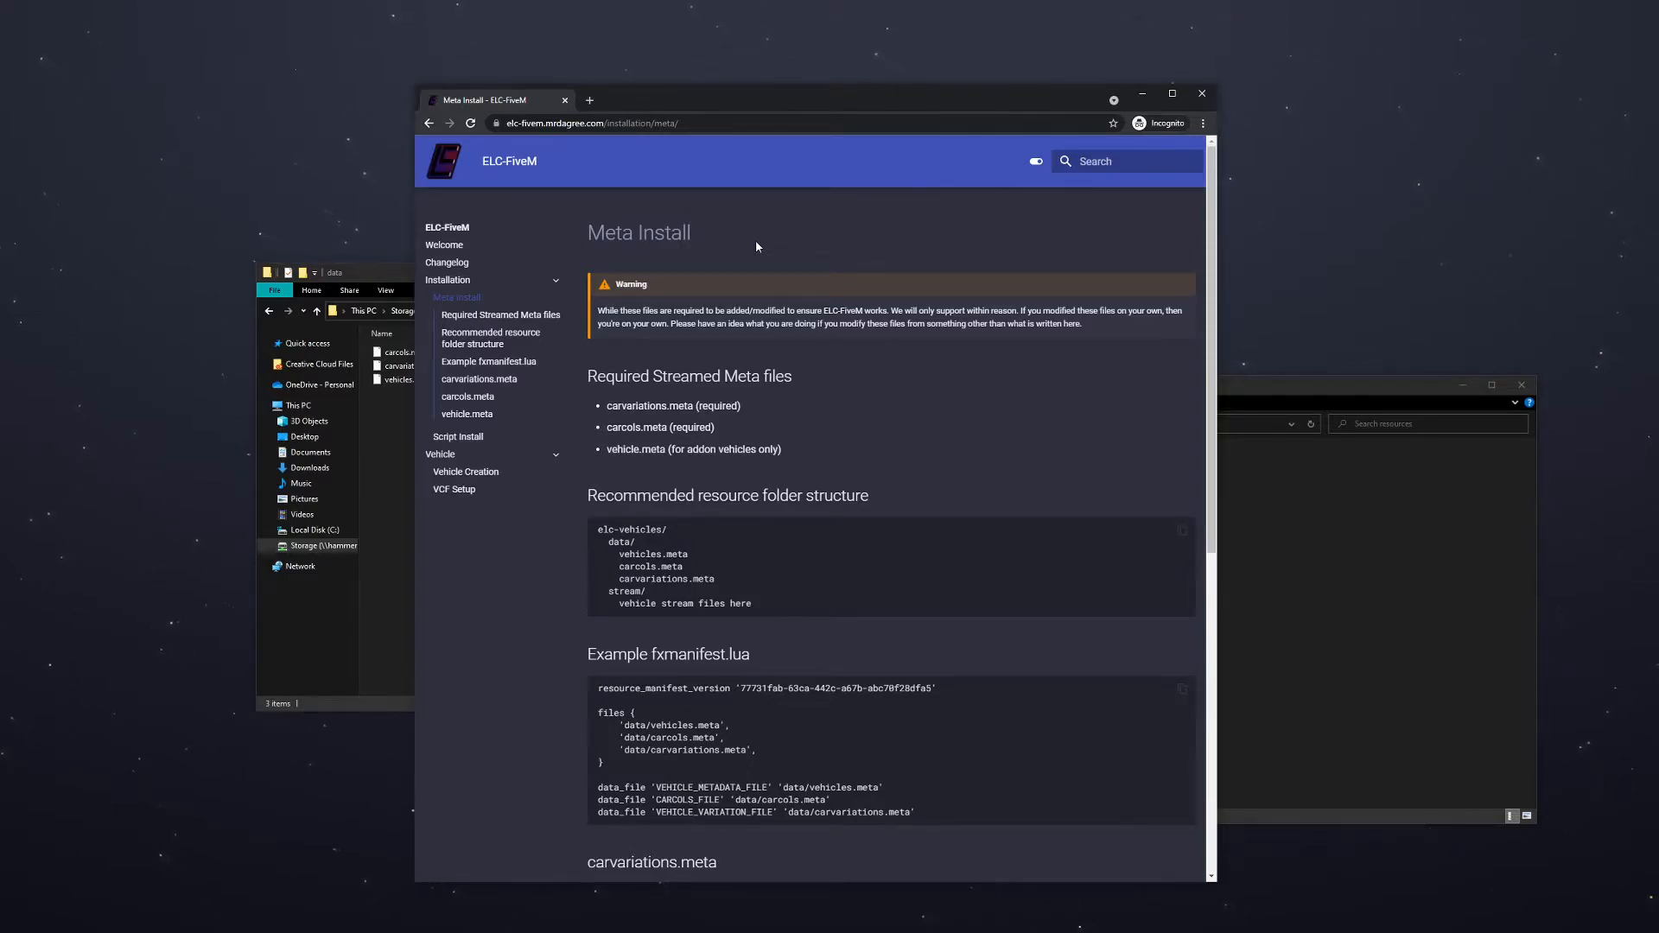
mouse_move(627, 468)
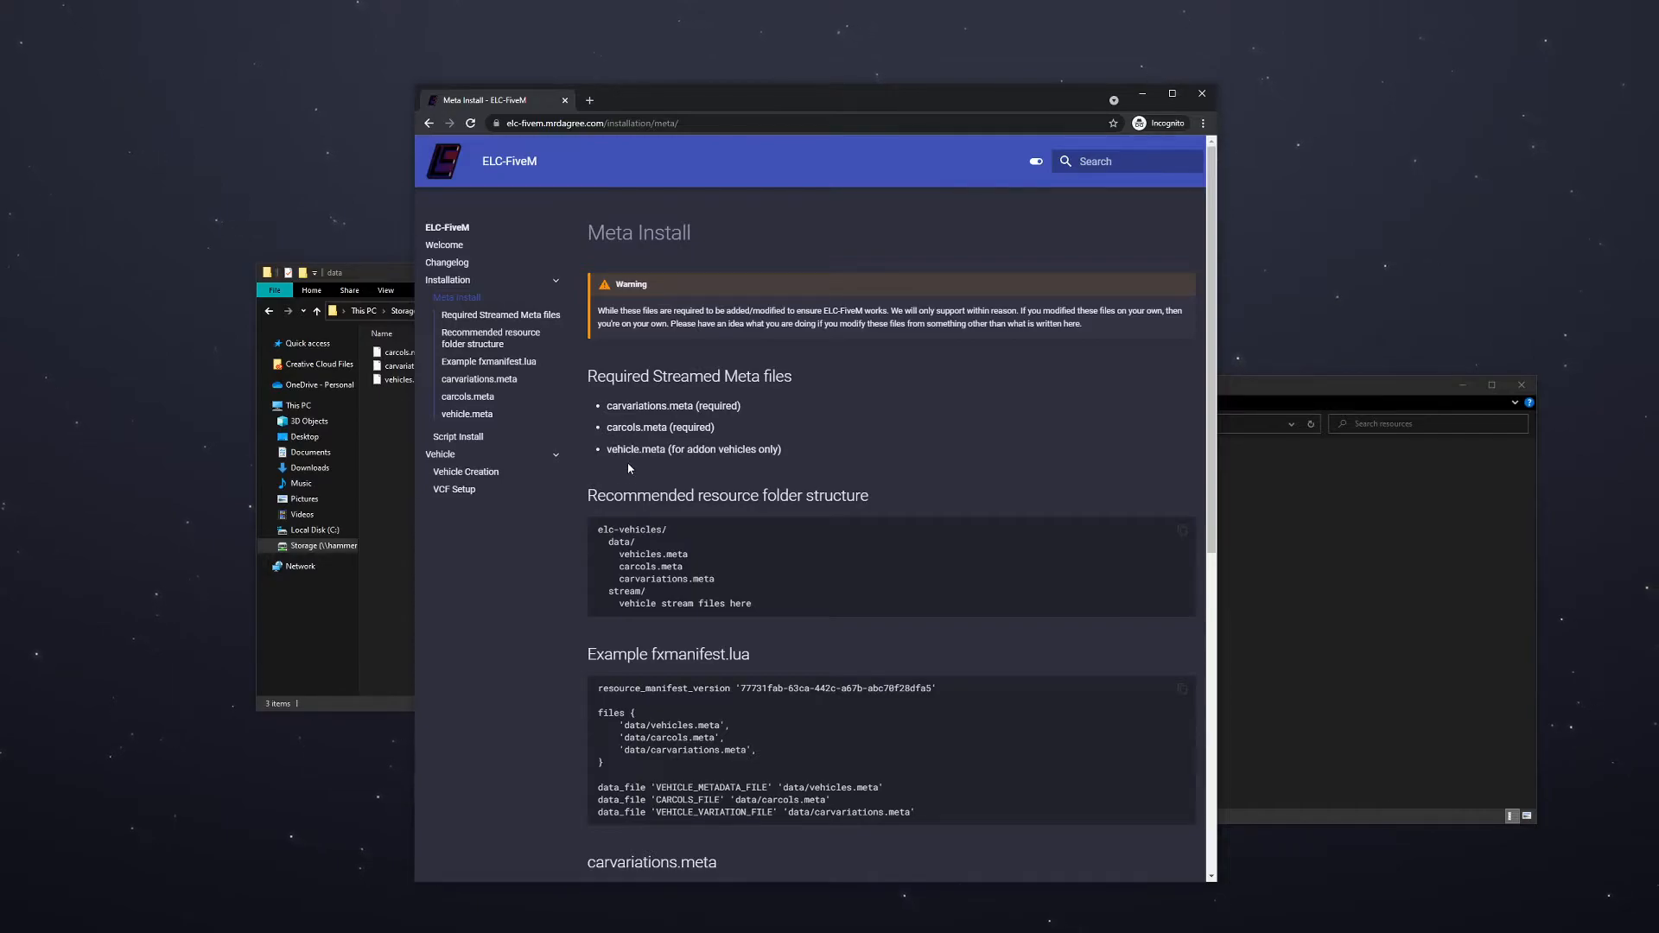
double_click(635, 449)
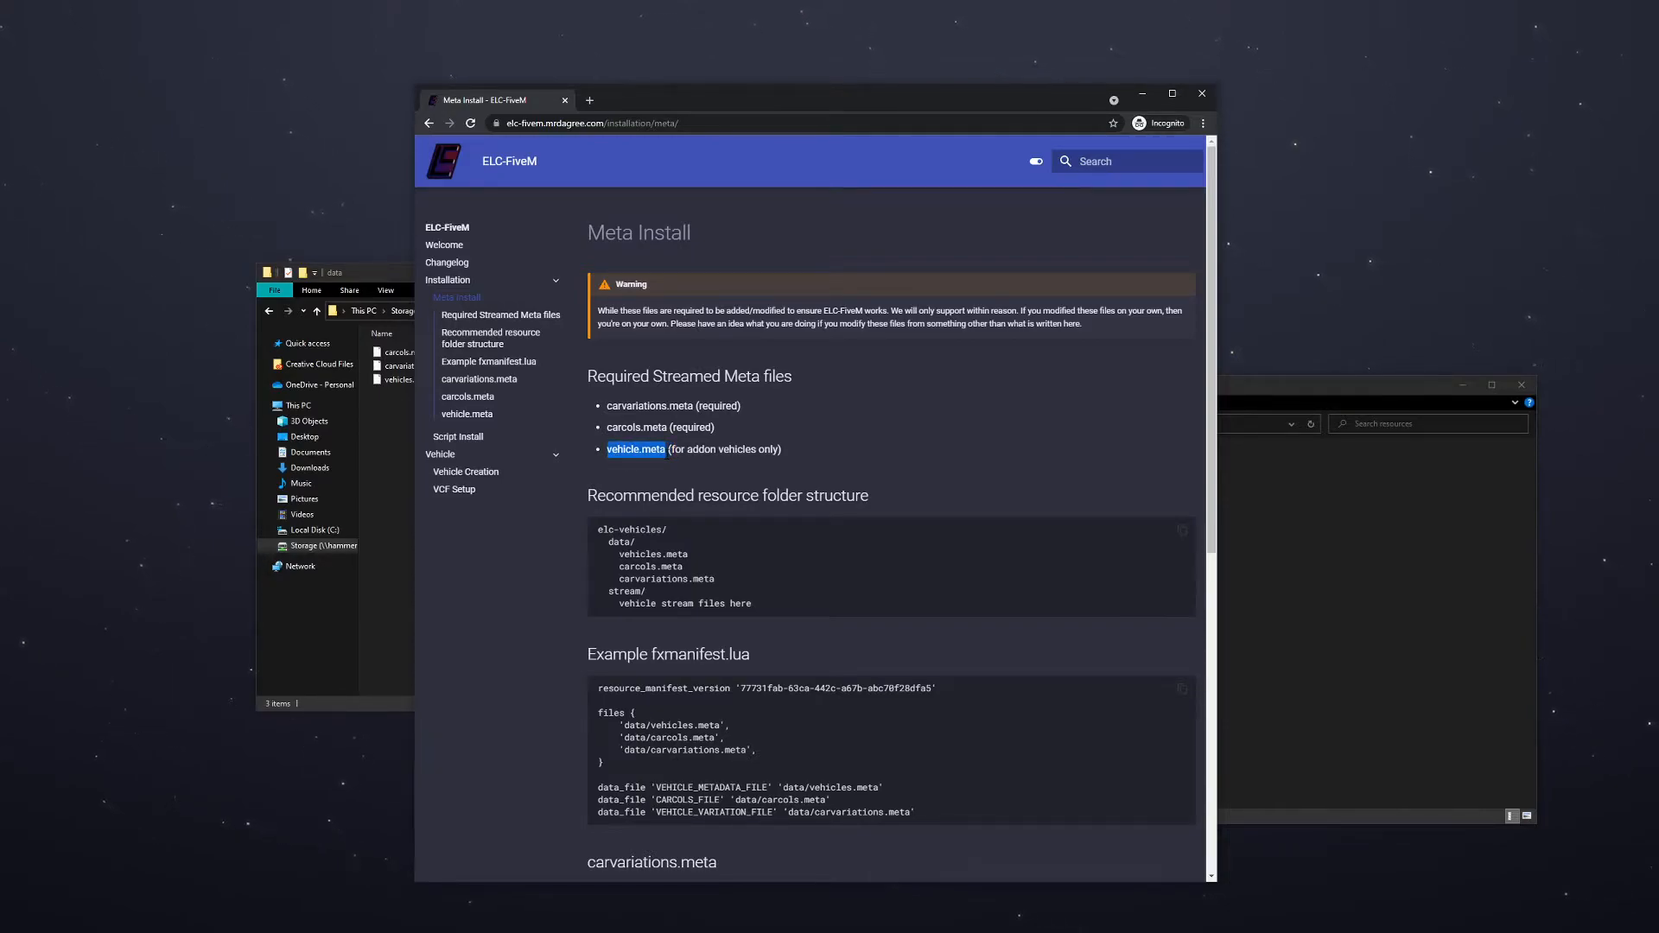
left_click(672, 460)
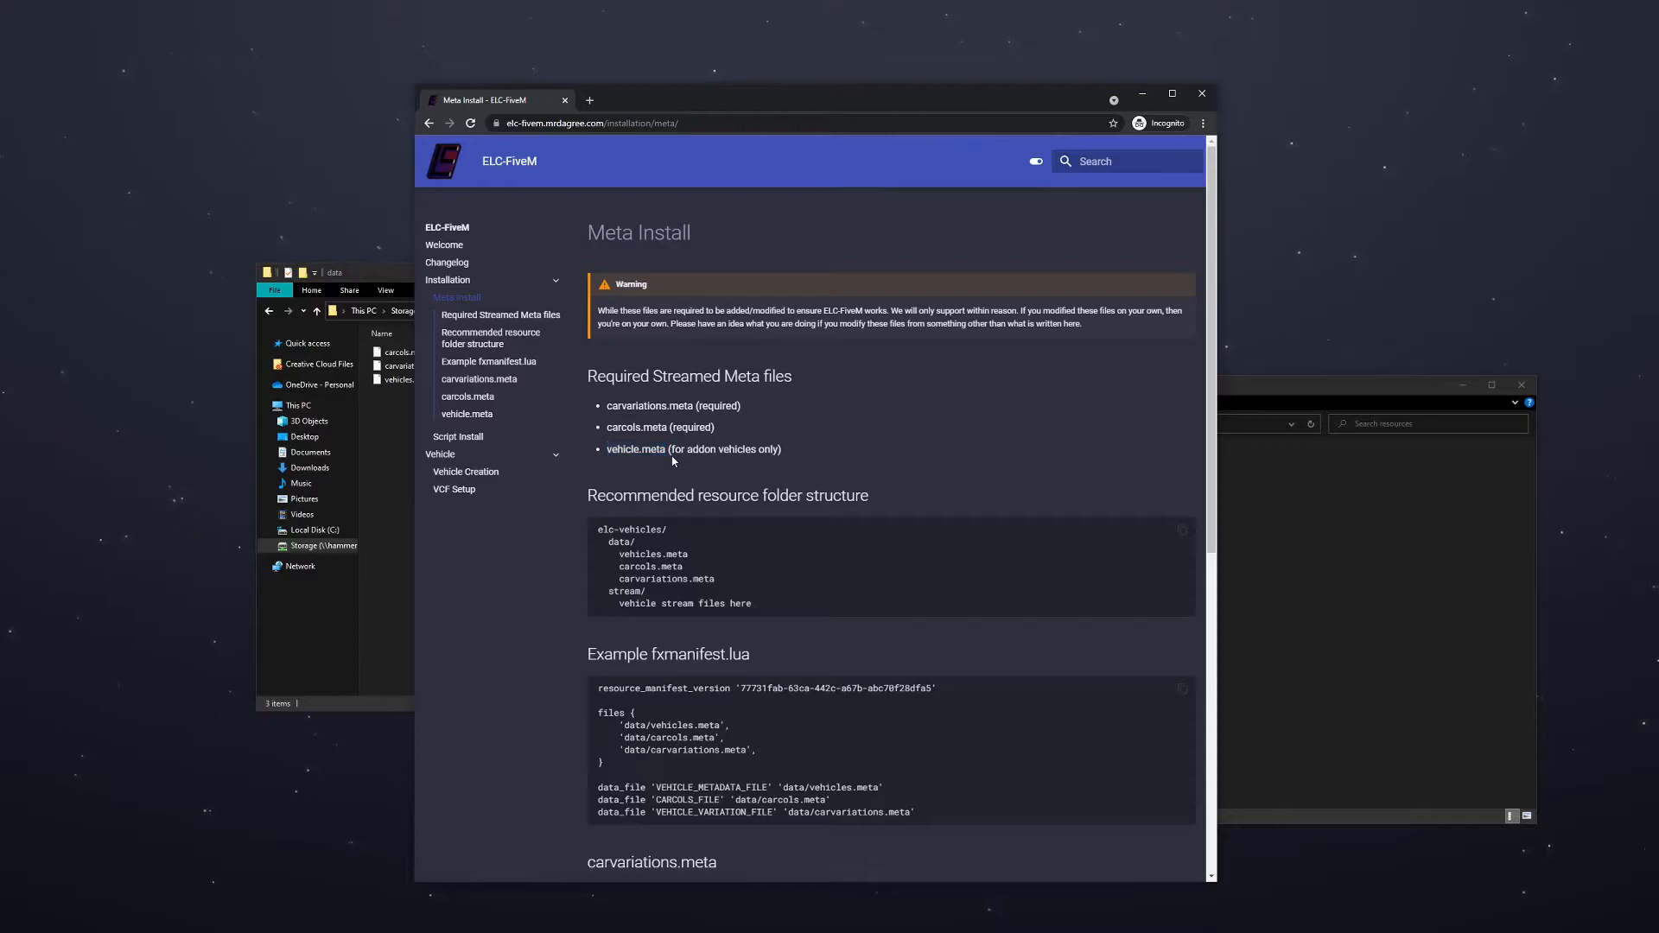
scroll("down", 3)
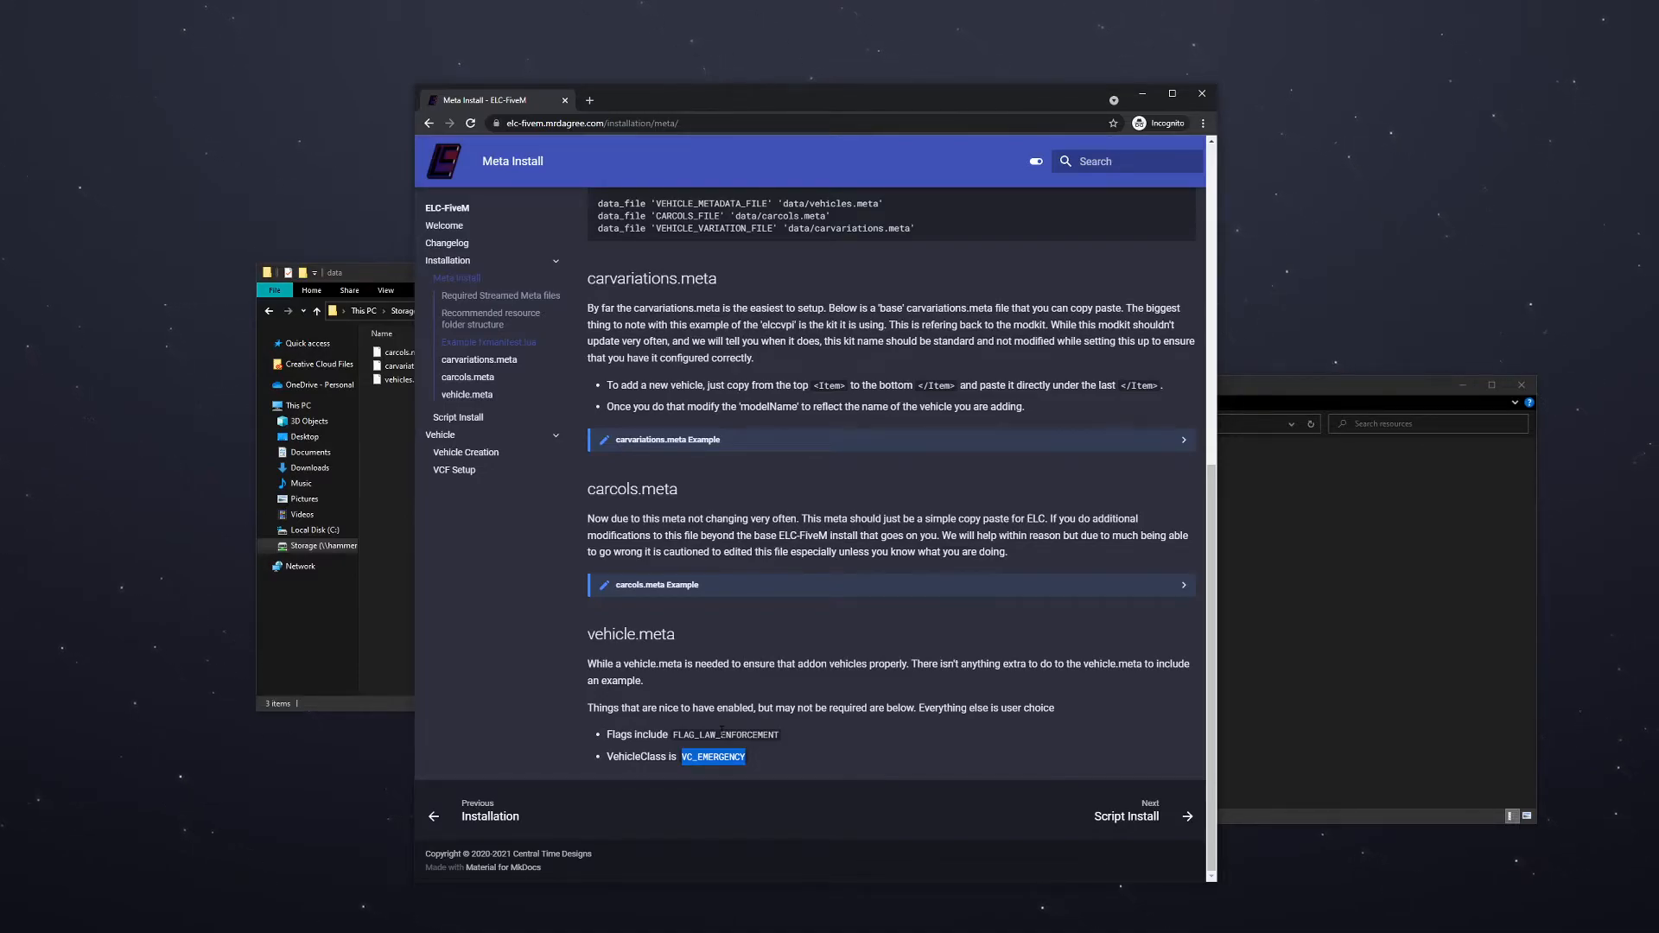
scroll("up", 3)
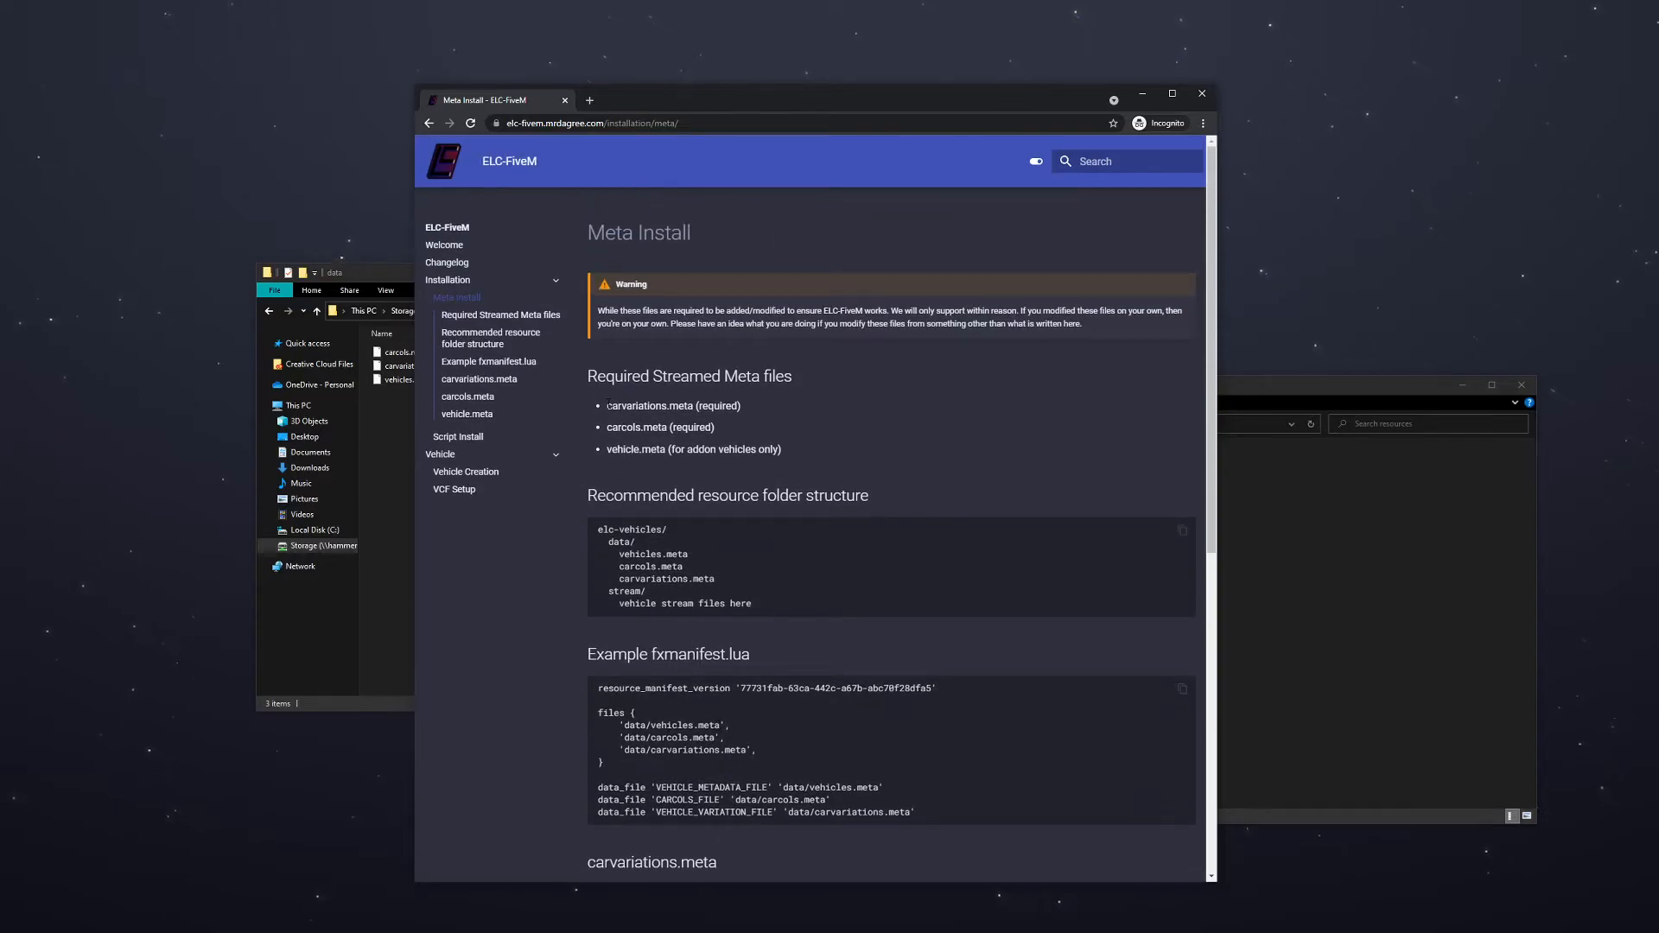
double_click(646, 405)
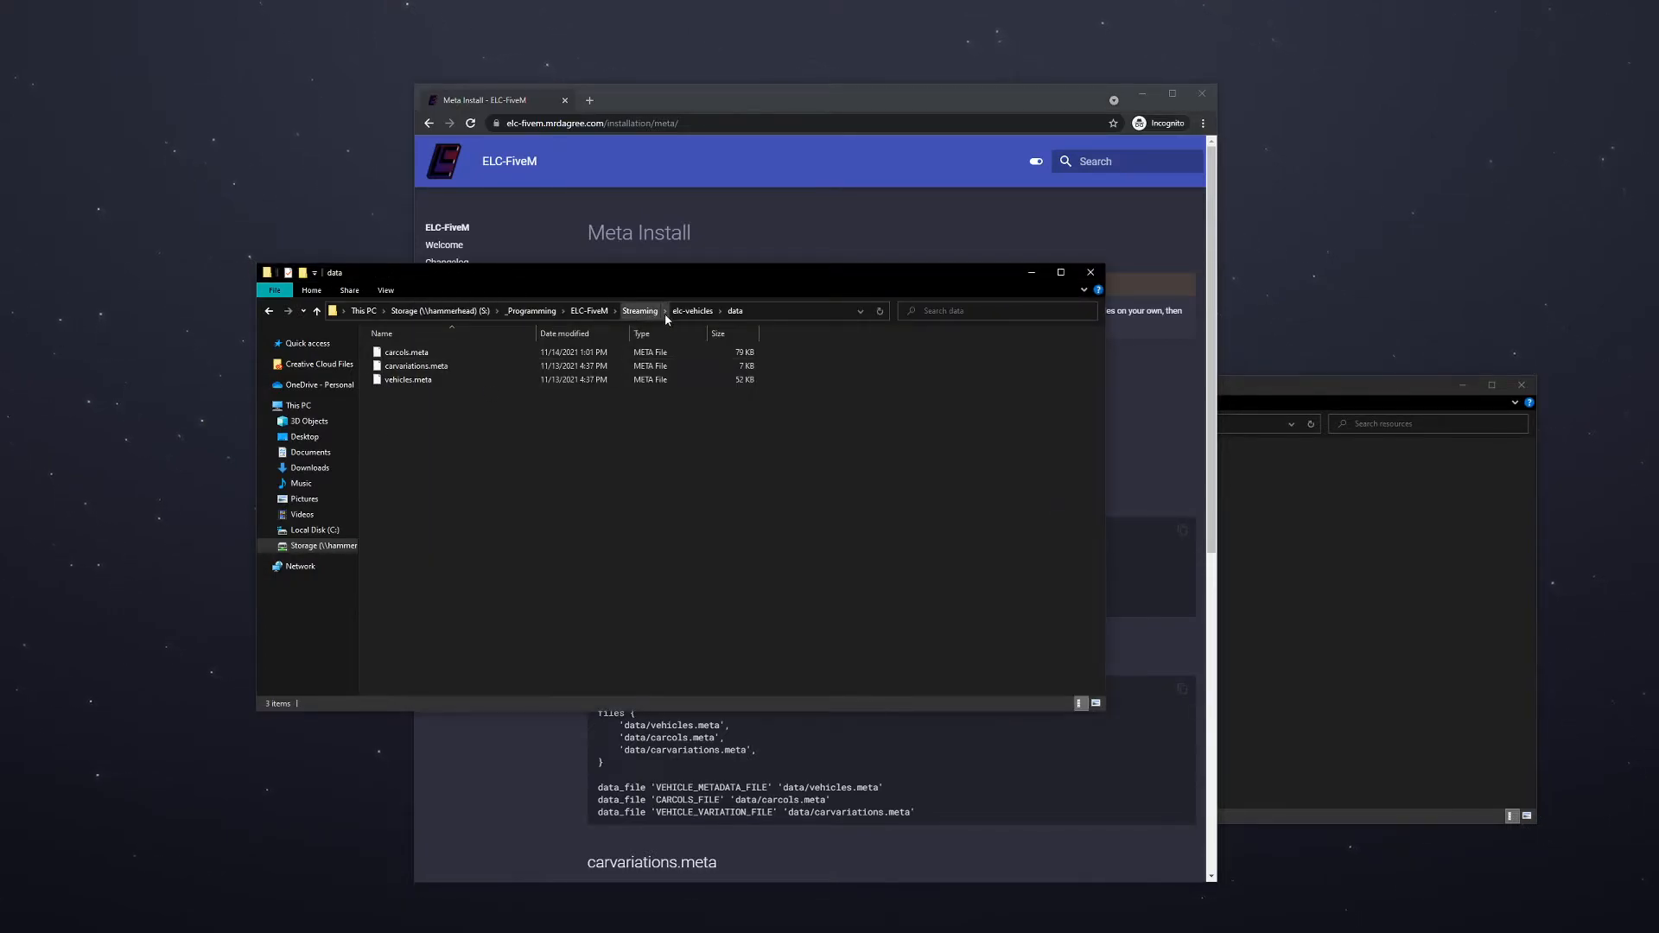
Go back to the Streaming folder in File Explorer
left_click(416, 365)
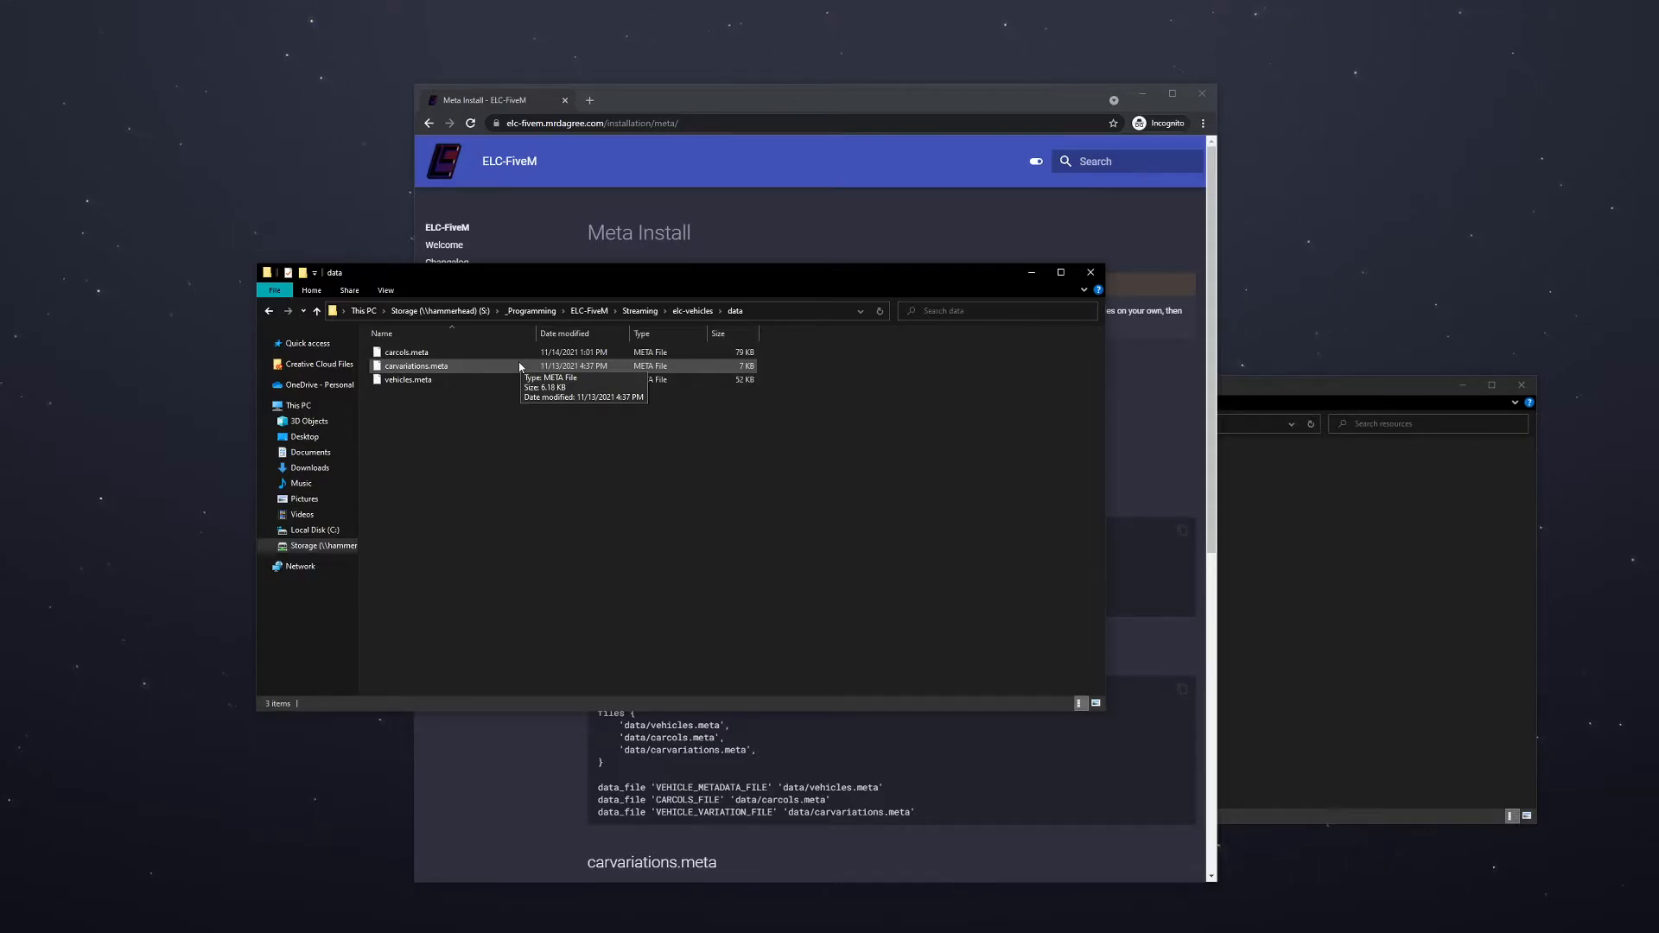
mouse_move(441, 358)
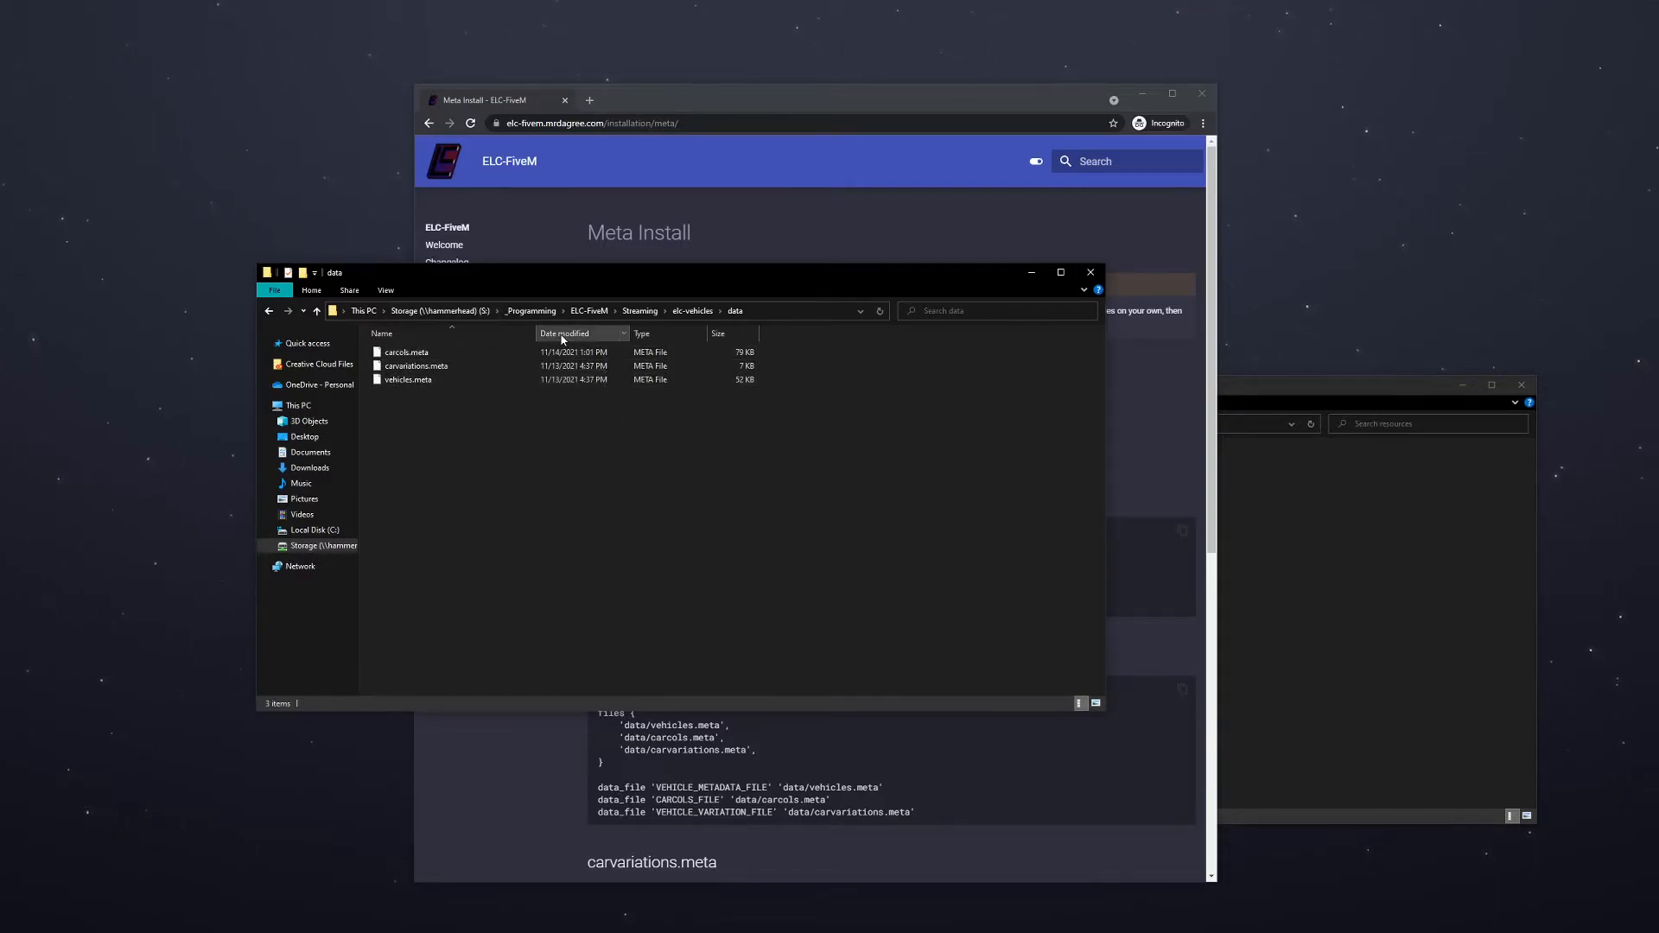
mouse_move(677, 333)
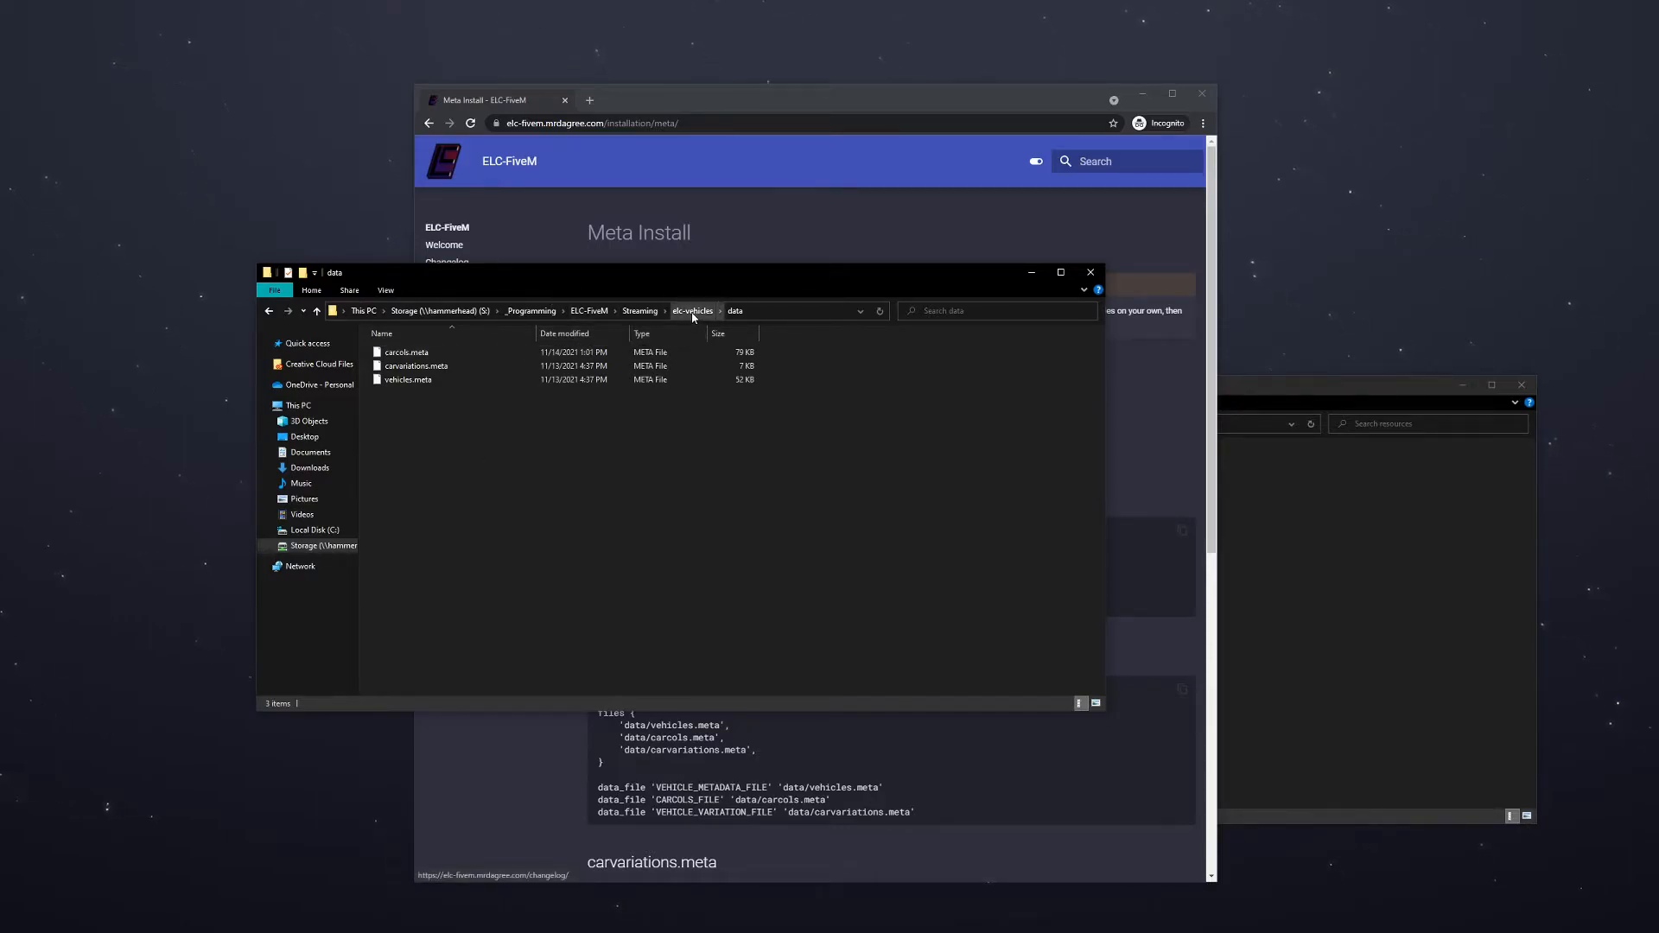
mouse_move(529, 754)
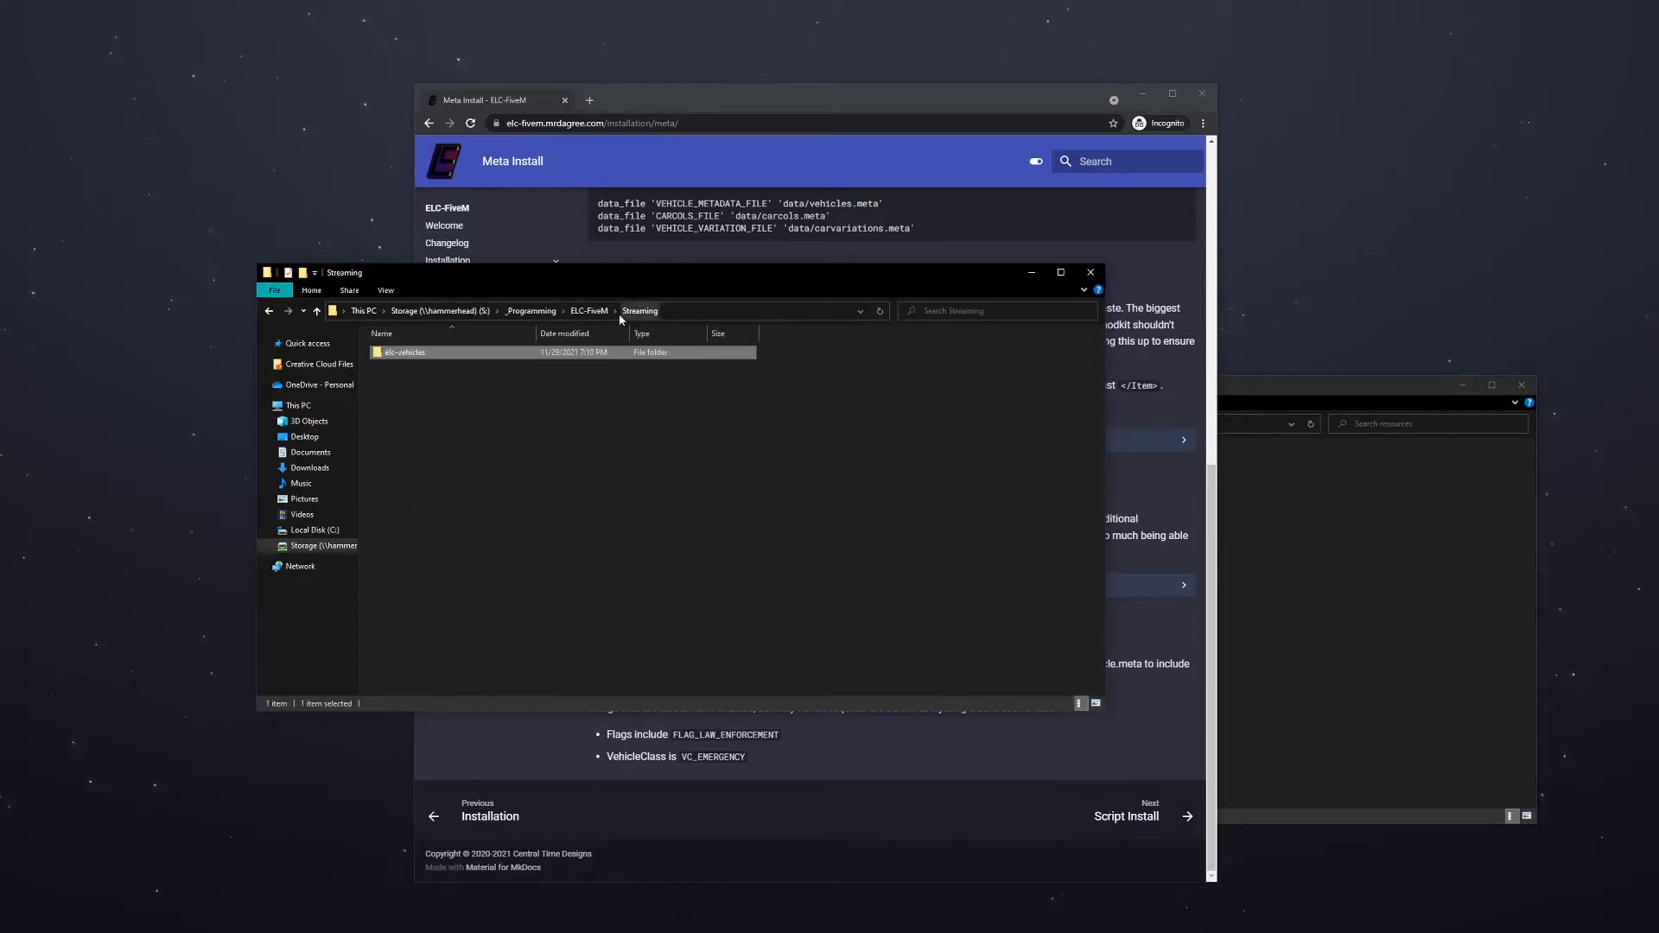
Open elc-vehicles to check its stream files, then return up to elc-vehicles
double_click(404, 352)
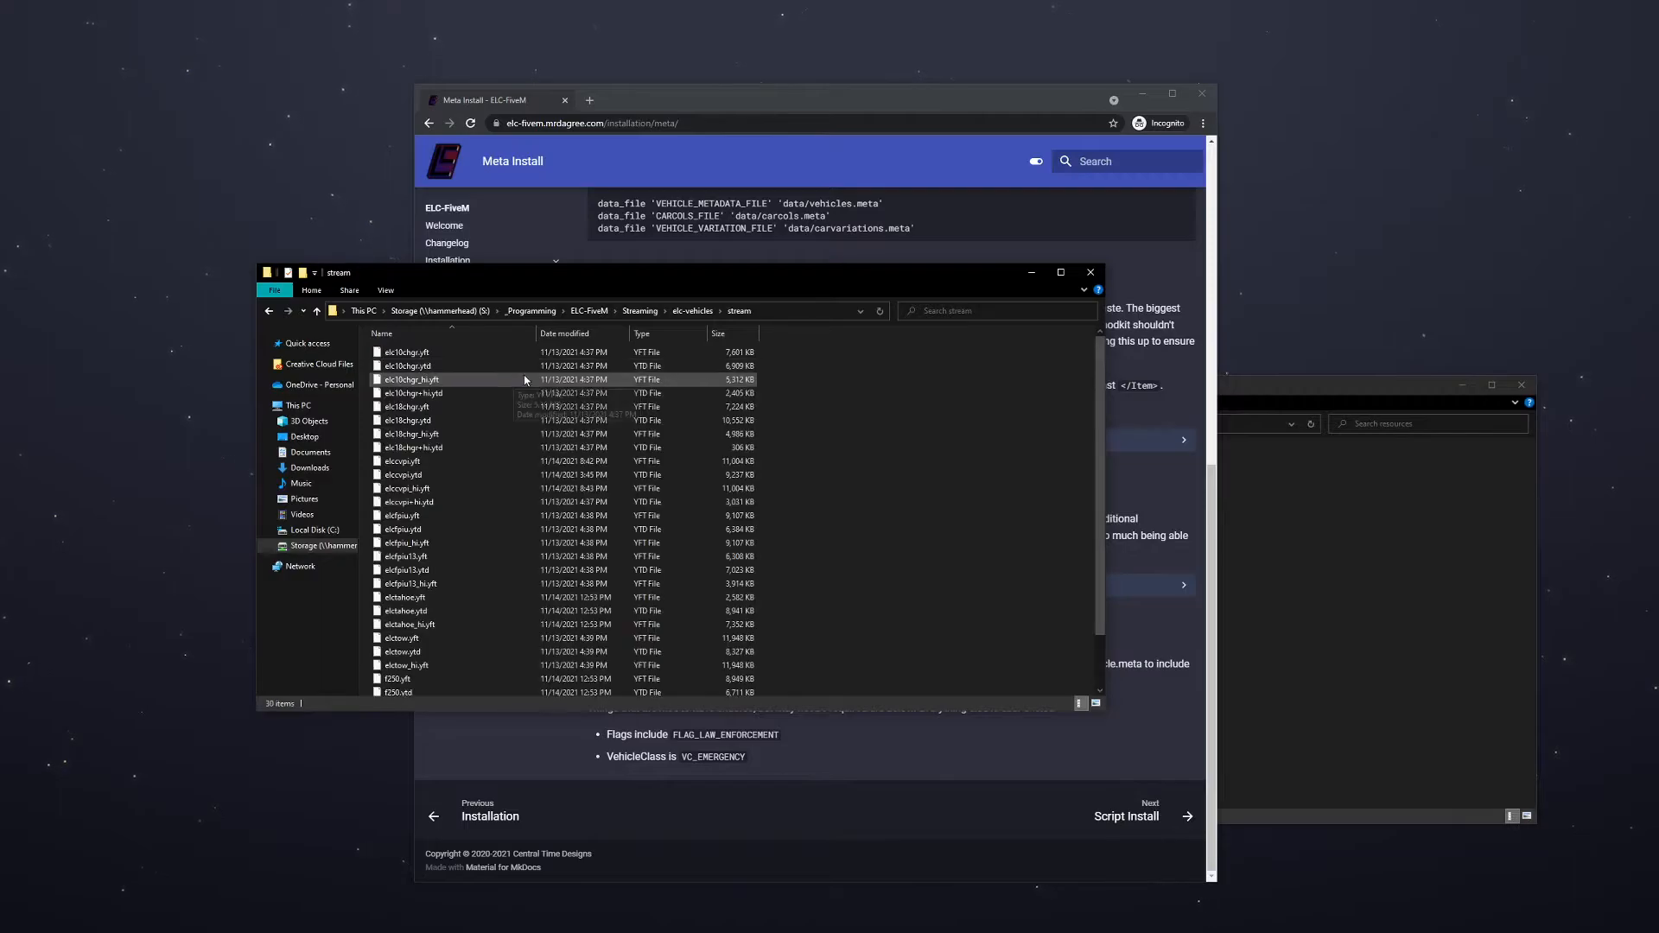
mouse_move(444, 379)
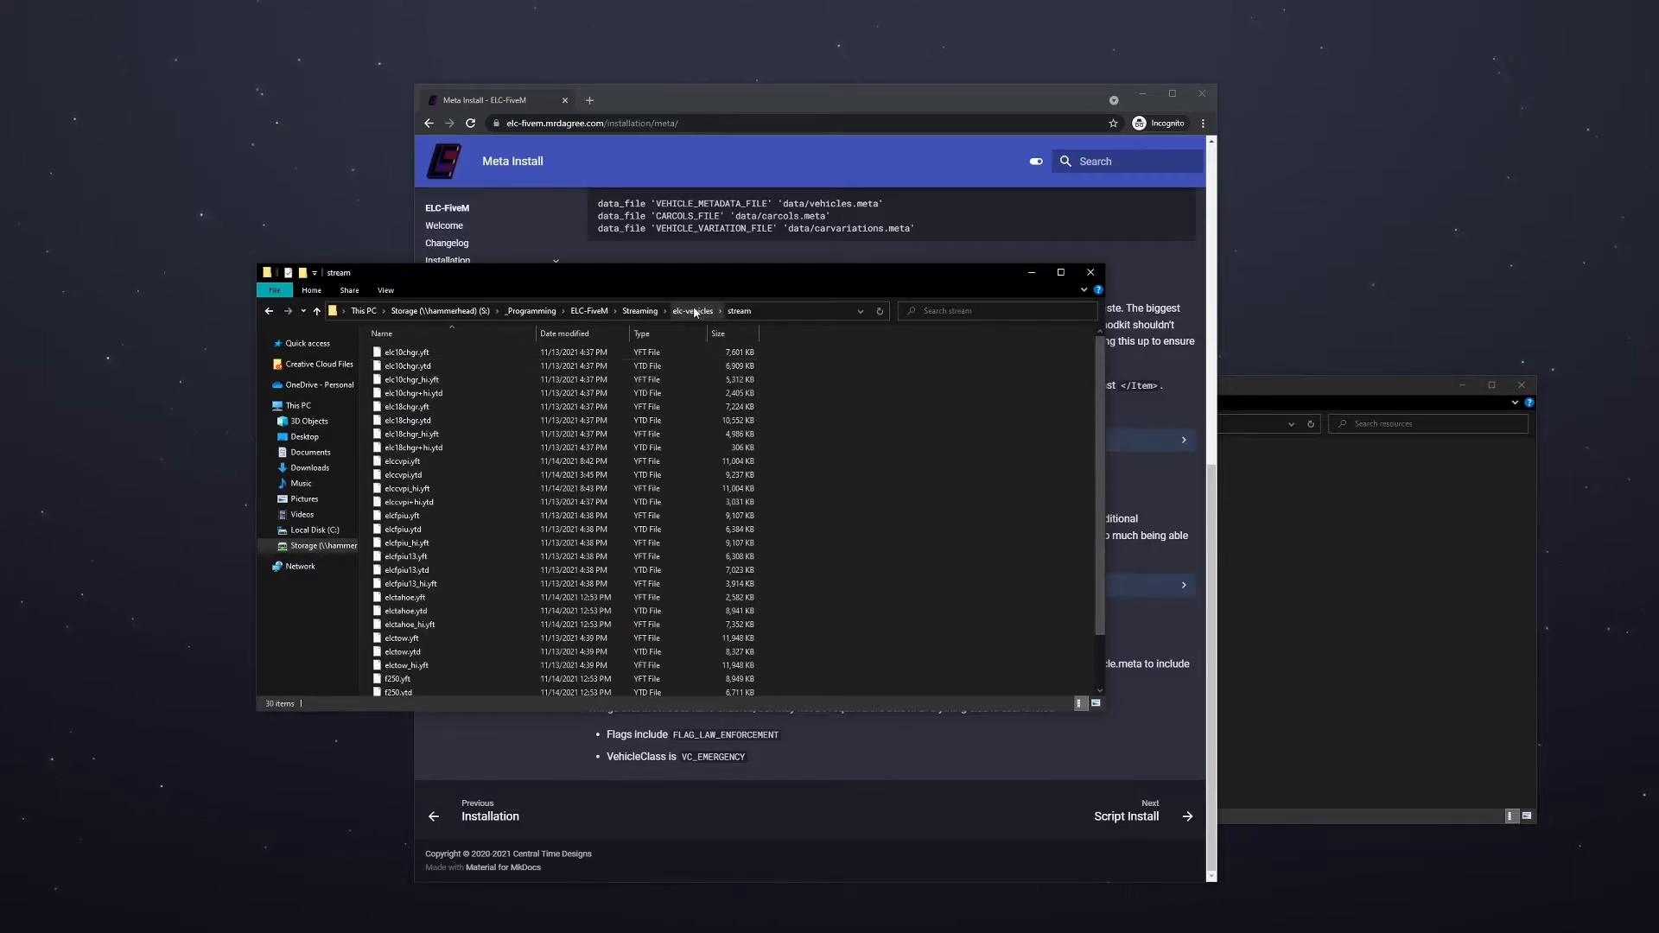
left_click(639, 310)
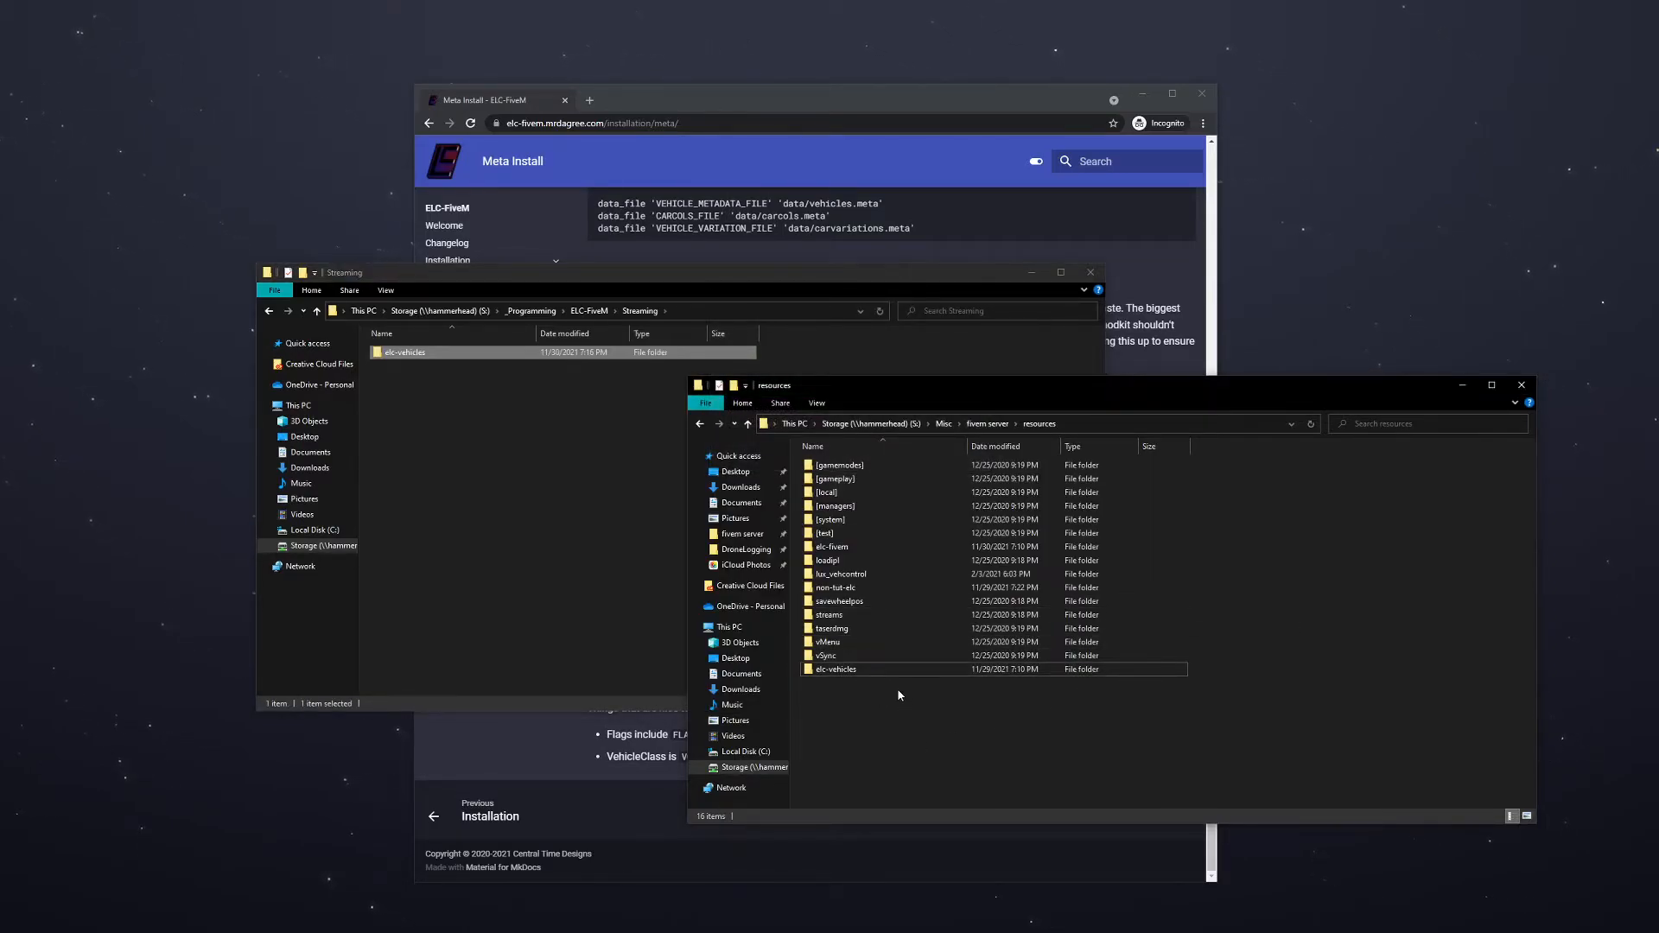
mouse_move(885, 680)
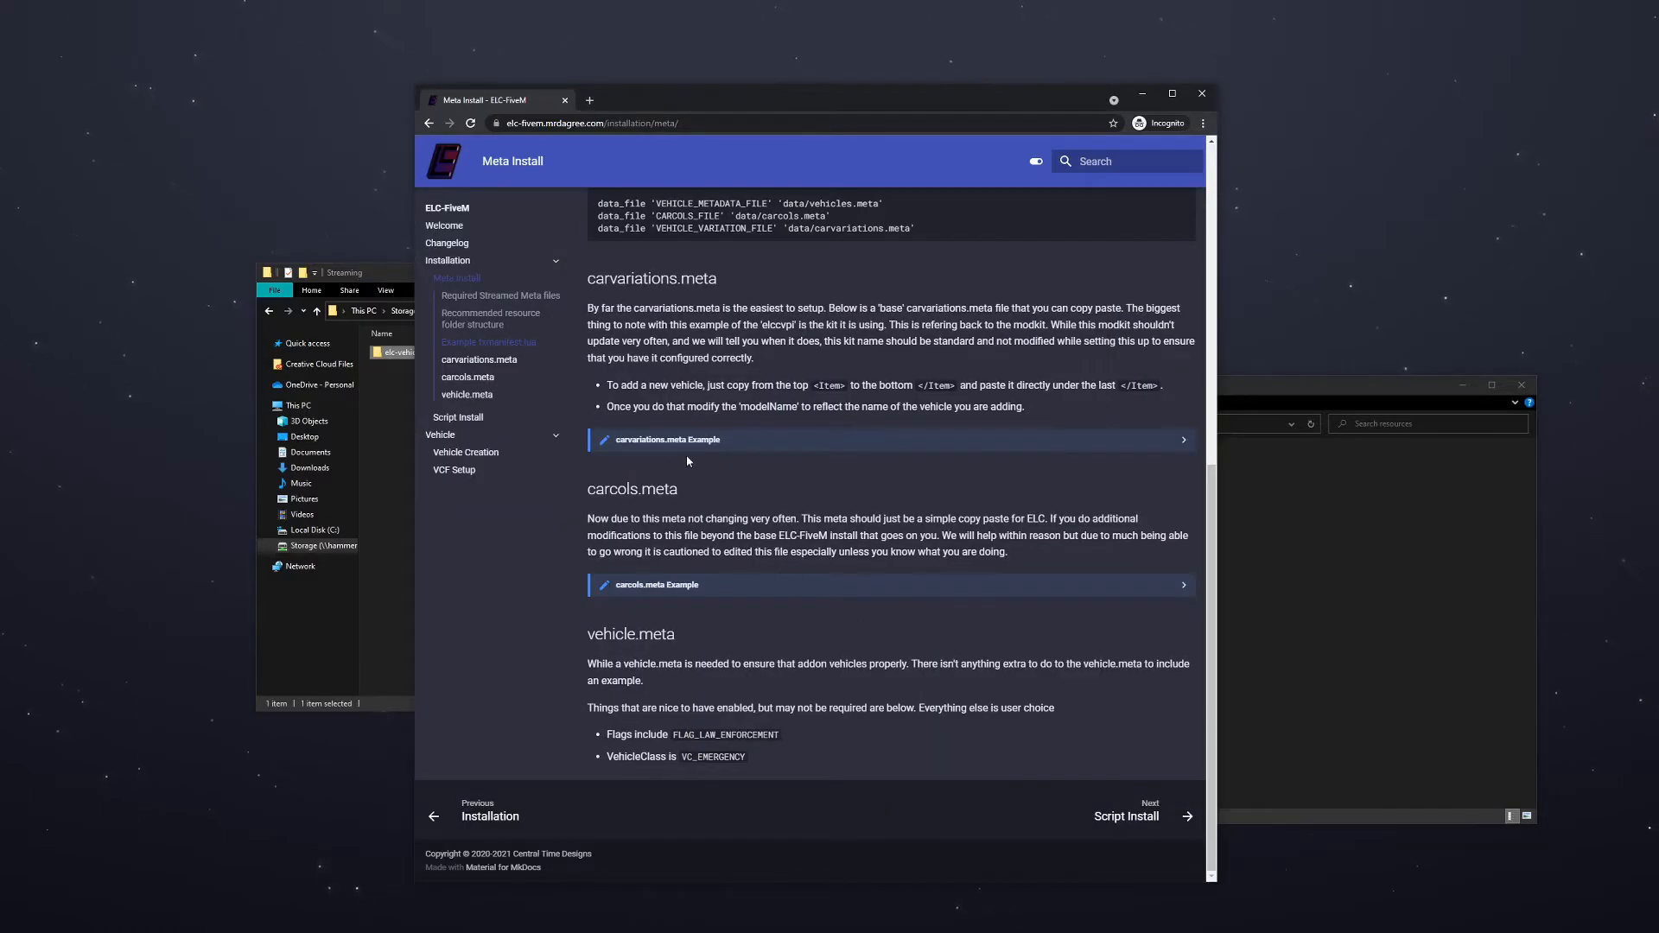
Expand the carvariations.meta example to reveal the elccvpi model entry
left_click(889, 439)
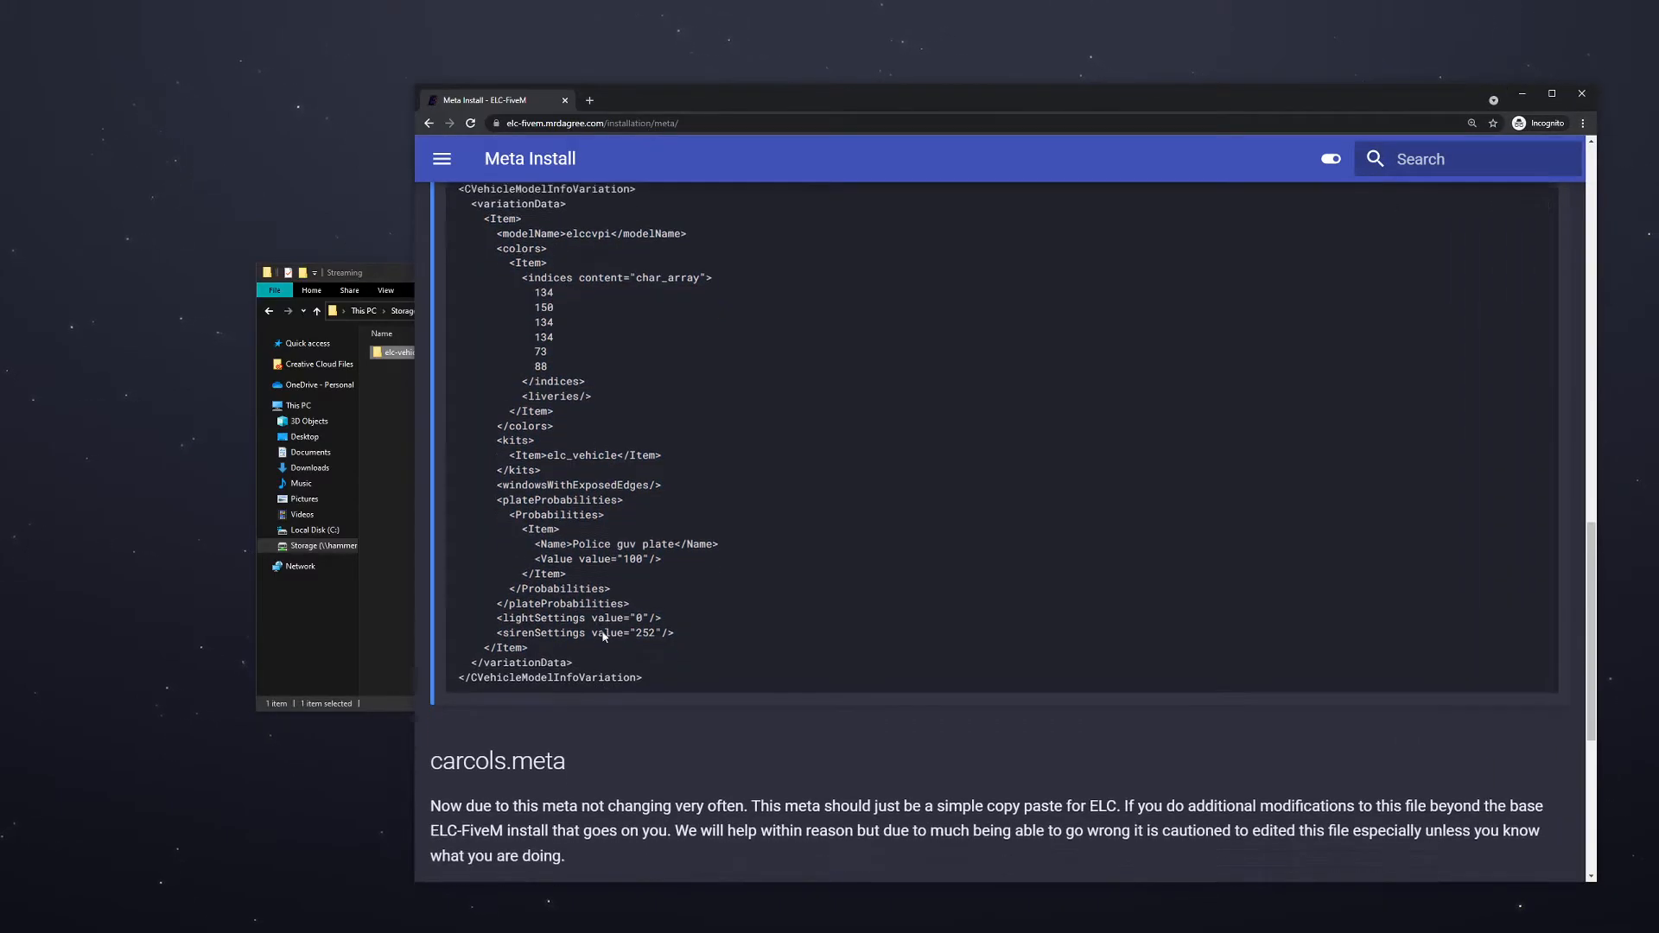
Compare the carcols.meta XML with the carvariations example's elc_vehicle kit name
scroll("down", 3)
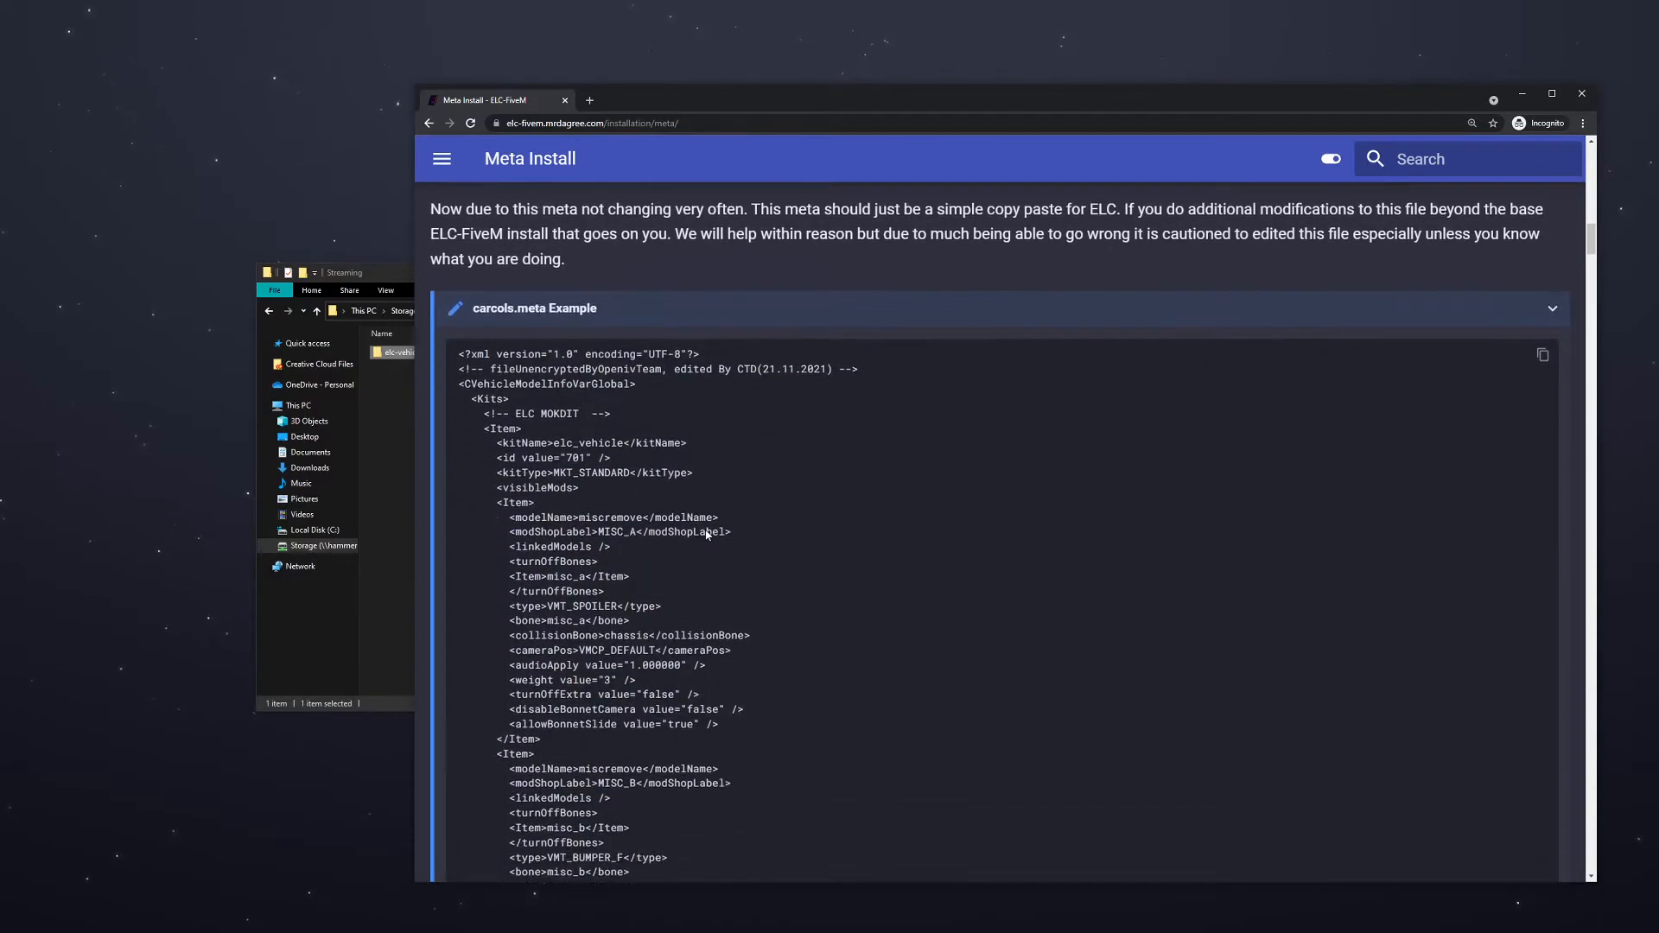
scroll("down", 3)
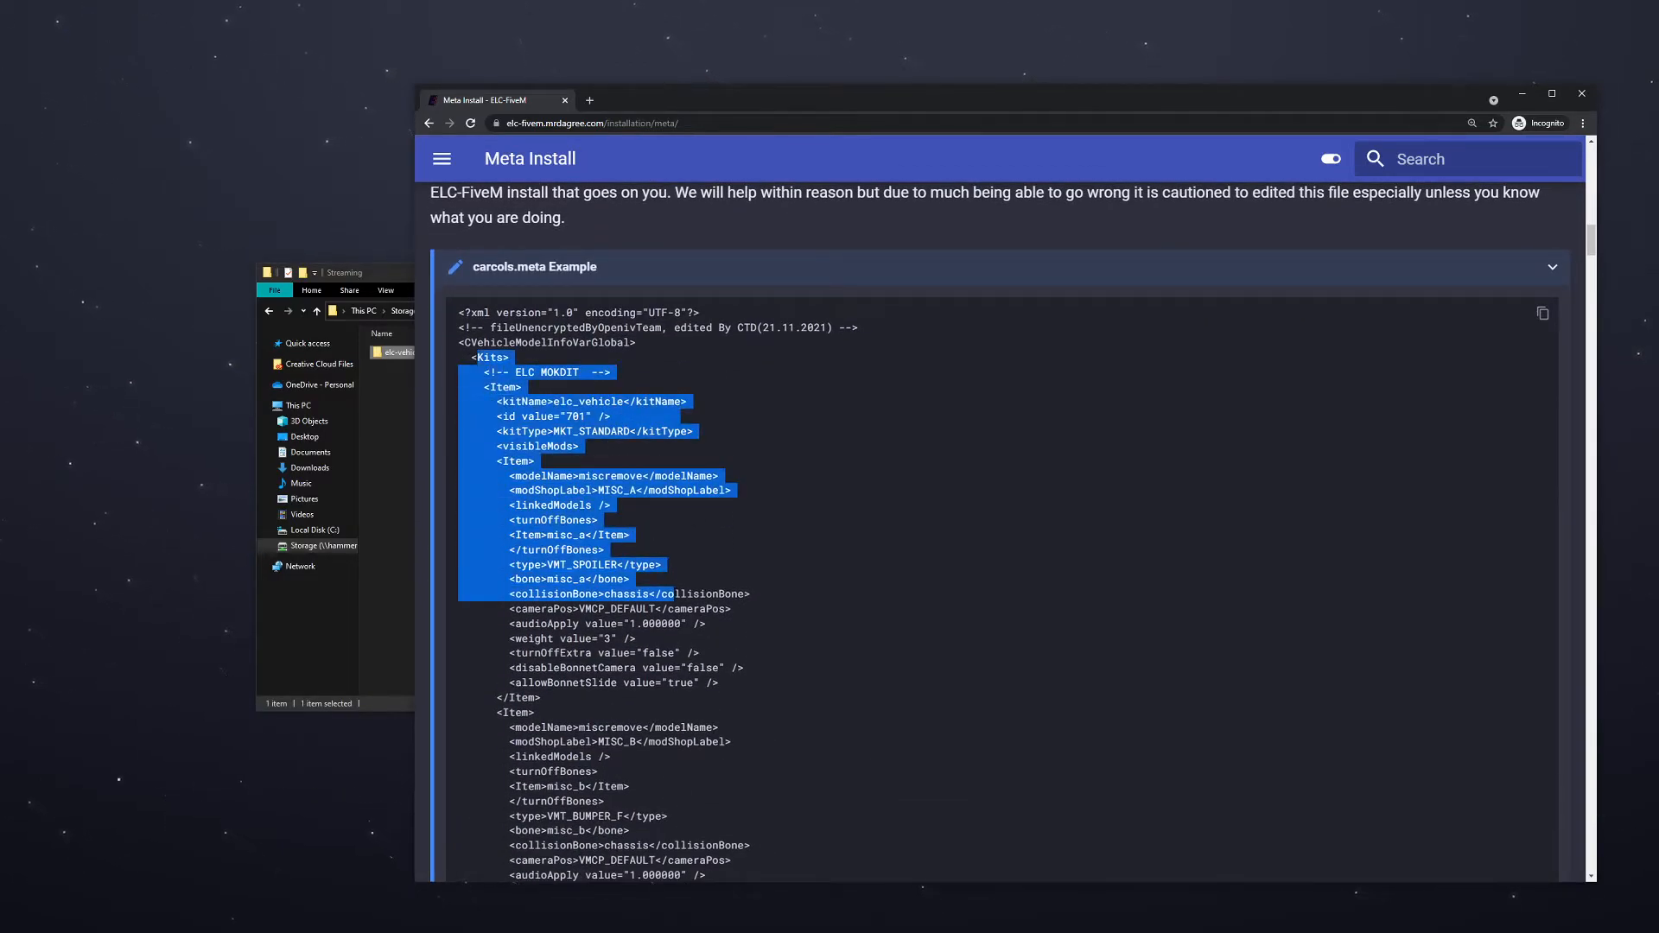
left_click(630, 489)
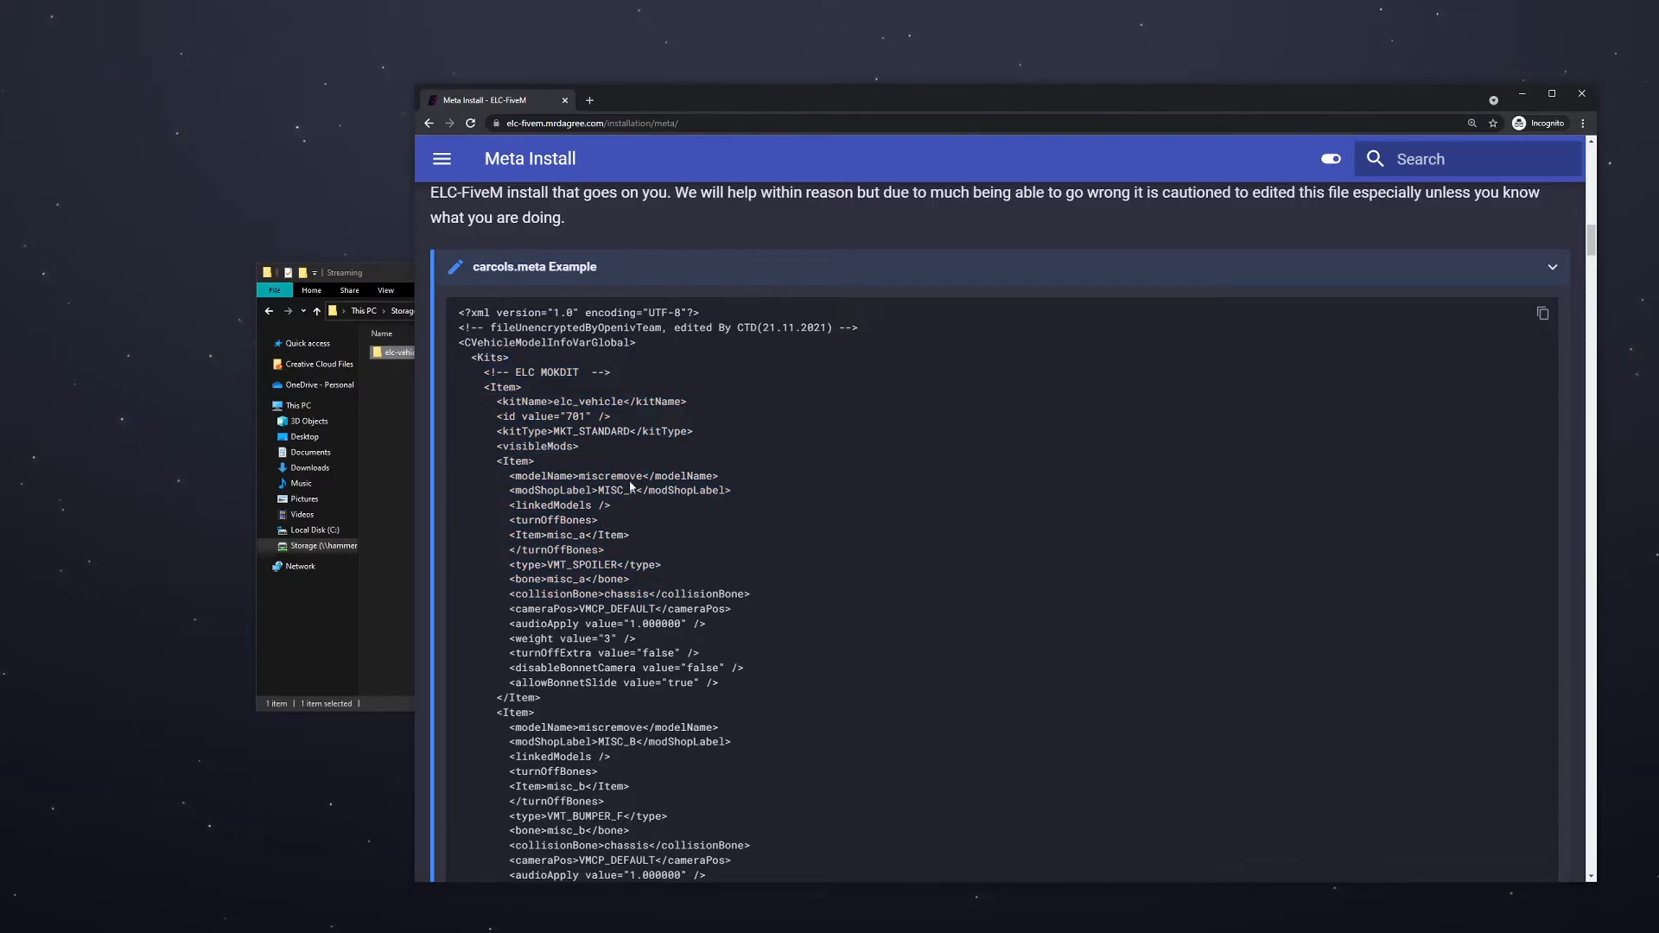
scroll("up", 3)
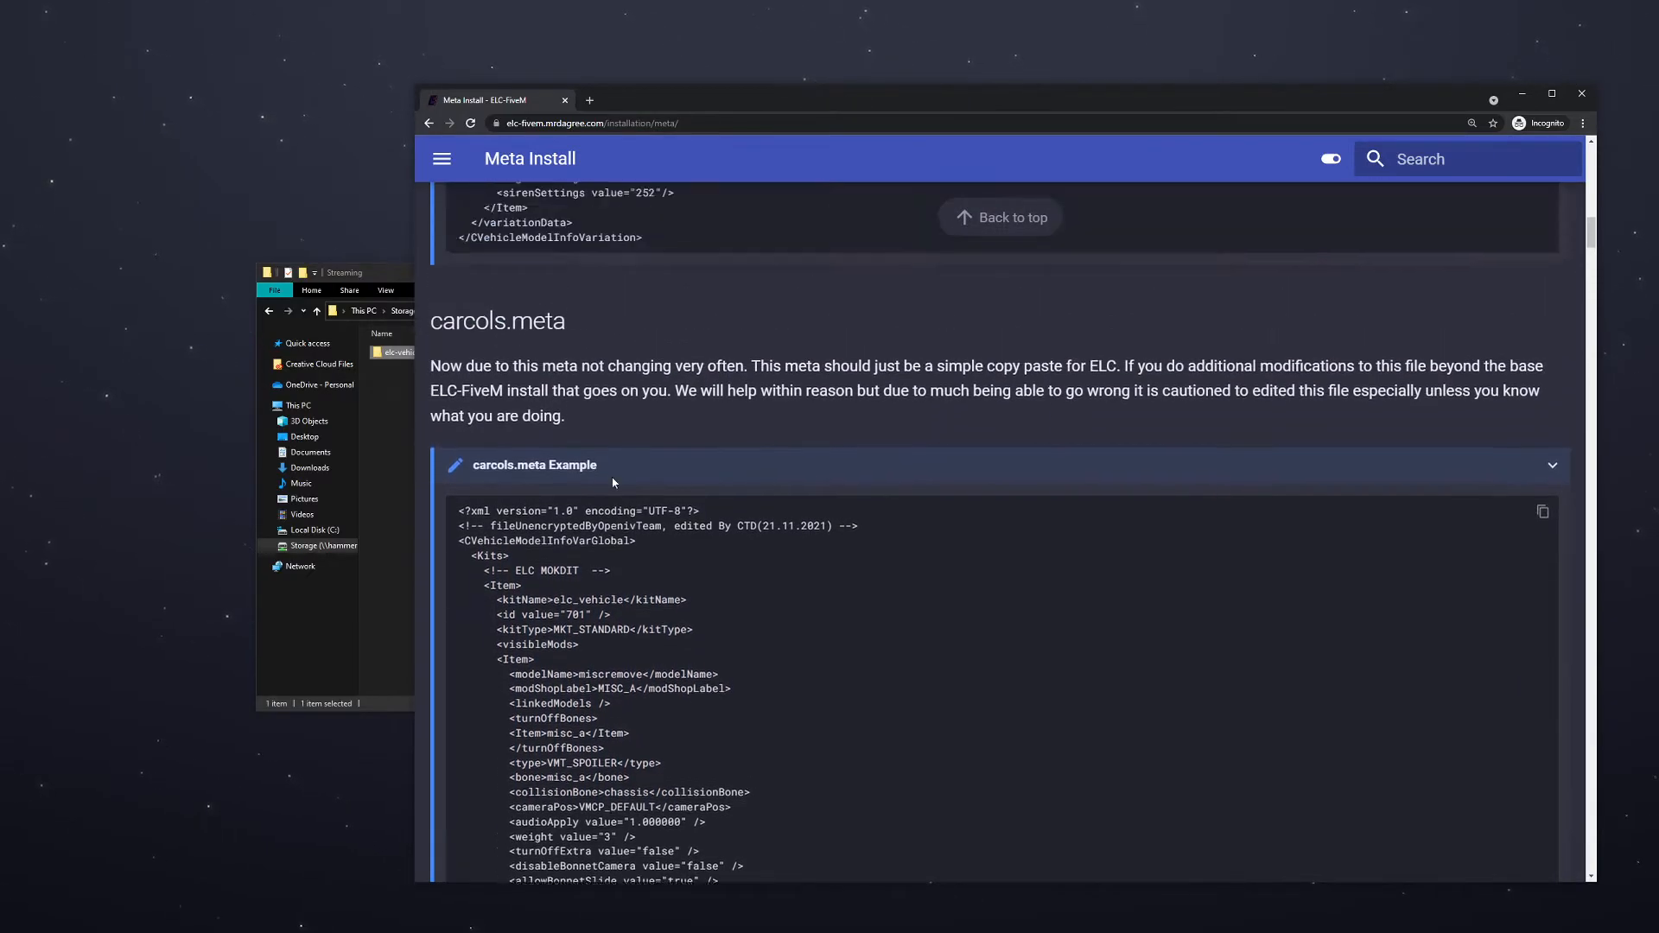
scroll("up", 3)
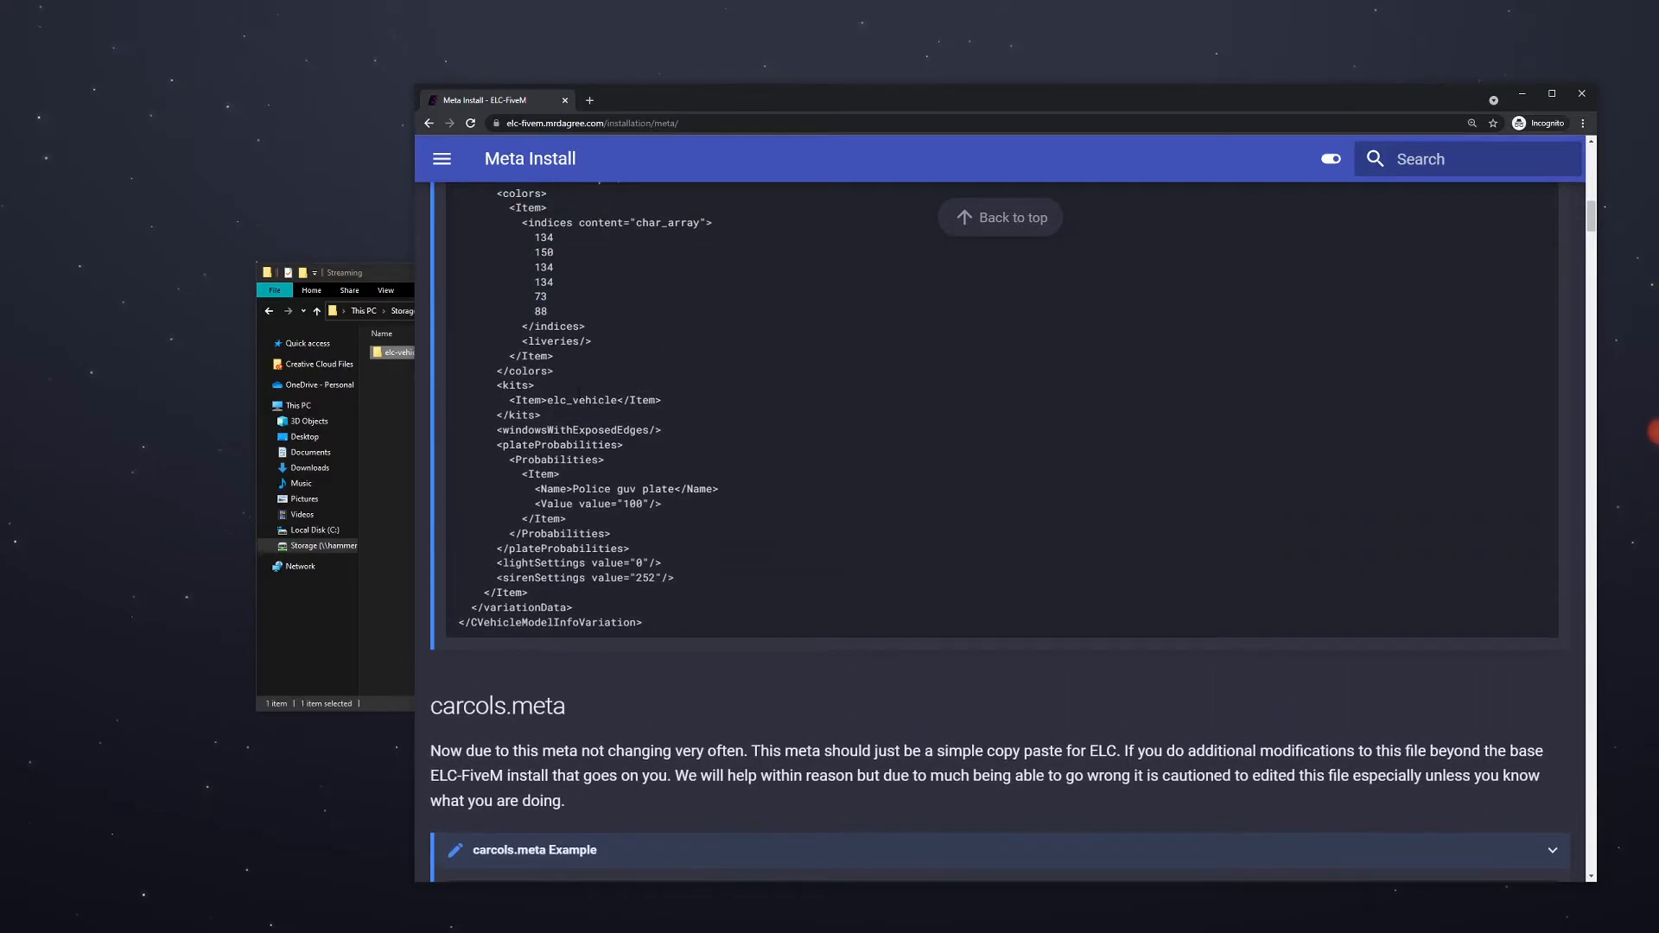
scroll("up", 3)
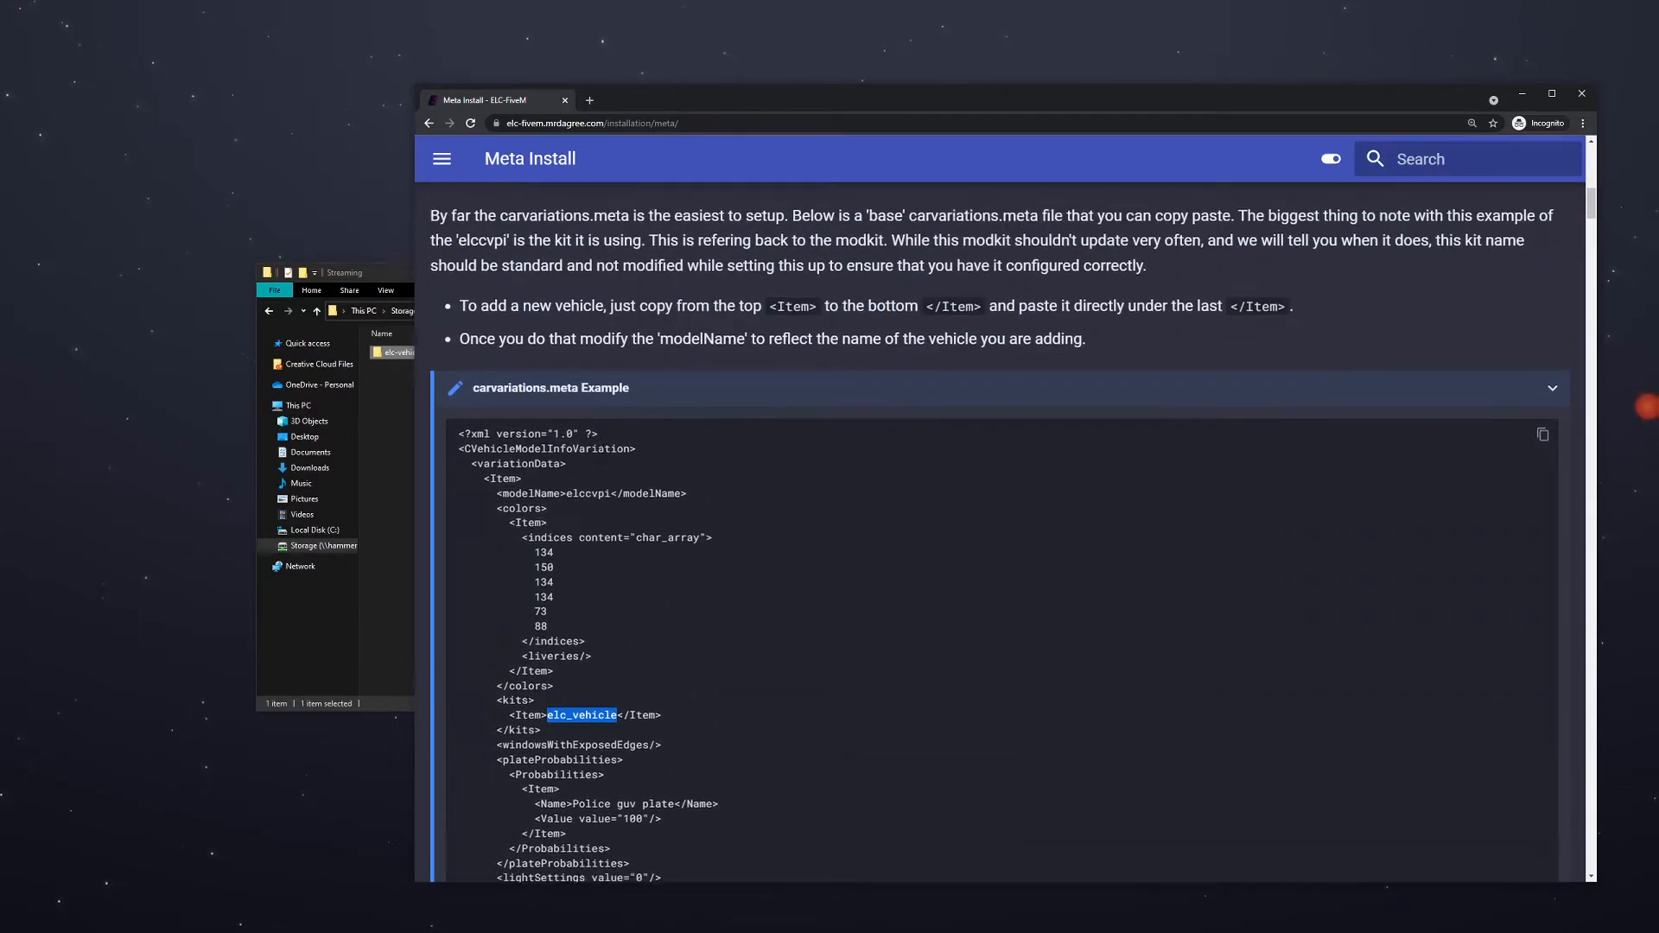
scroll("down", 3)
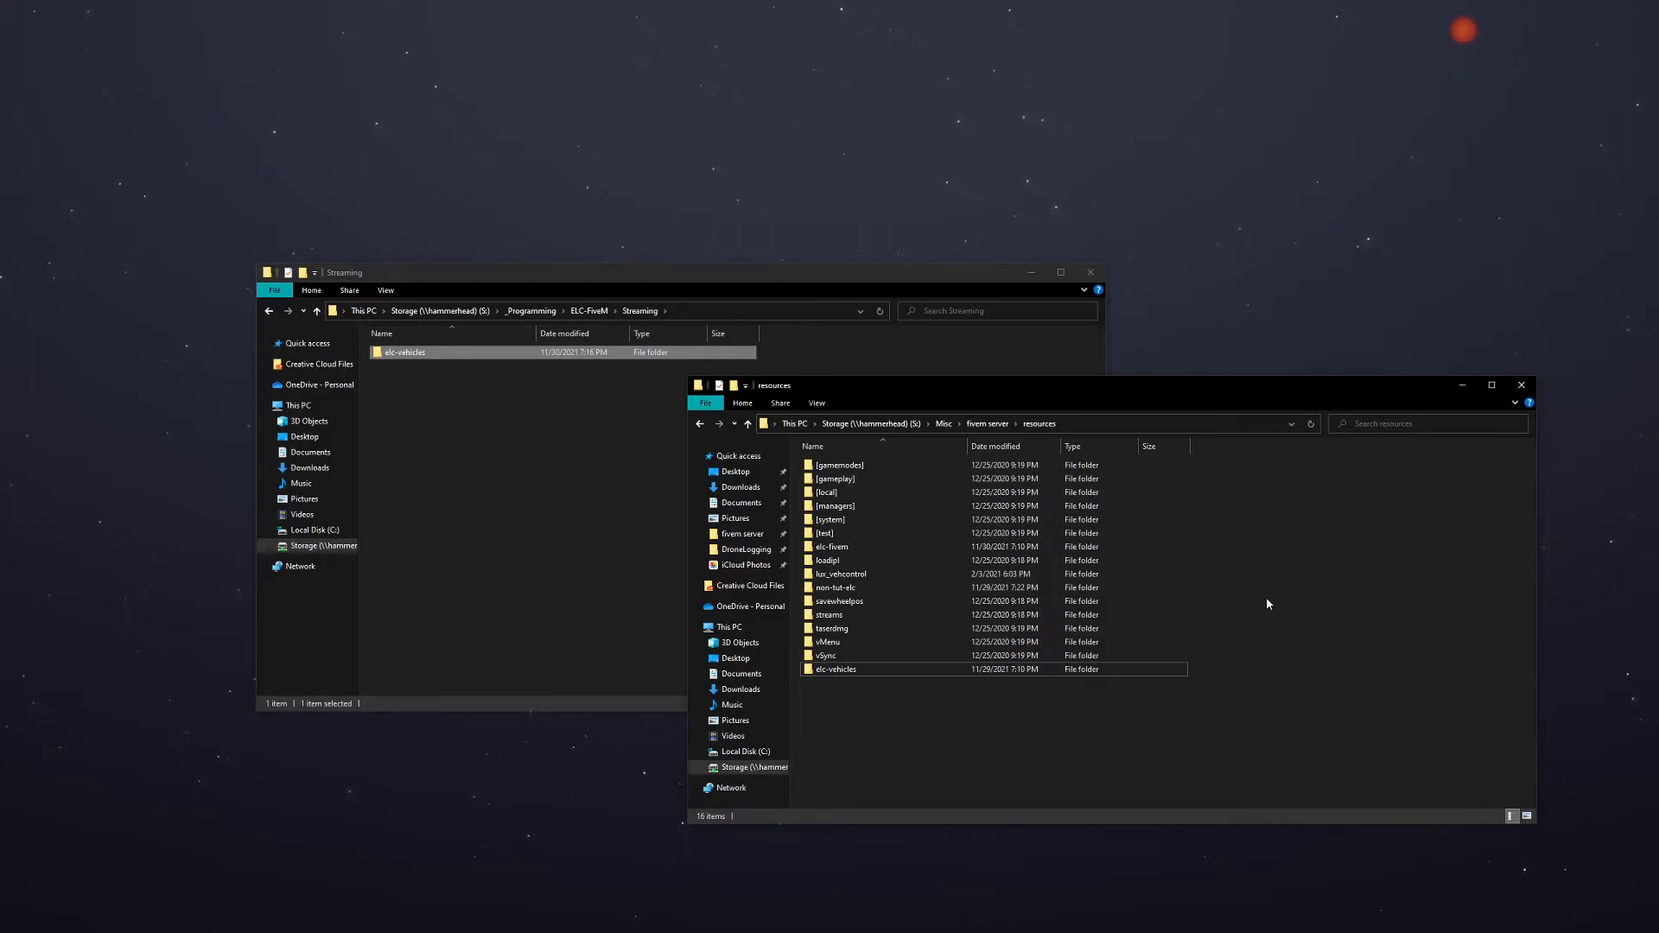
mouse_move(1268, 604)
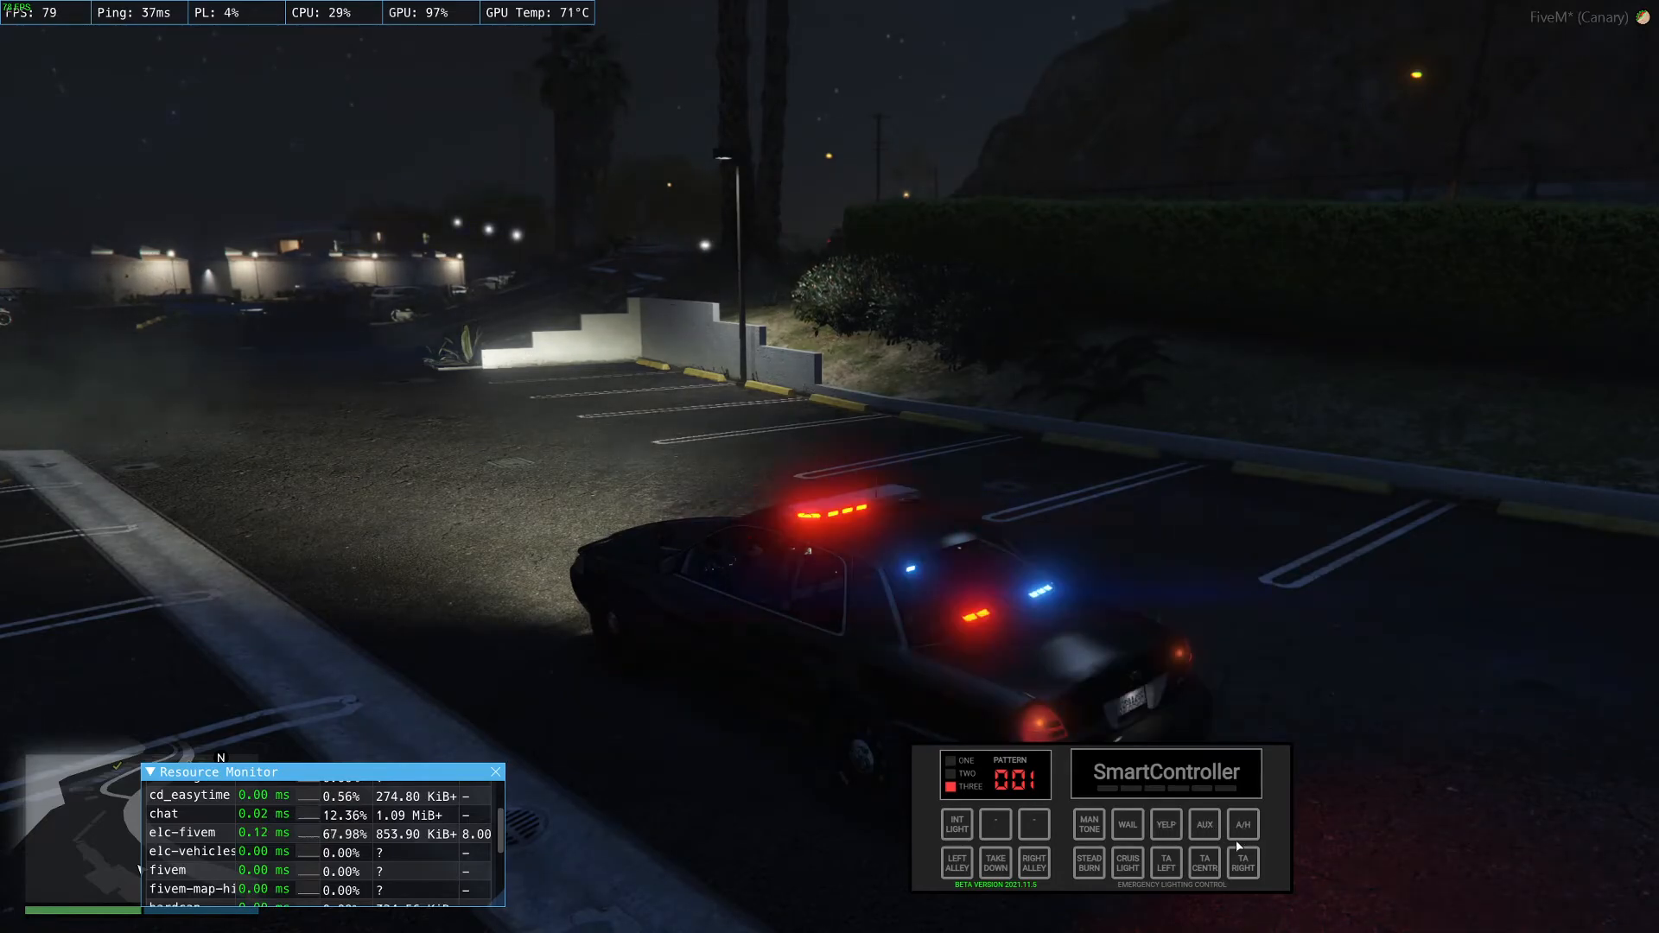
Set the traffic advisor to TA RIGHT, then switch it back off
left_click(1243, 862)
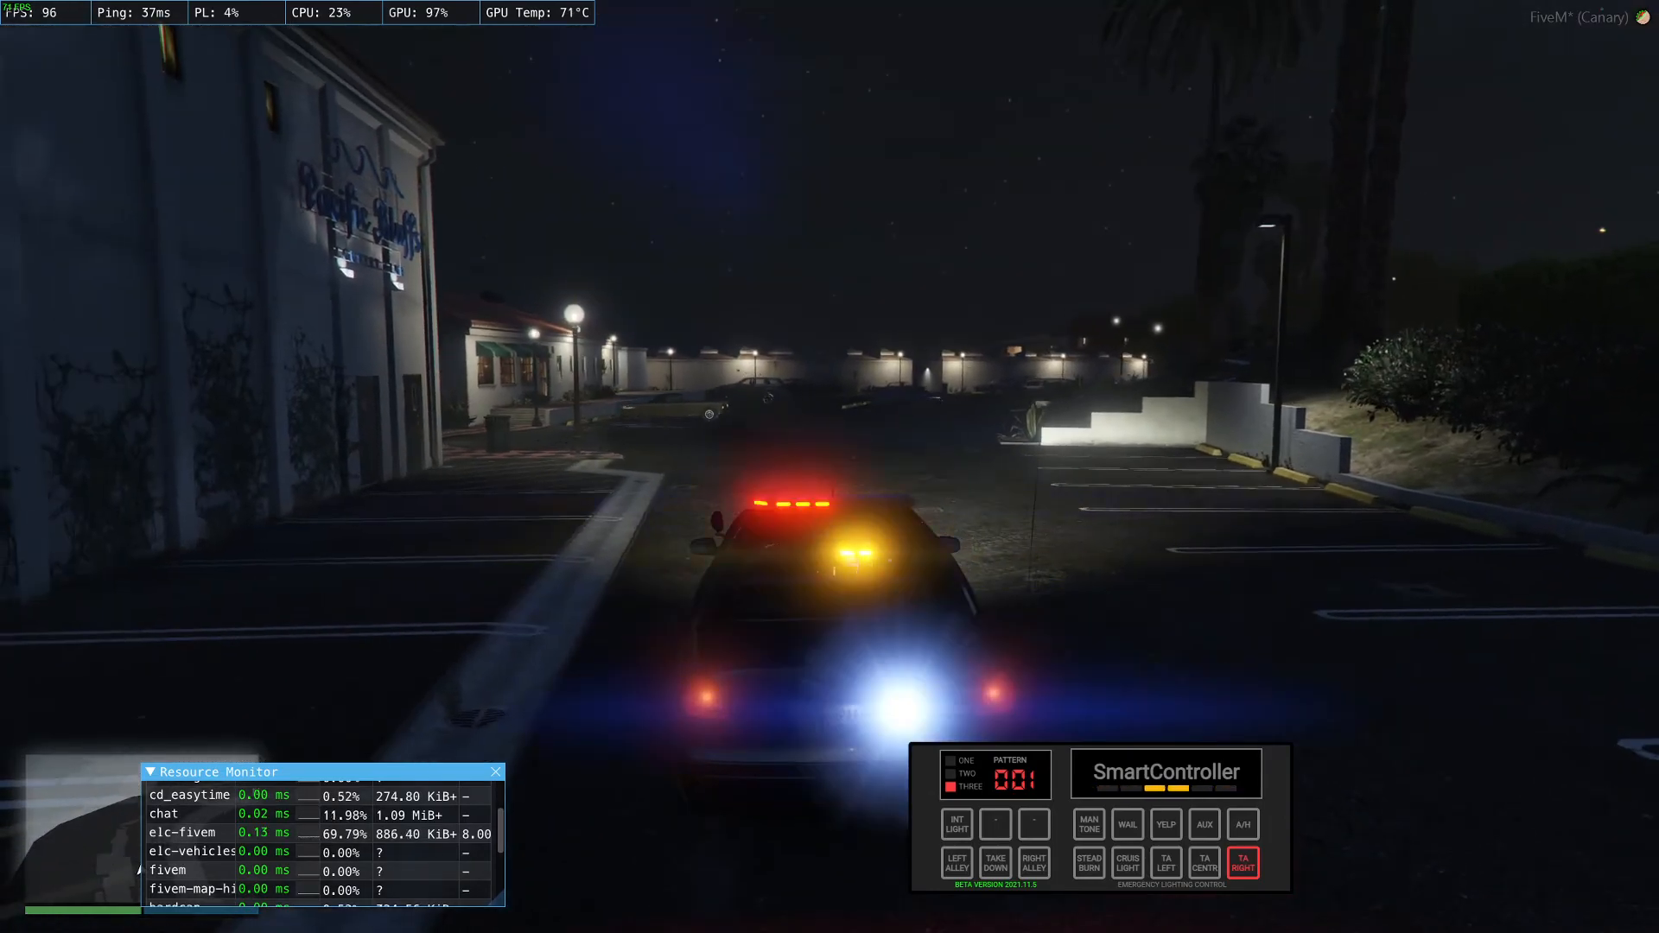
left_click(1165, 862)
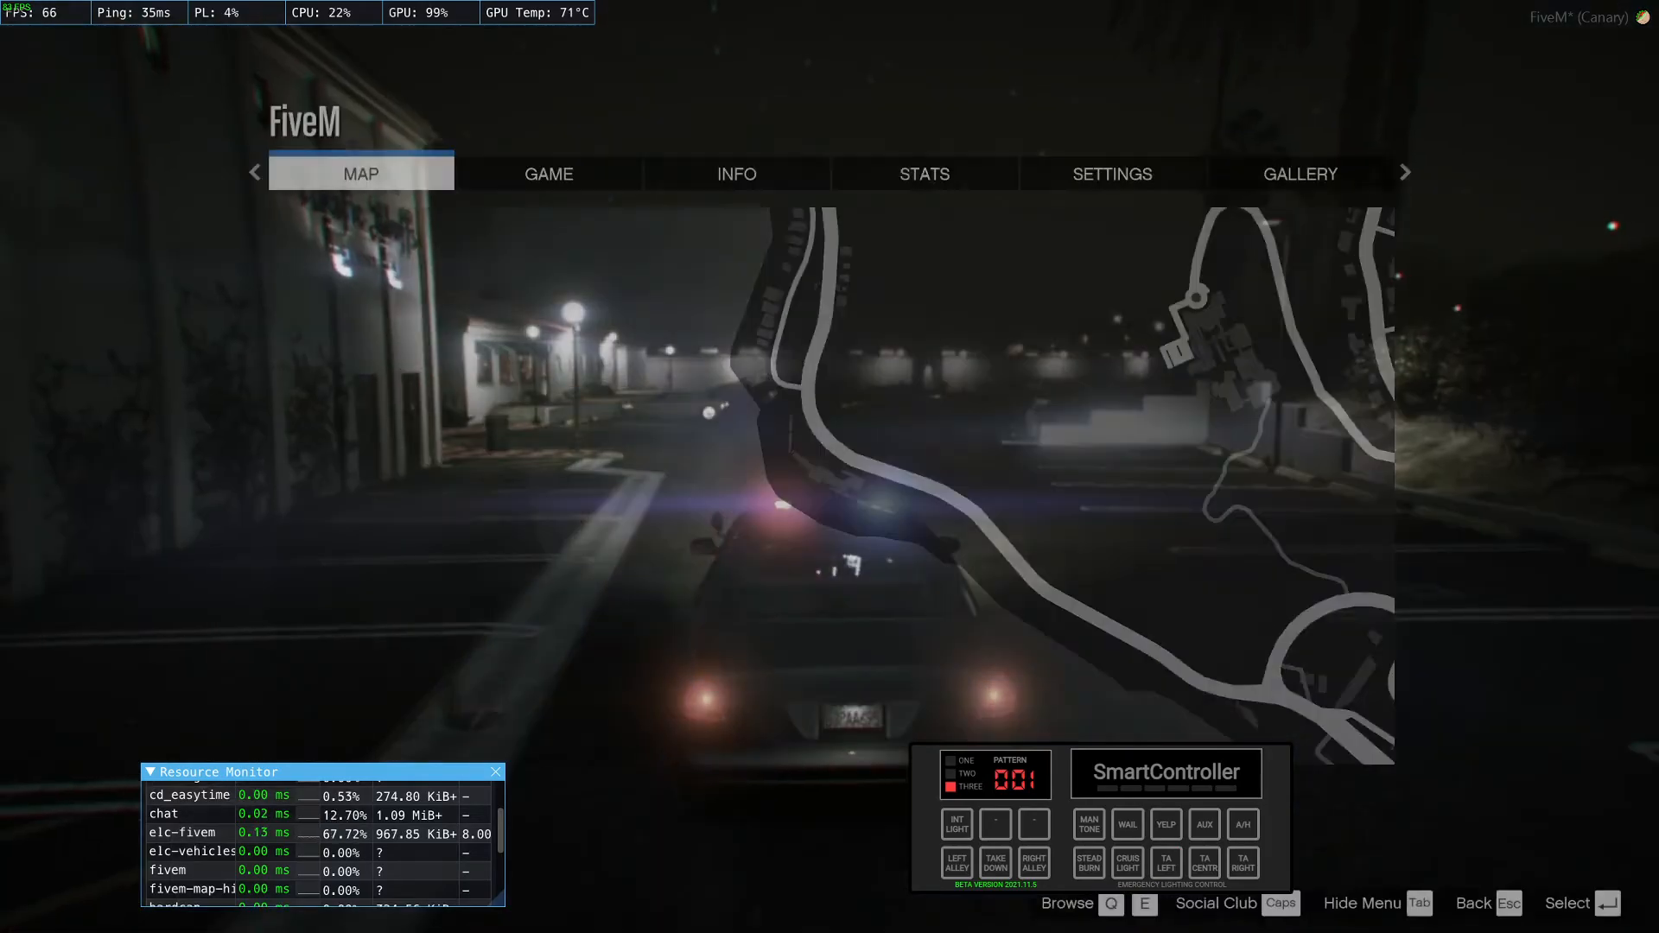
Open the SETTINGS section showing the elc-fivem keybinds
left_click(1111, 174)
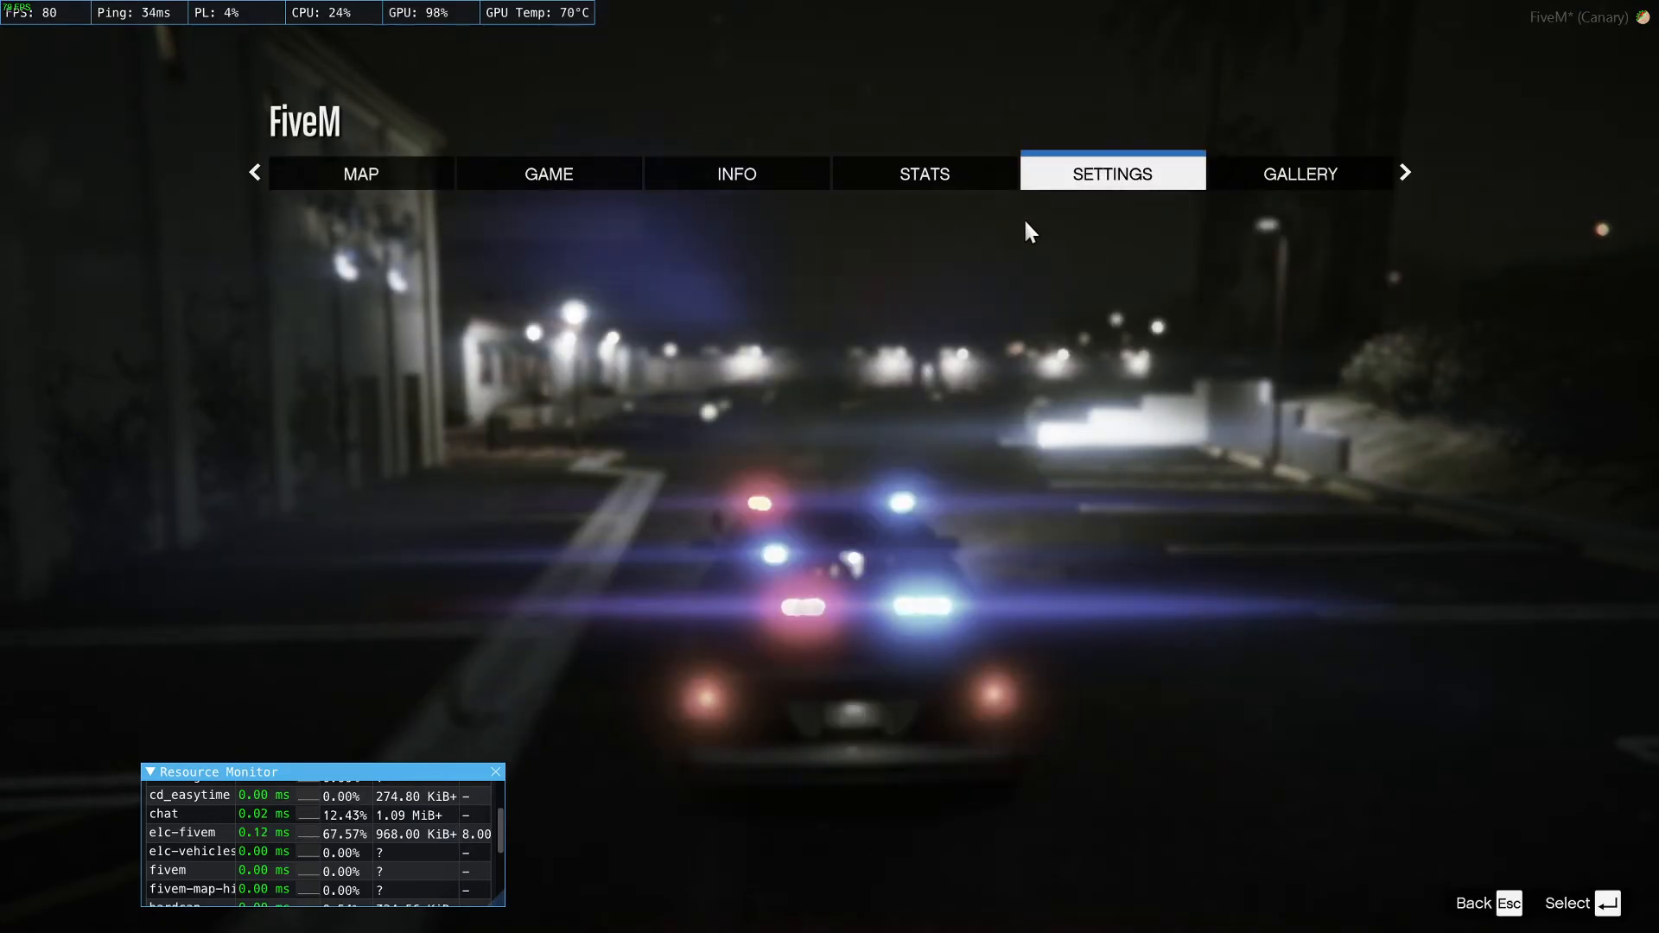
left_click(1111, 174)
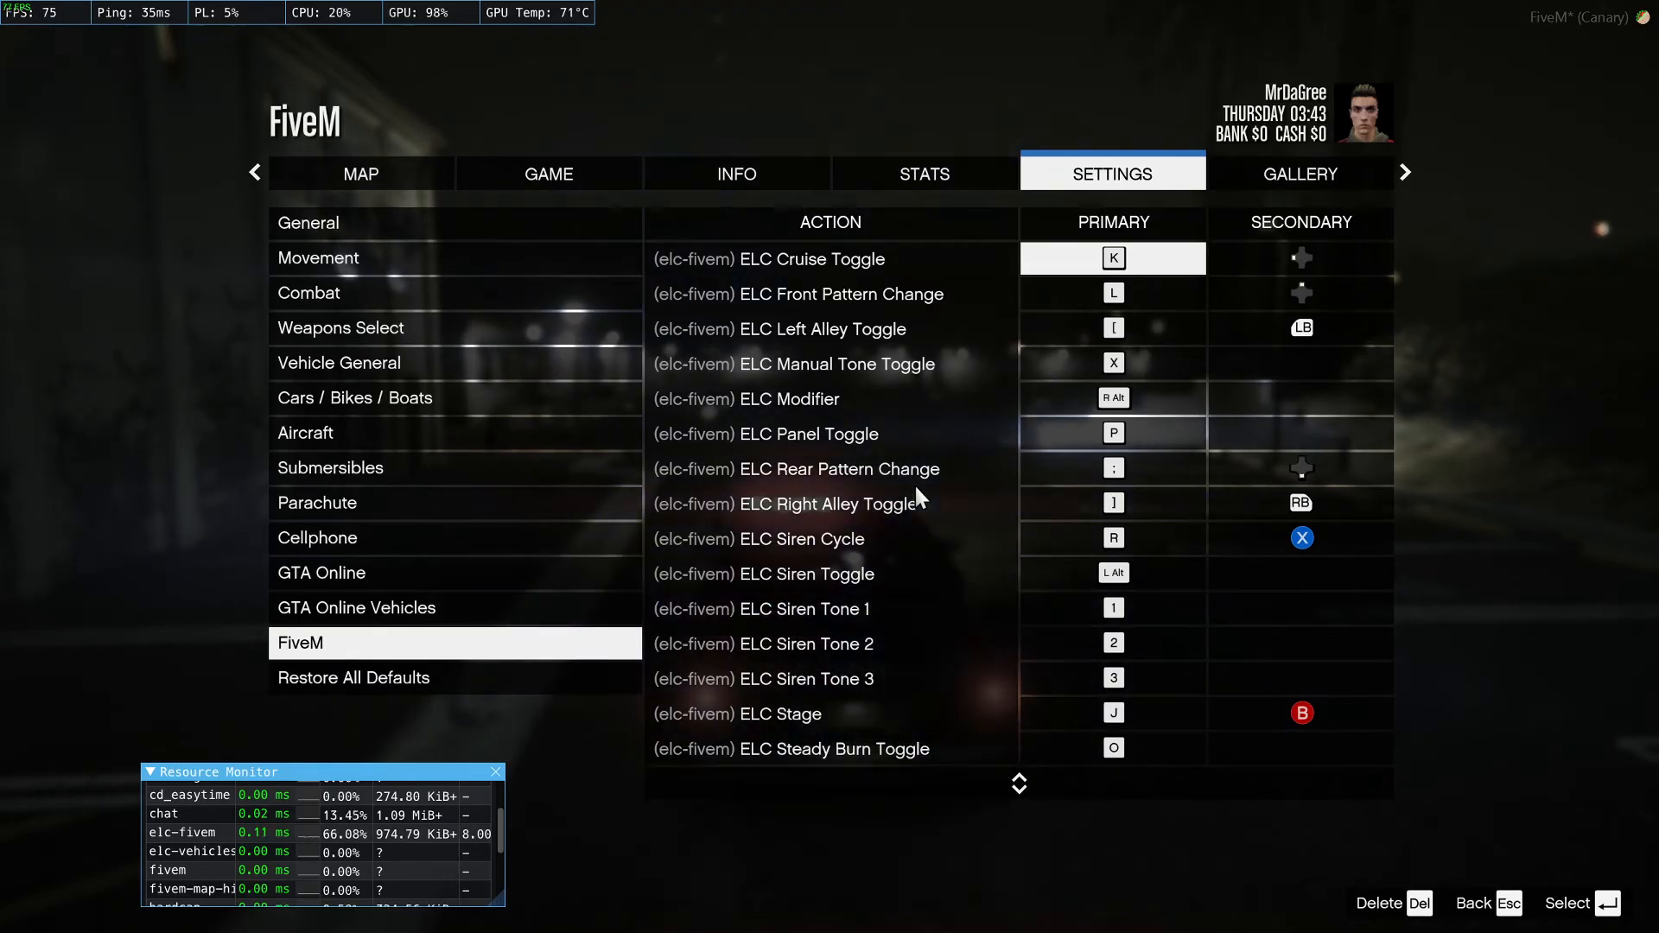
mouse_move(1346, 211)
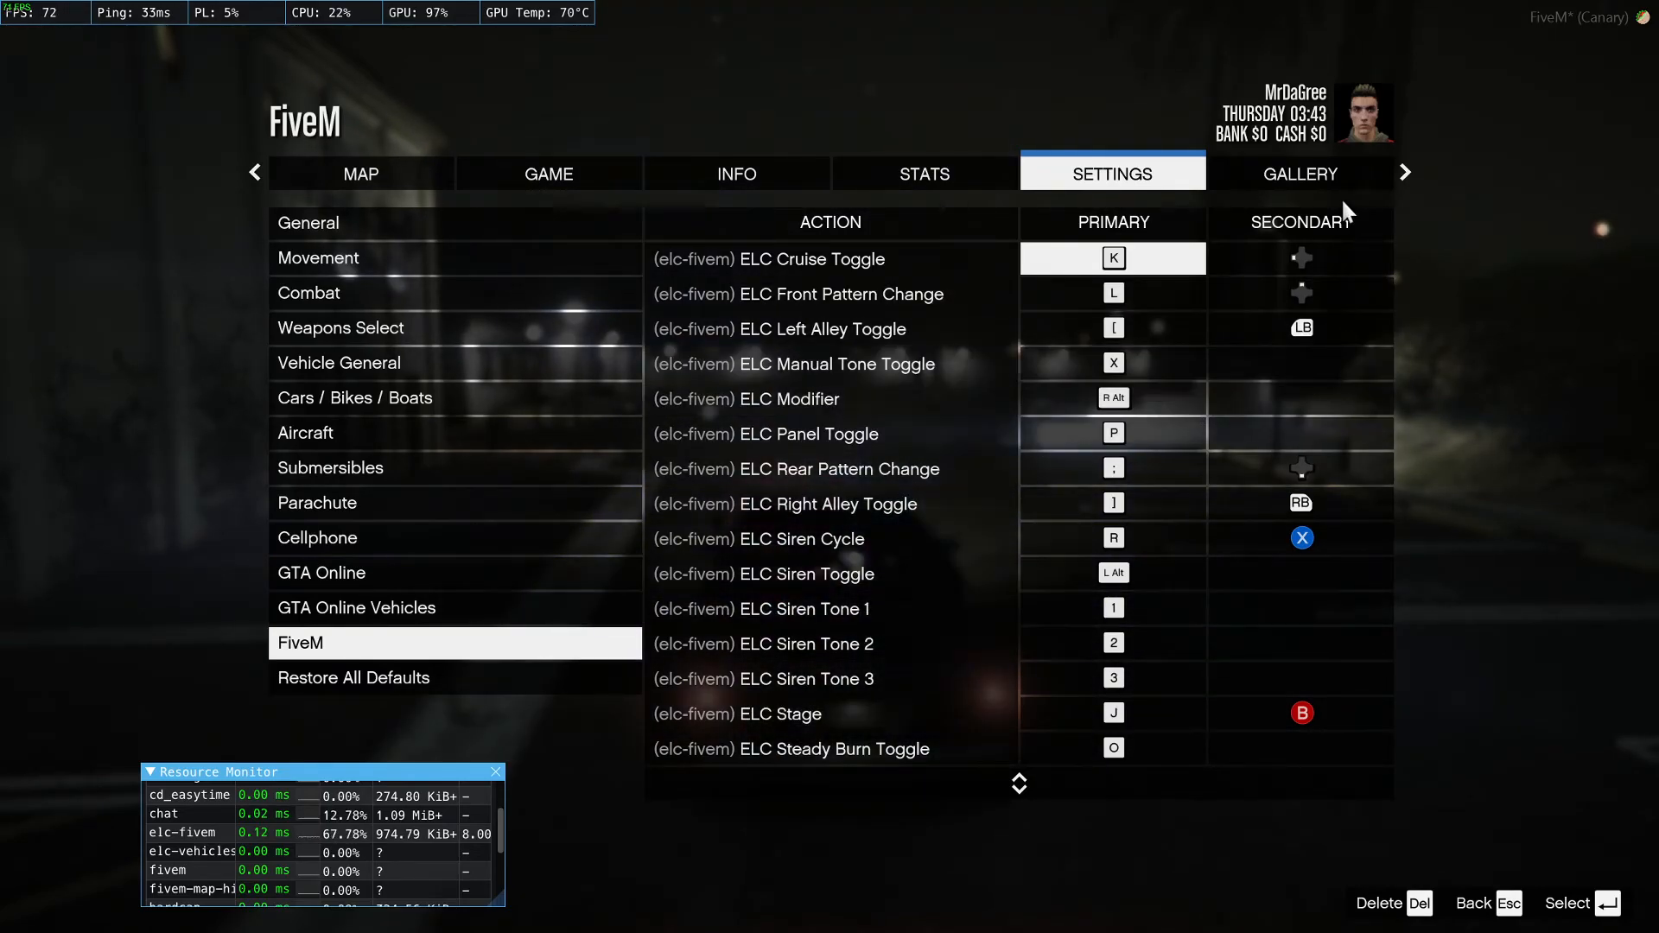
mouse_move(1213, 749)
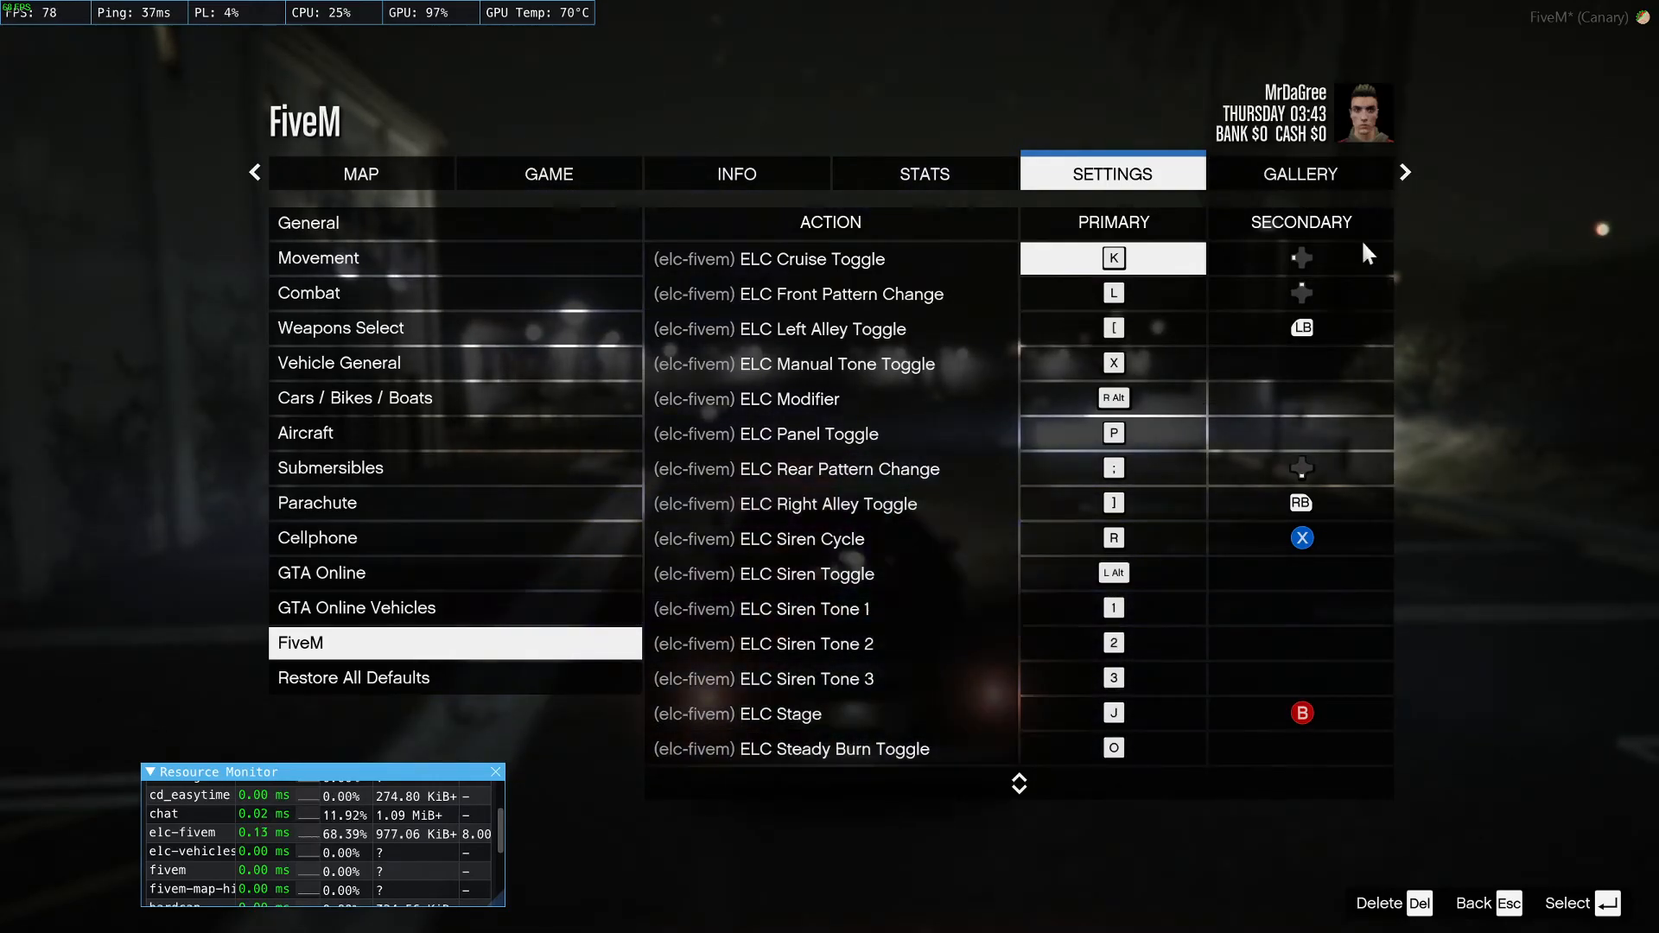
mouse_move(1013, 420)
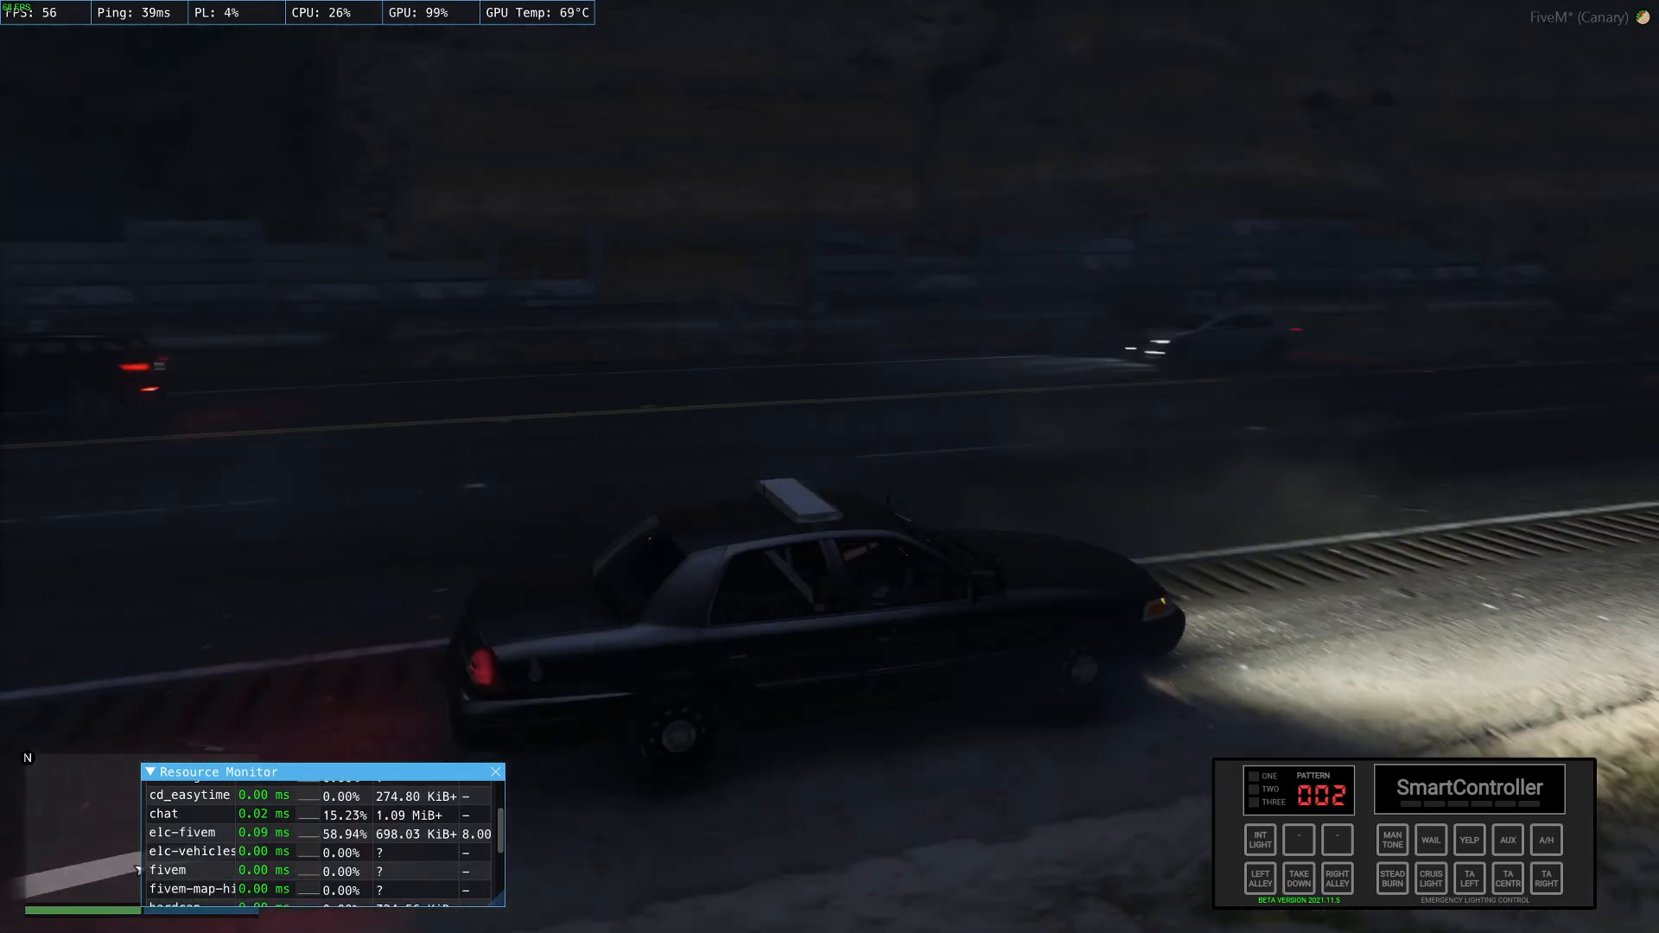
Activate the wail siren tone from the SmartController WAIL button
left_click(1429, 839)
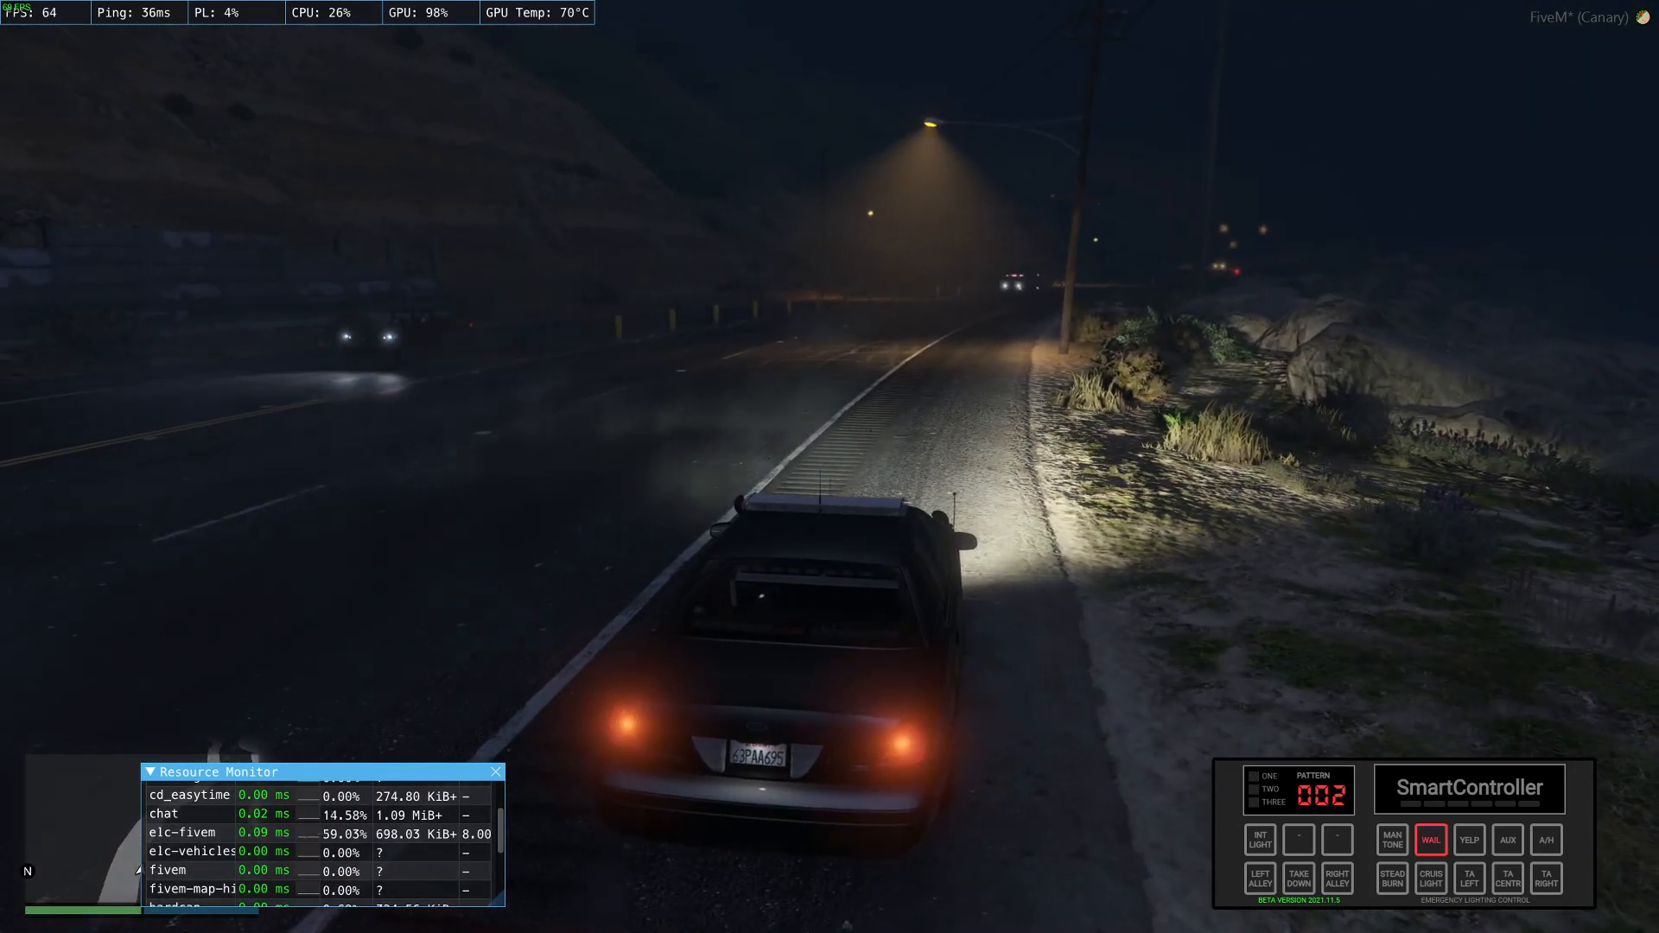